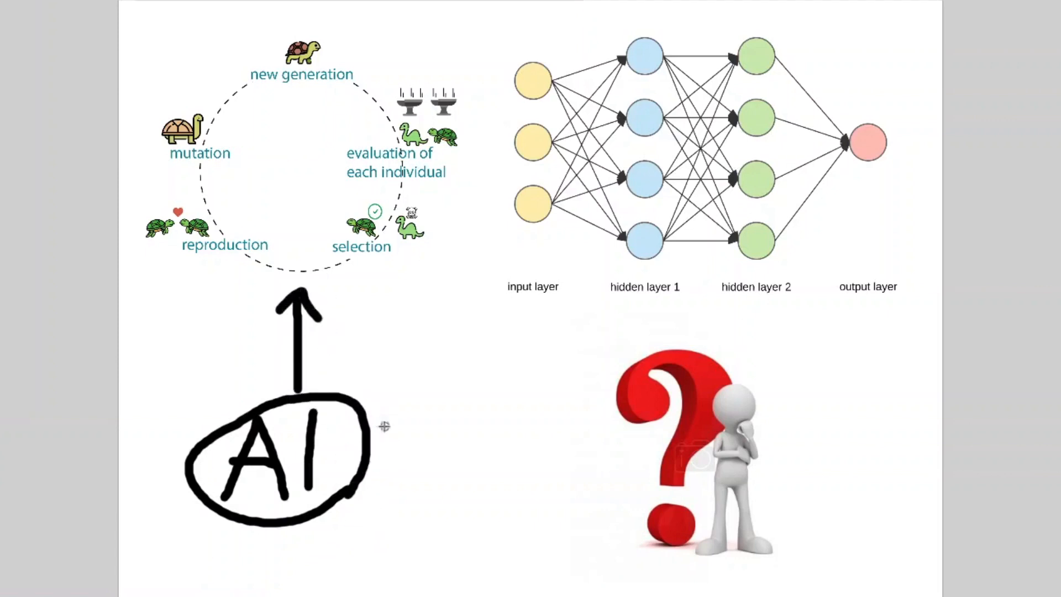
Bring up the GitHub profile page with its popular repositories after the intro slides
left_click_drag(365, 406, 491, 308)
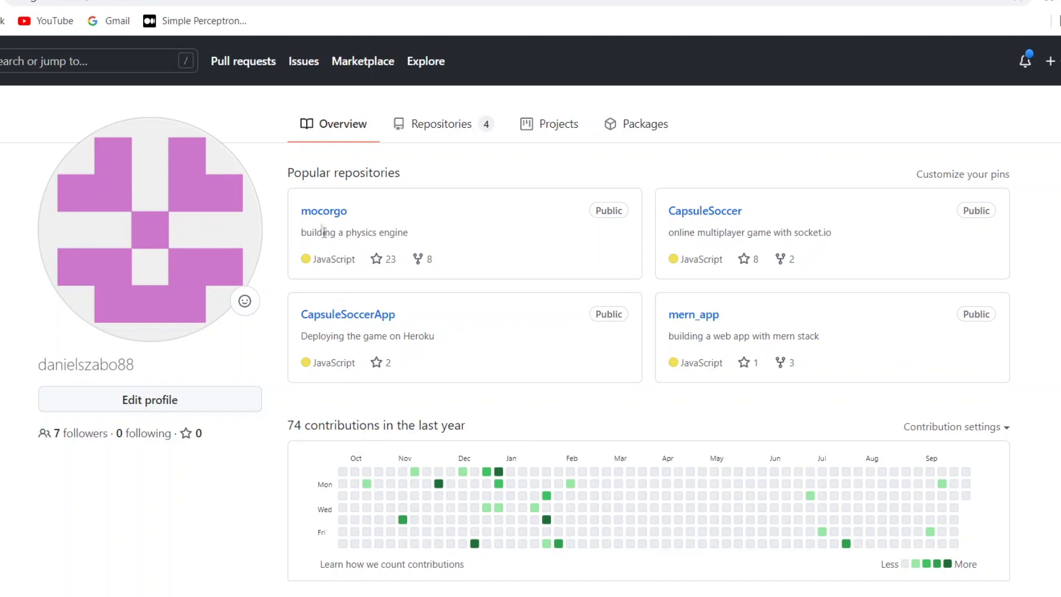
Reach the Game Template starting-point files inside the mocorgo repository
left_click(323, 211)
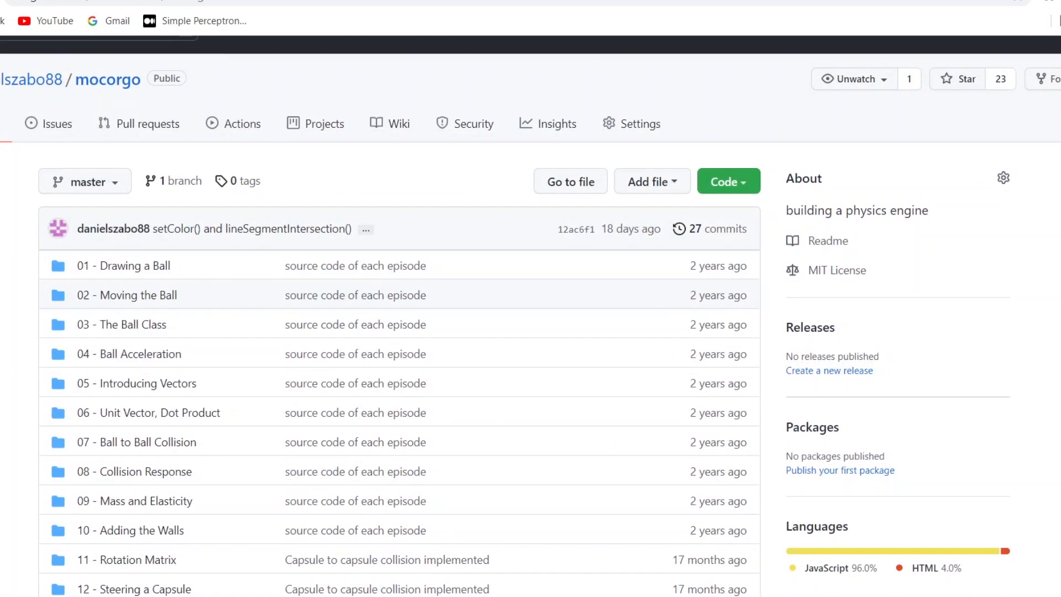
scroll("down", 3)
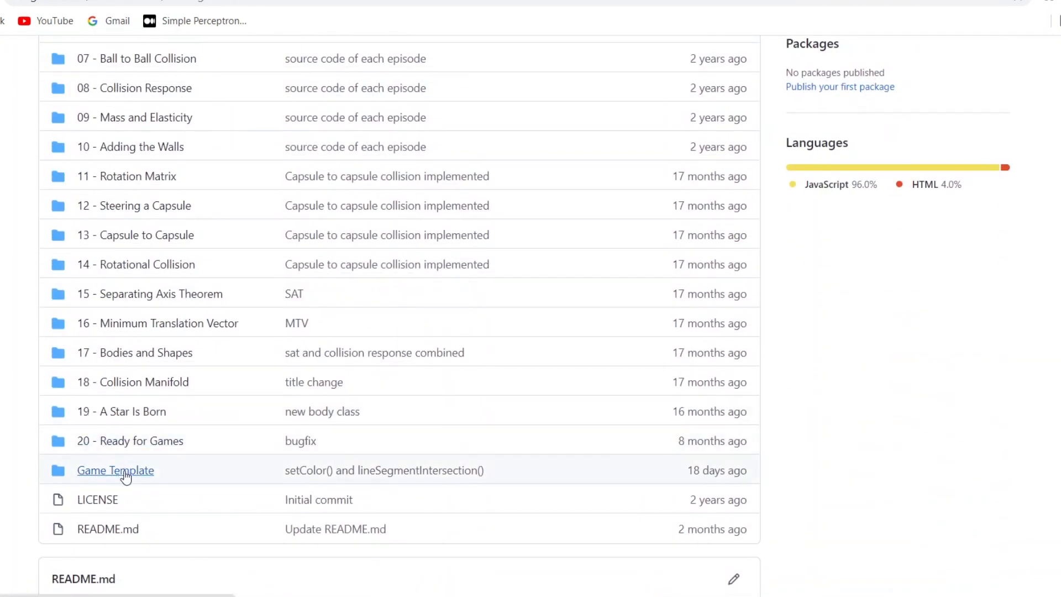
left_click(115, 470)
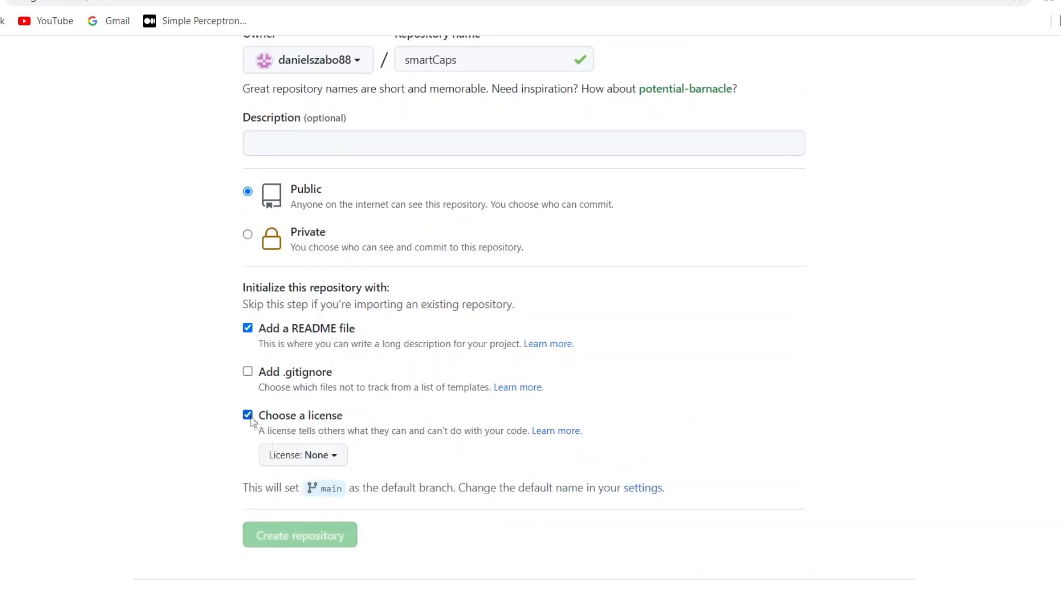
Create the public smartCaps repo with README and MIT license and commit the files as 'Initial code'
left_click(299, 534)
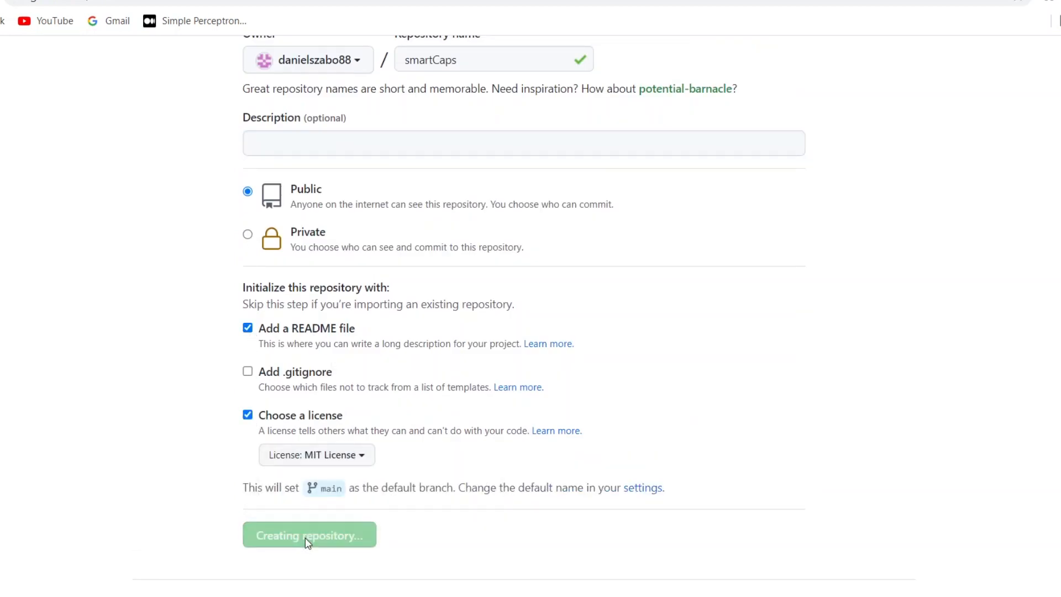
left_click(308, 535)
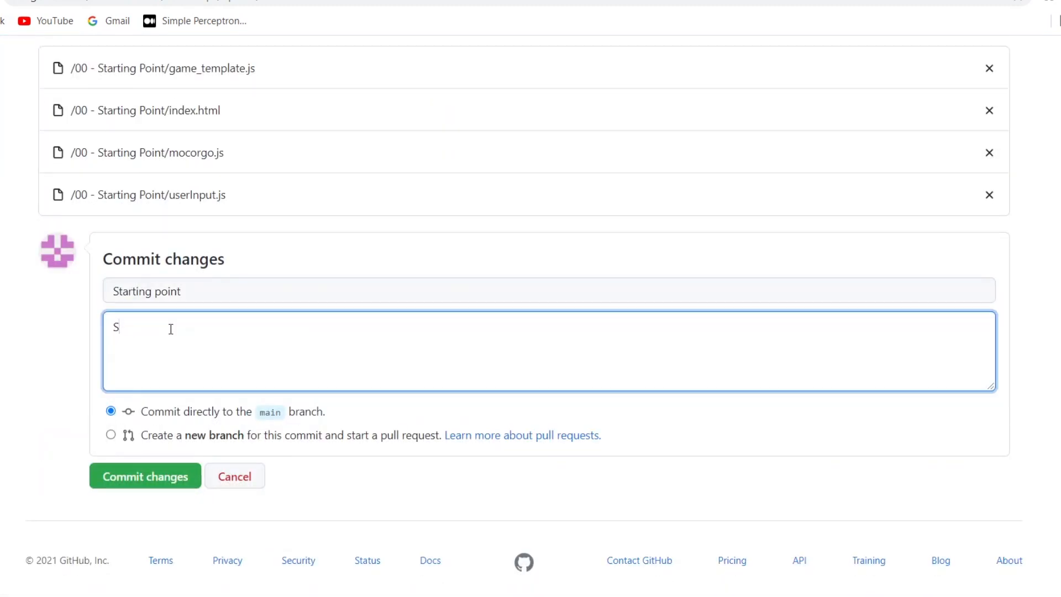
type("Initial code")
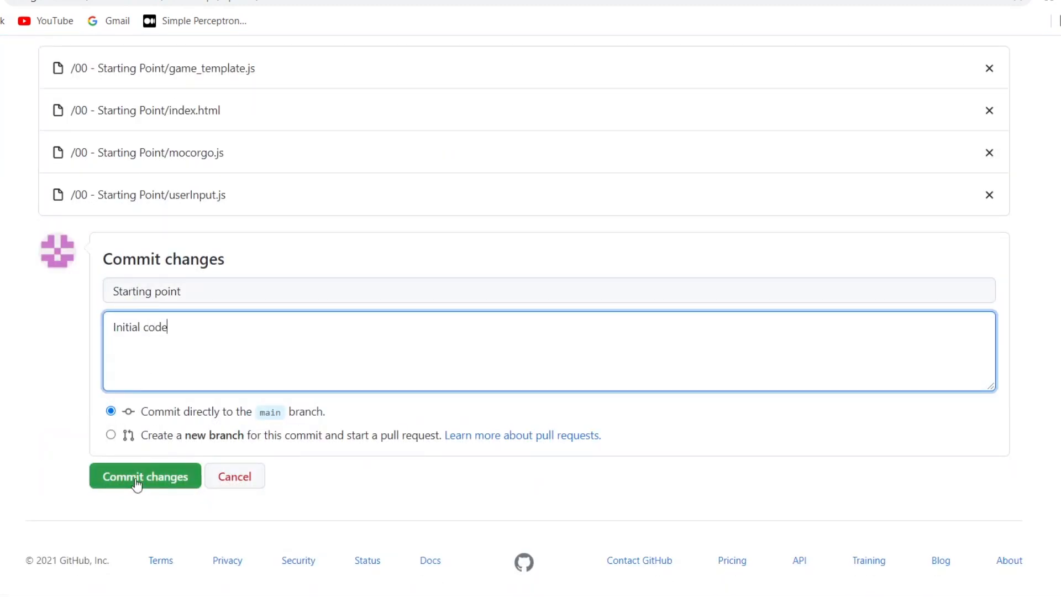
left_click(145, 475)
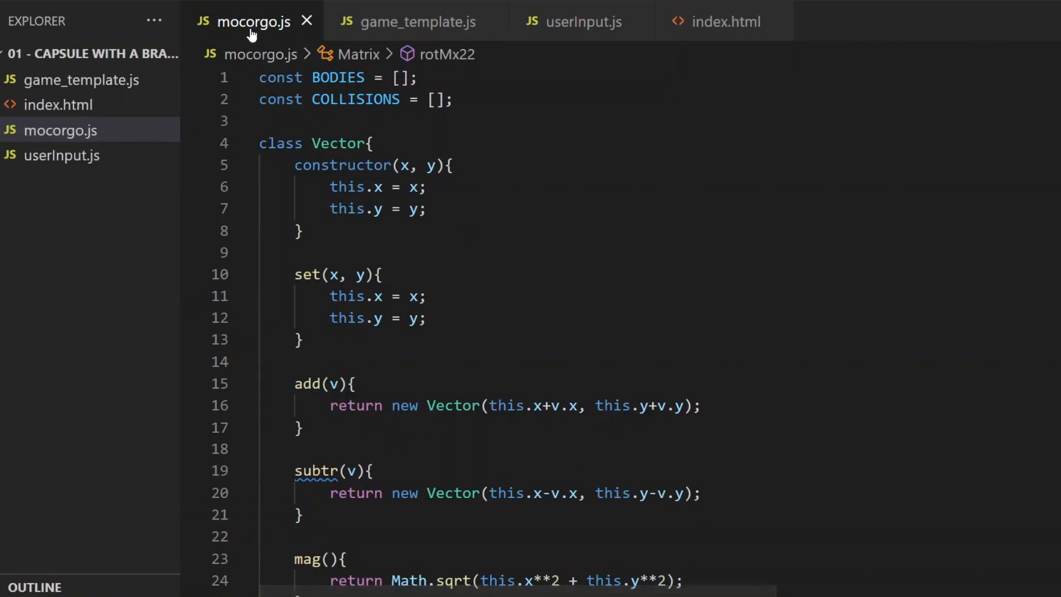
mouse_move(875, 225)
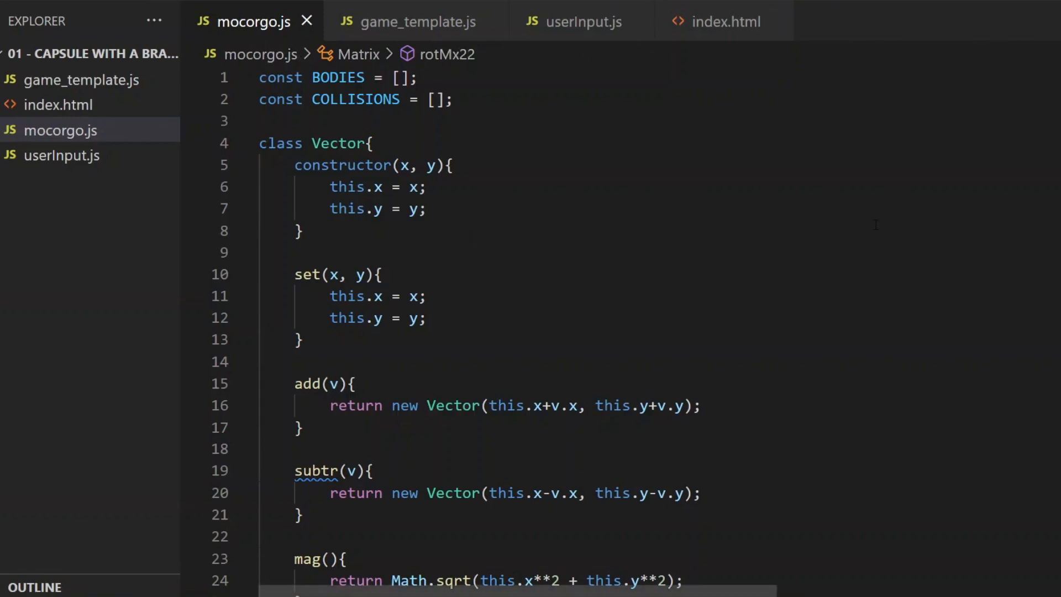
Read through mocorgo.js top to bottom, then close it
scroll("down", 3)
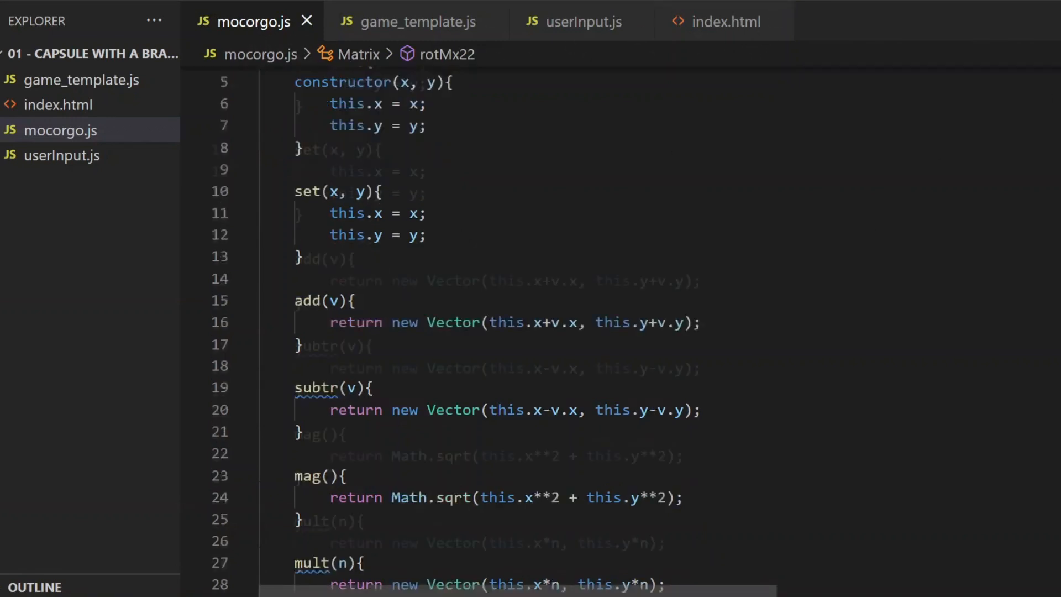
scroll("down", 3)
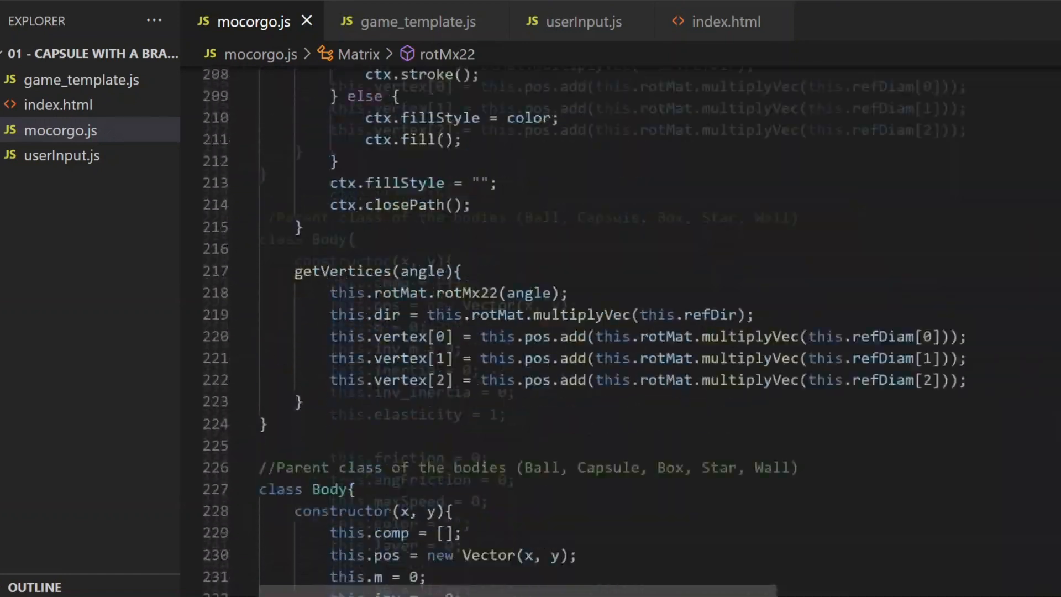
scroll("down", 3)
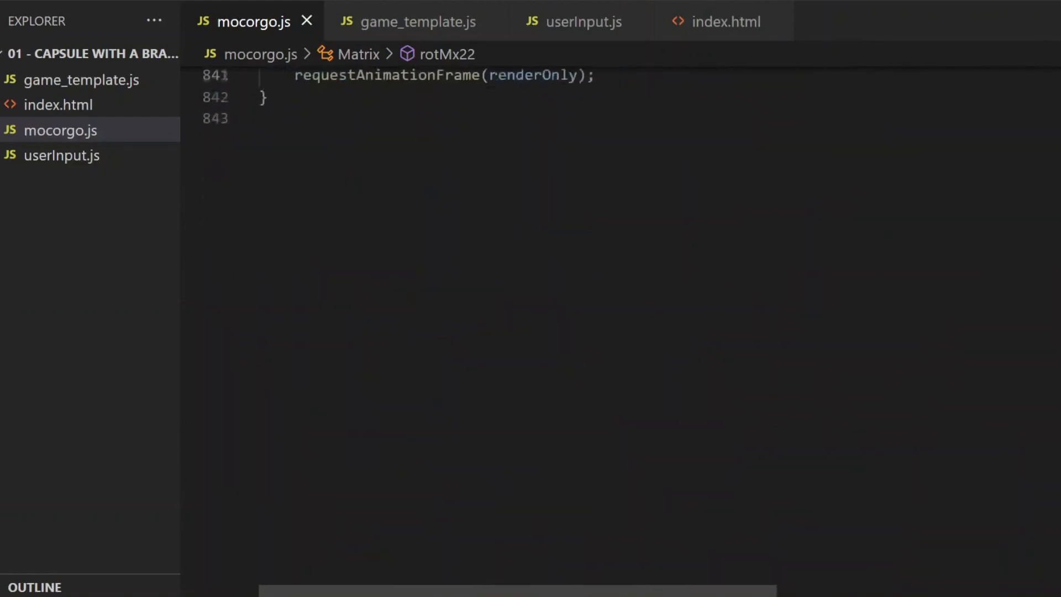
scroll("up", 3)
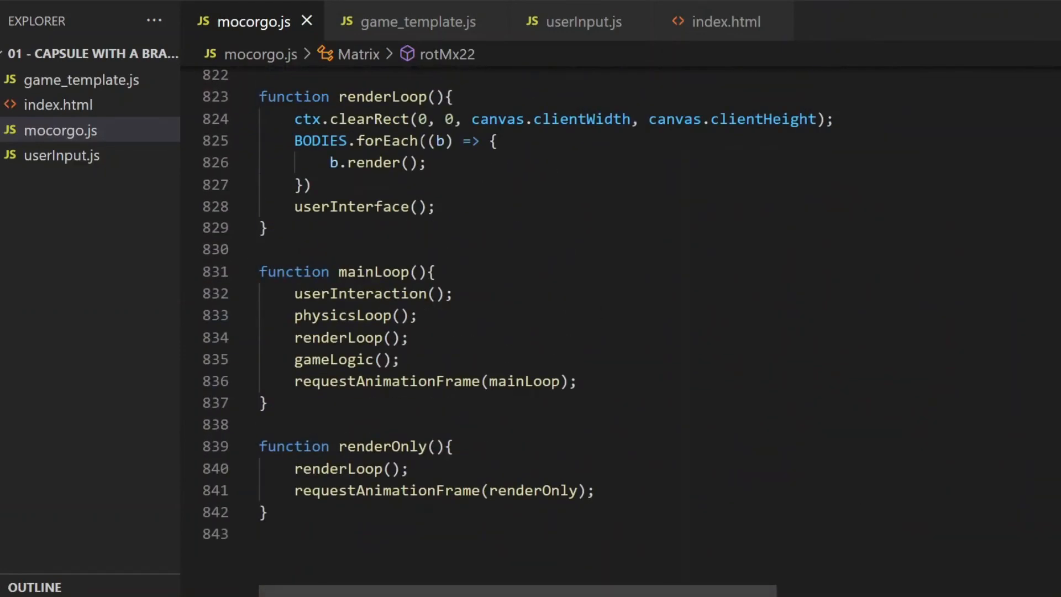
left_click(721, 21)
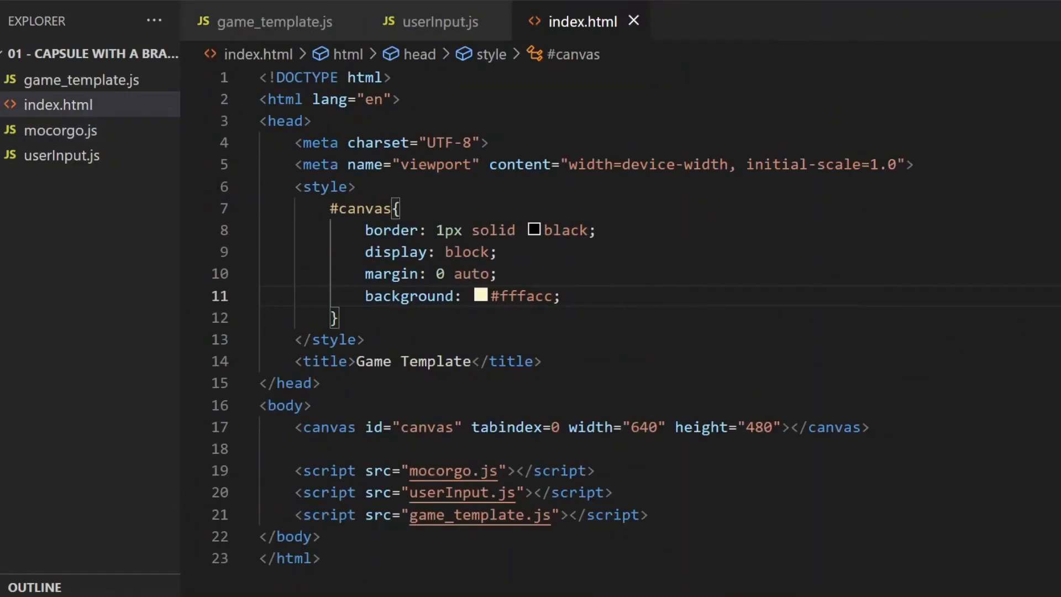
Review game_template.js and userInput.js, ending back on index.html
left_click(274, 21)
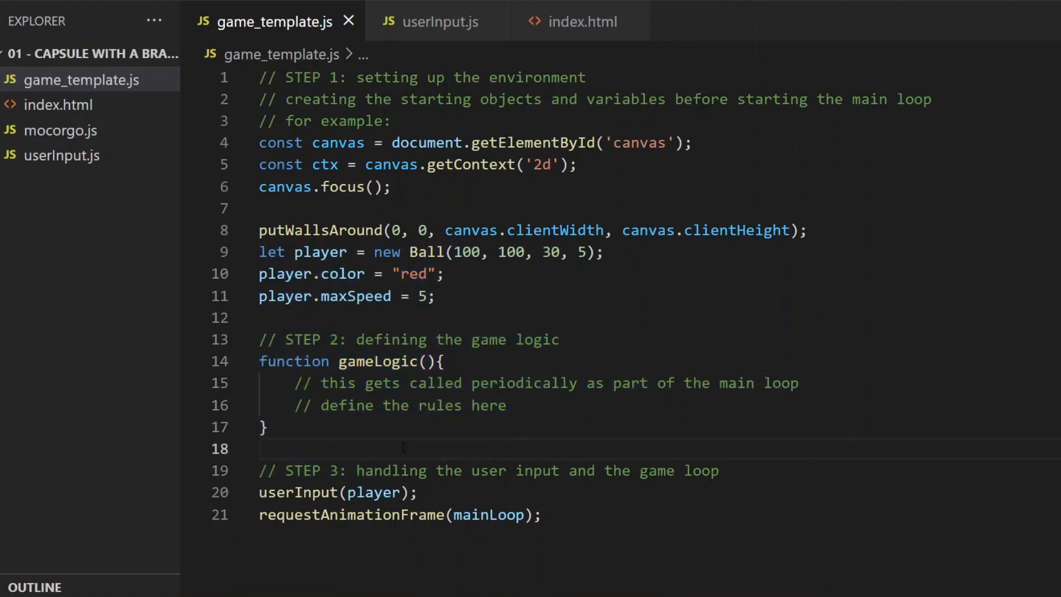
left_click(438, 21)
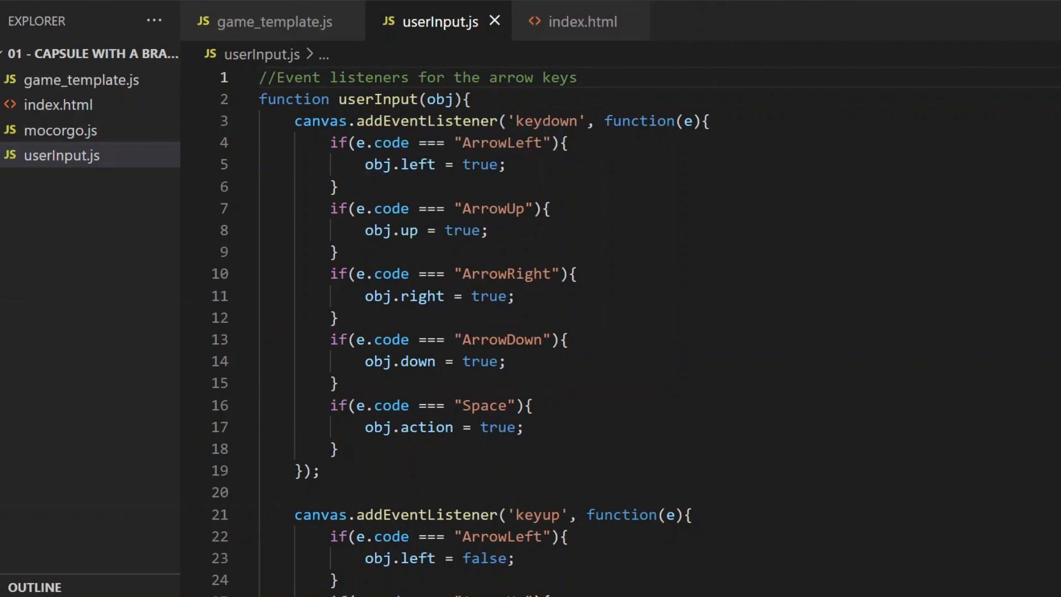
scroll("down", 3)
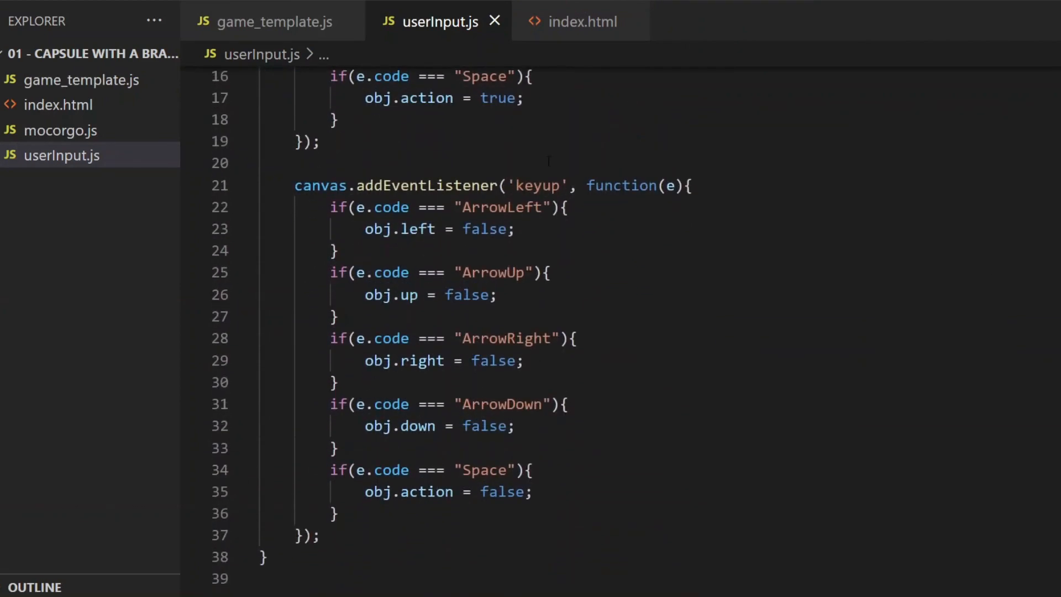
left_click(581, 21)
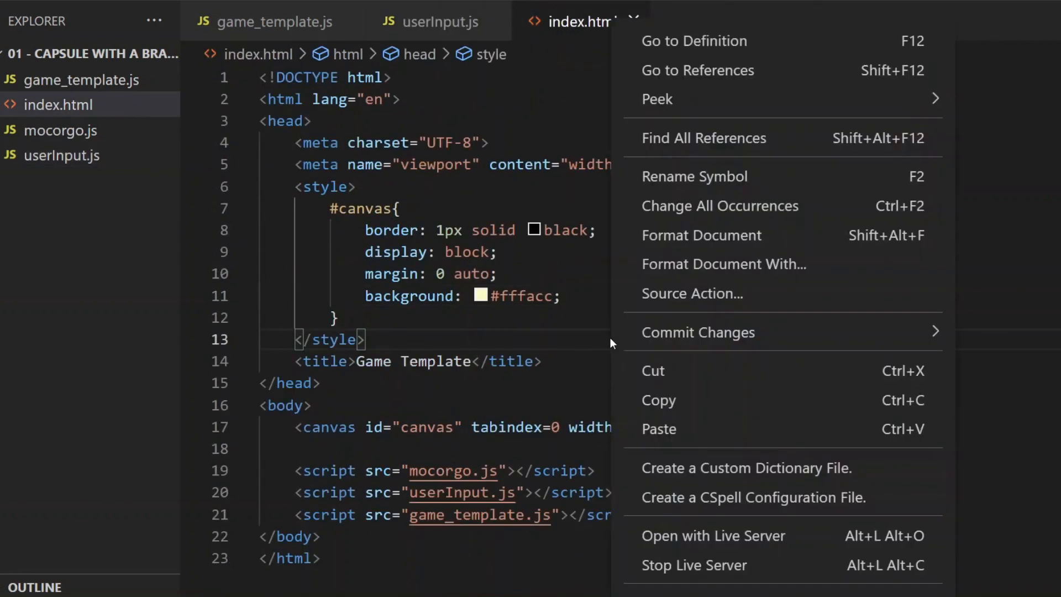
mouse_move(689, 535)
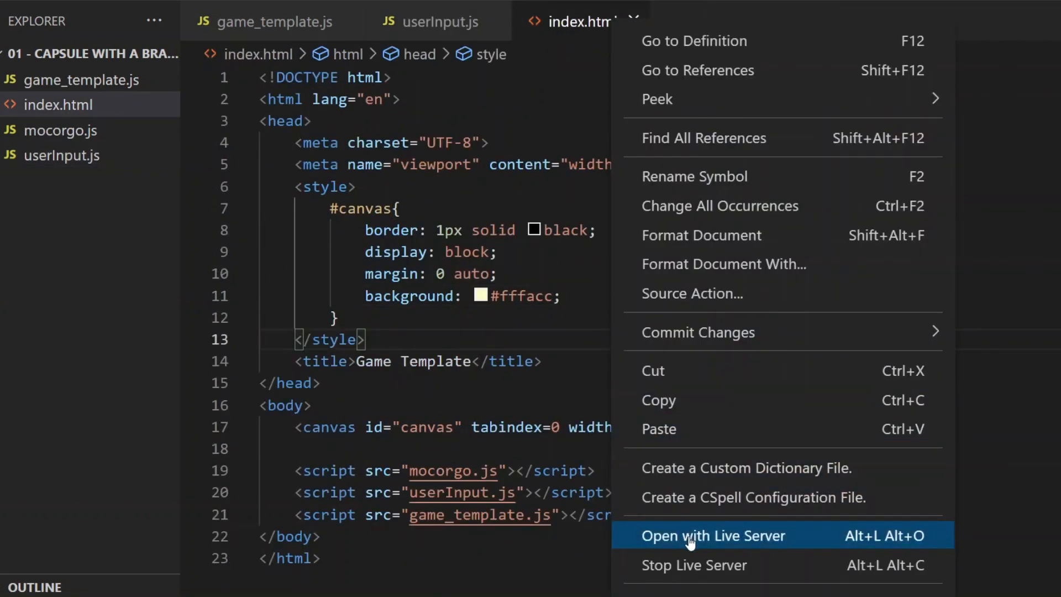
Serve index.html with Live Server to preview the game locally
left_click(712, 535)
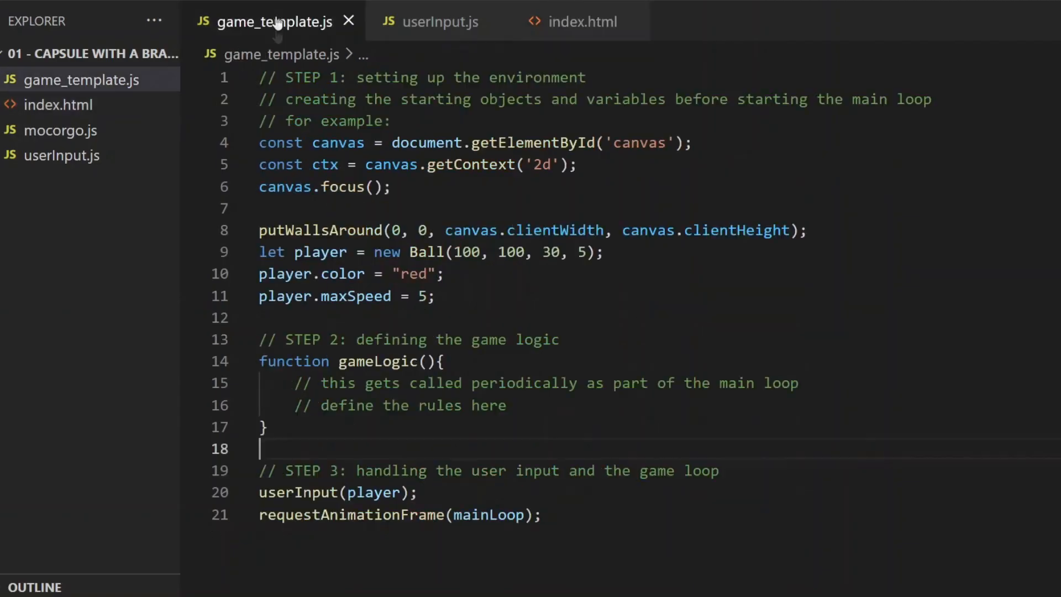
Add the line player.friction = 0.05 in game_template.js
type("player.frictio")
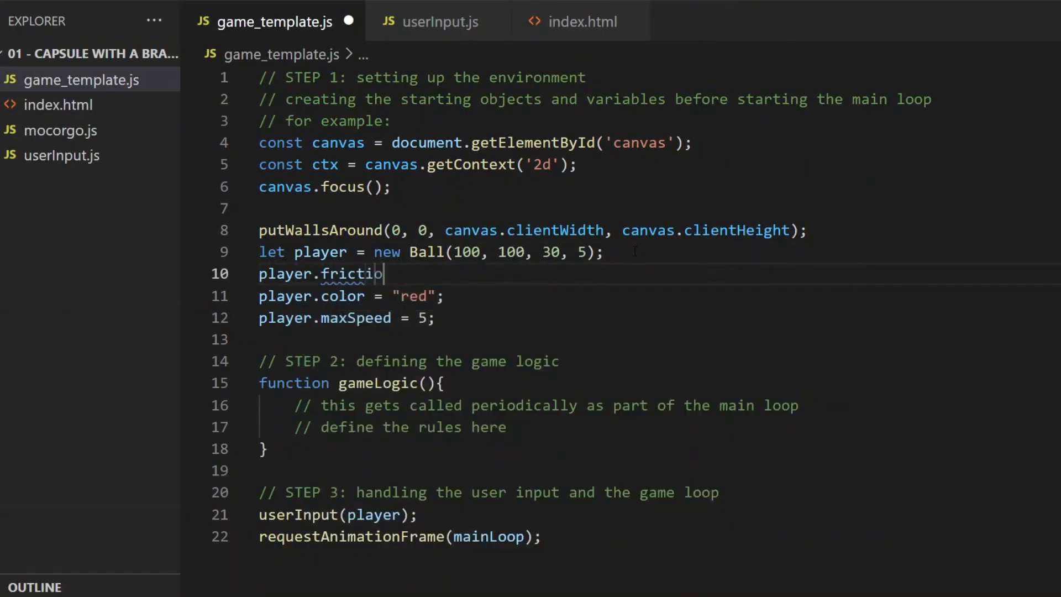
type("n = 0.05")
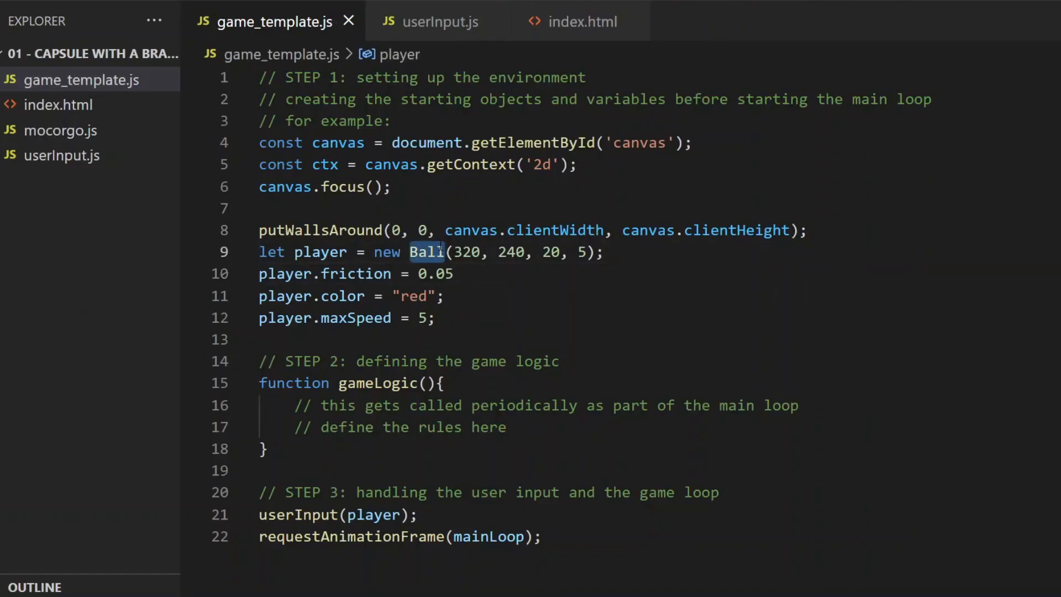
Make the player a Capsule built with 320, 230, 320, 250, 10, 5 instead of a Ball
type("Capsule")
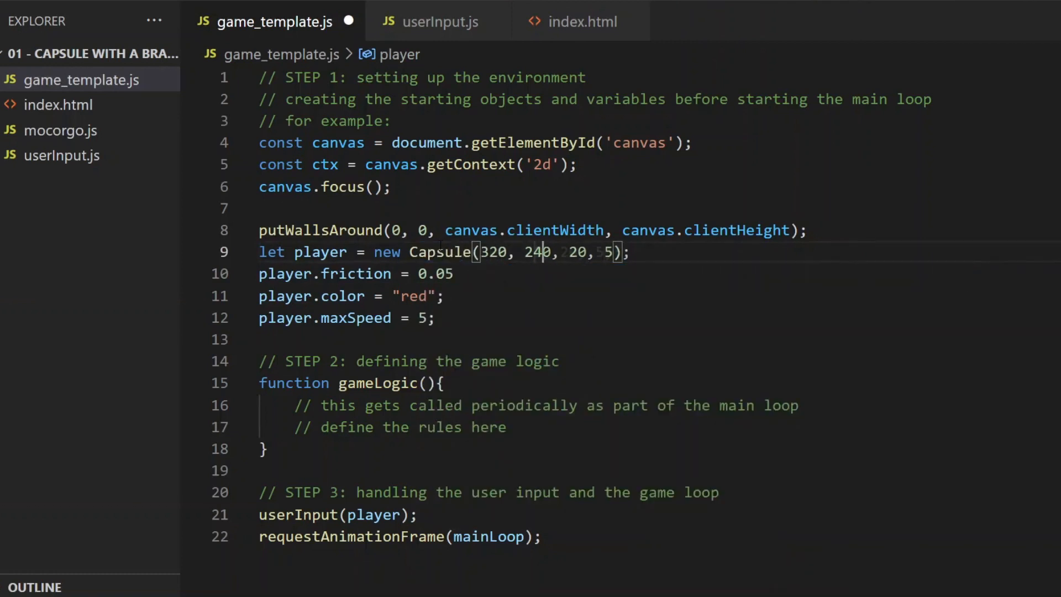
type("230")
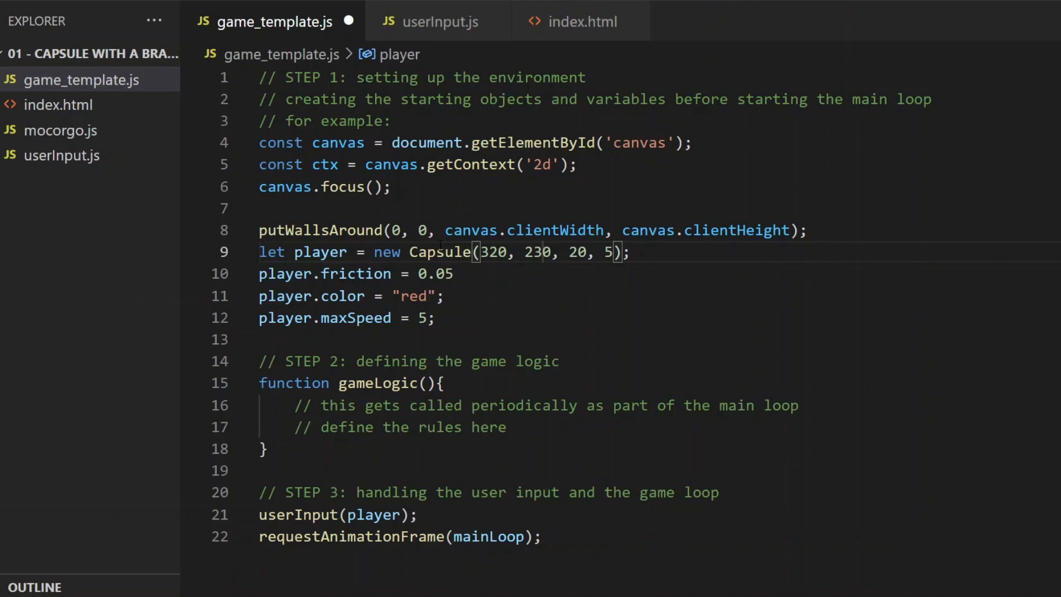
left_click(567, 252)
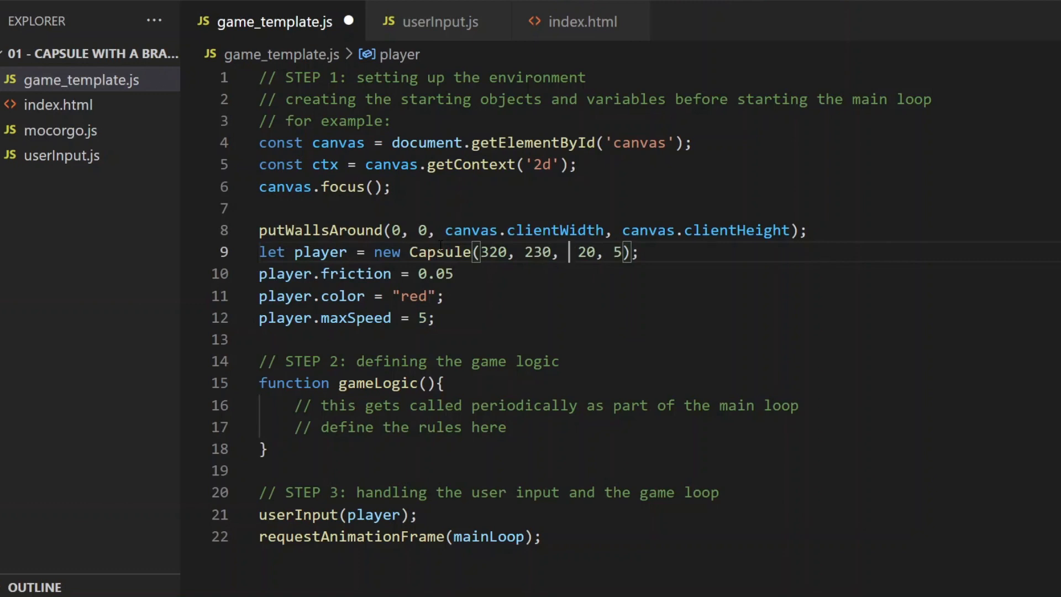
type("320,")
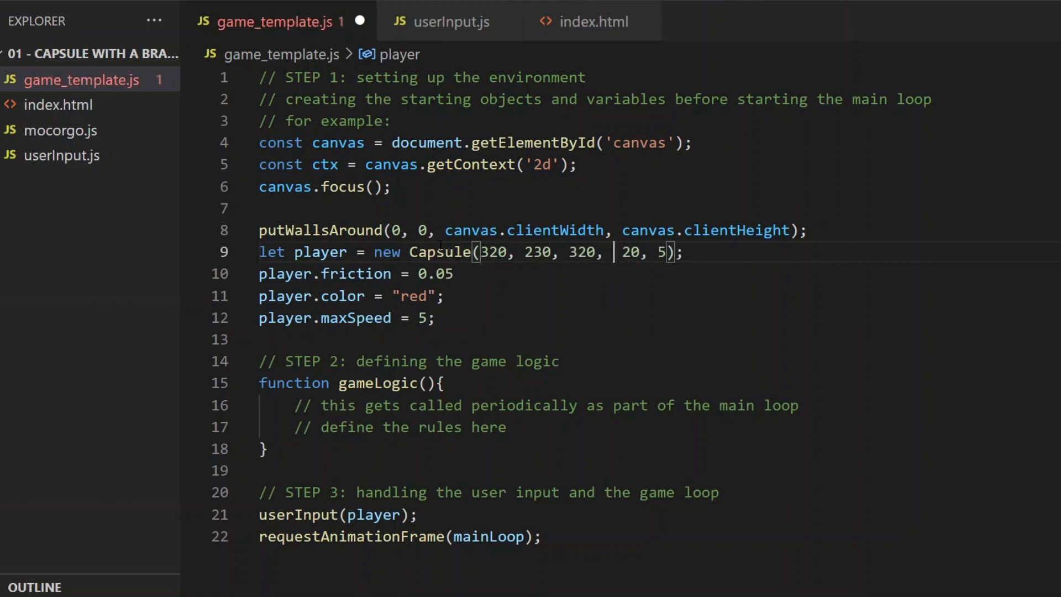
type("250,")
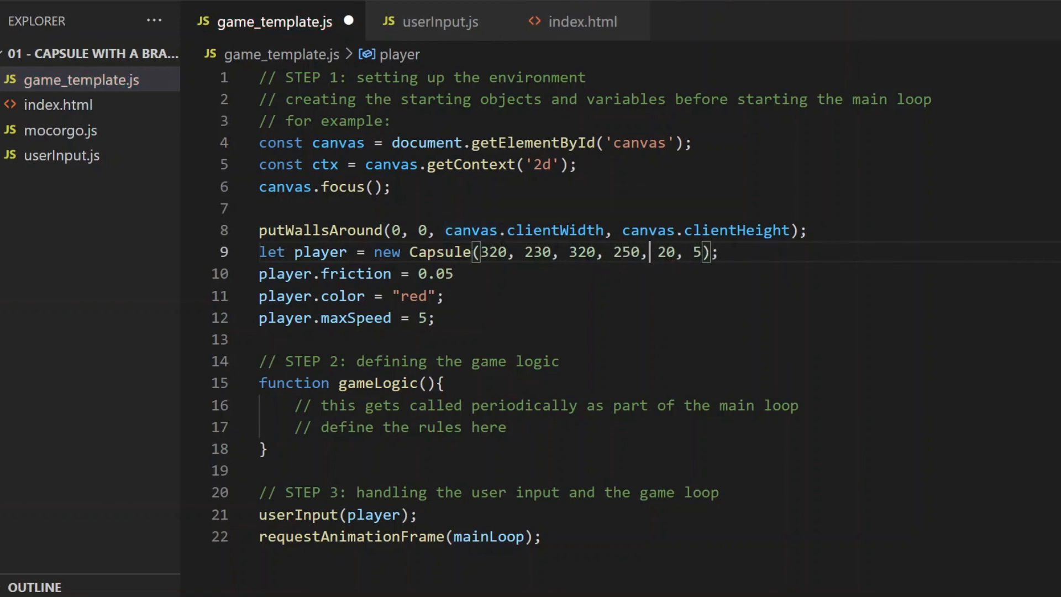
key("Backspace")
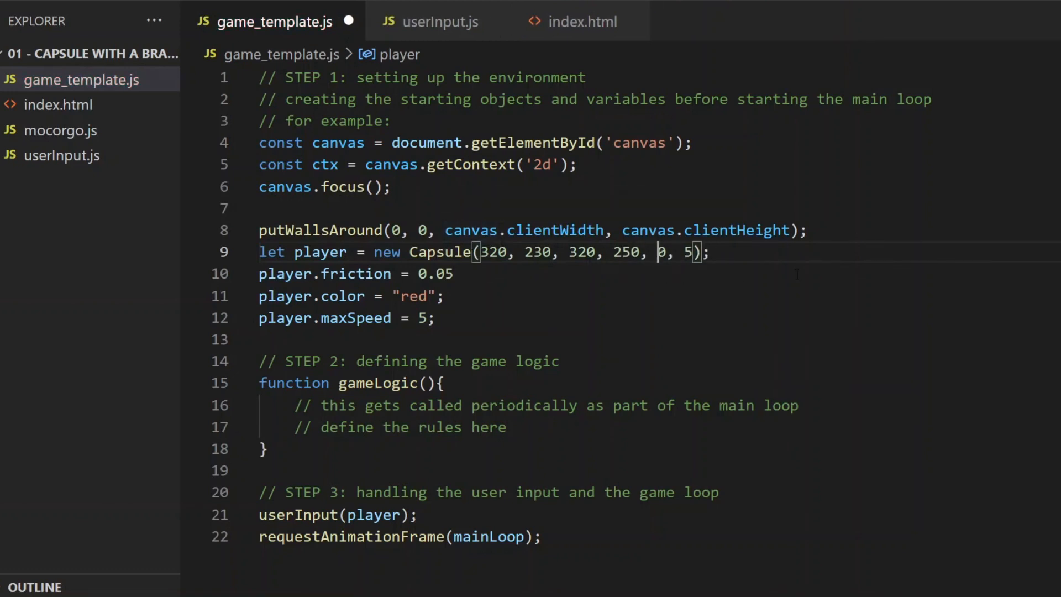
type("1")
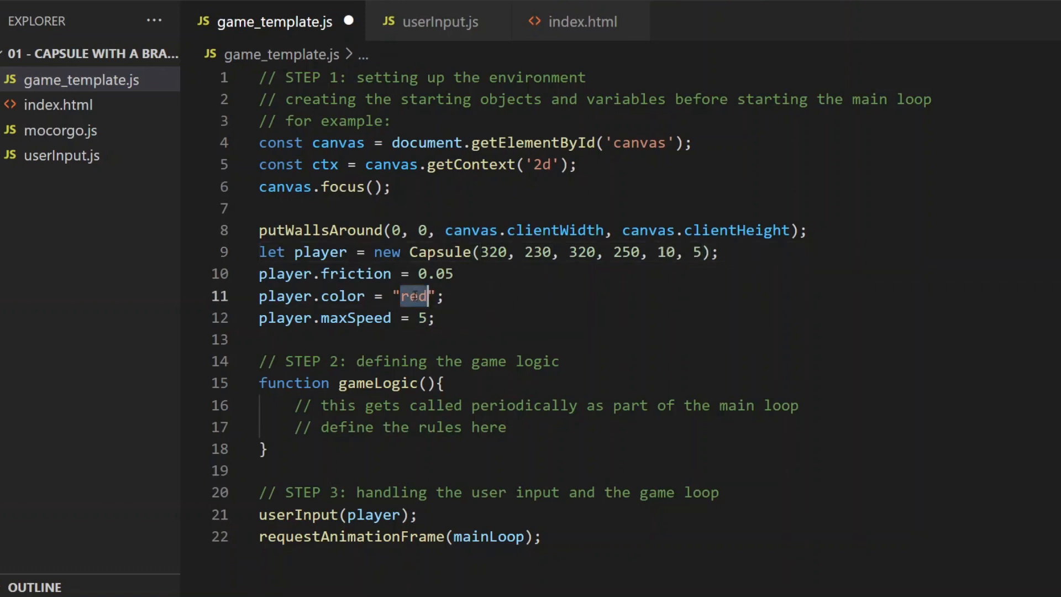
Set player.color to "lightgreen" instead of red and save game_template.js
type("lightgreen")
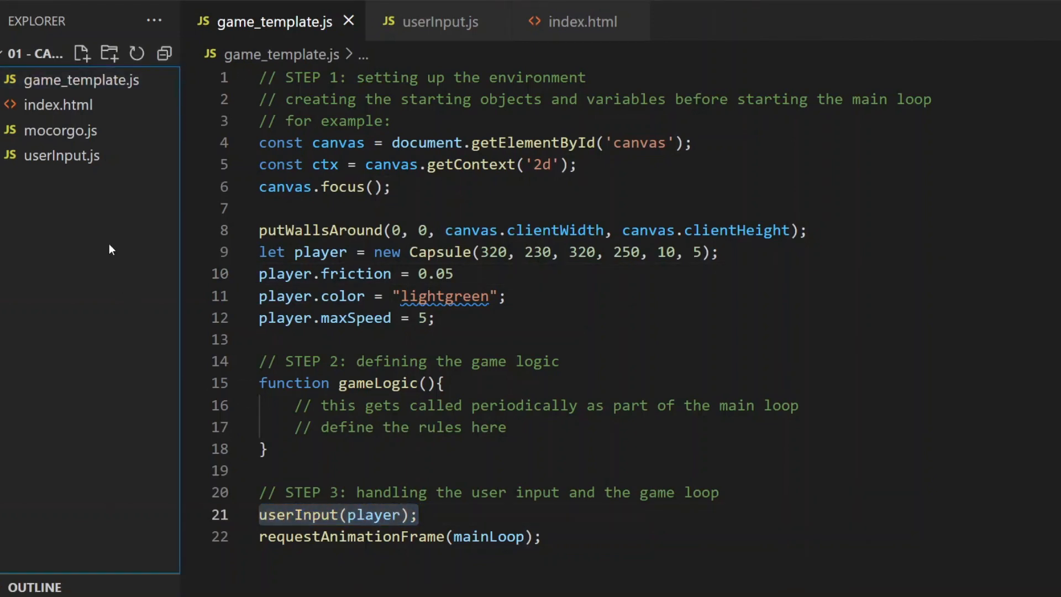
Create SmartCaps.js and start the smartCaps = (obj) => { } arrow function
left_click(81, 53)
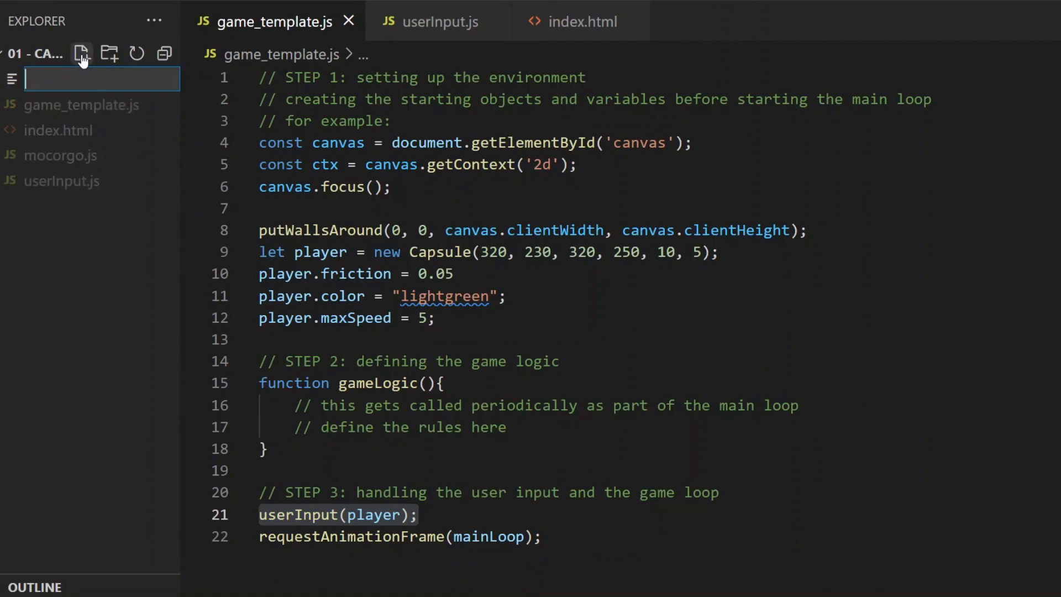
type("SmartCap")
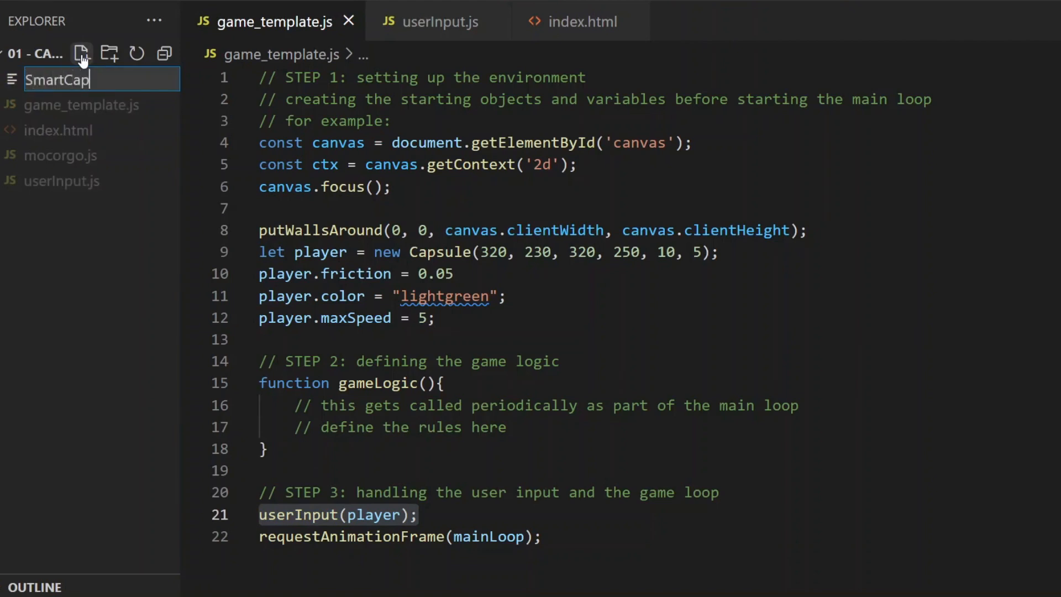
type("s.js")
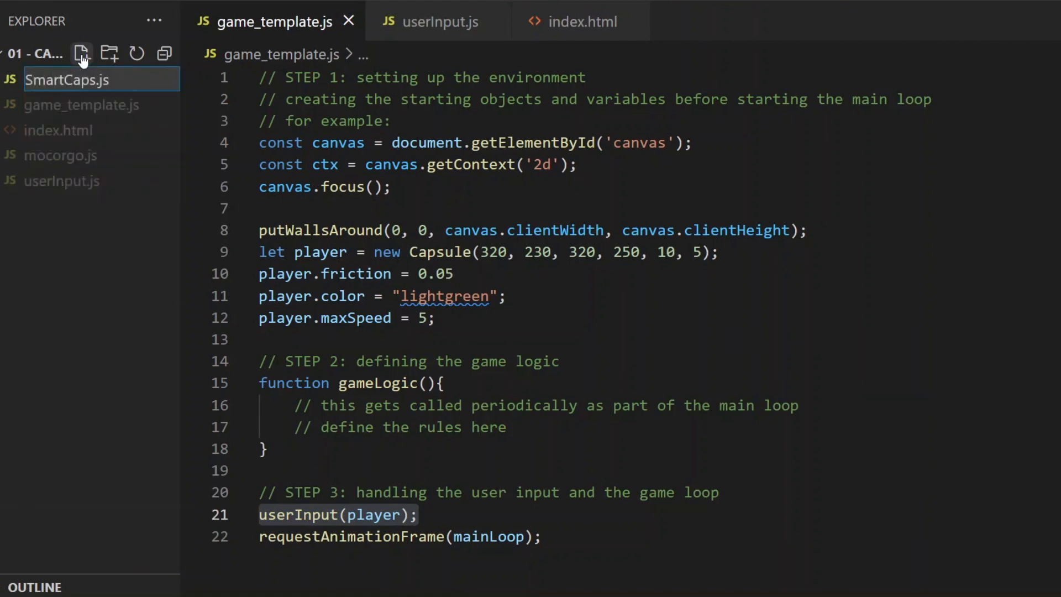
left_click(81, 53)
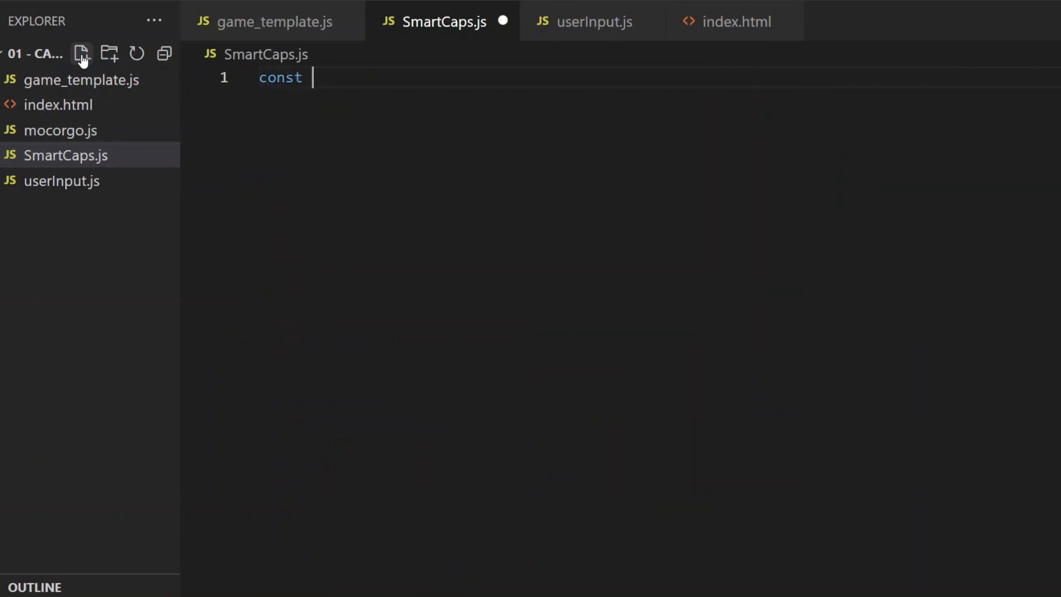
type("smartCaps")
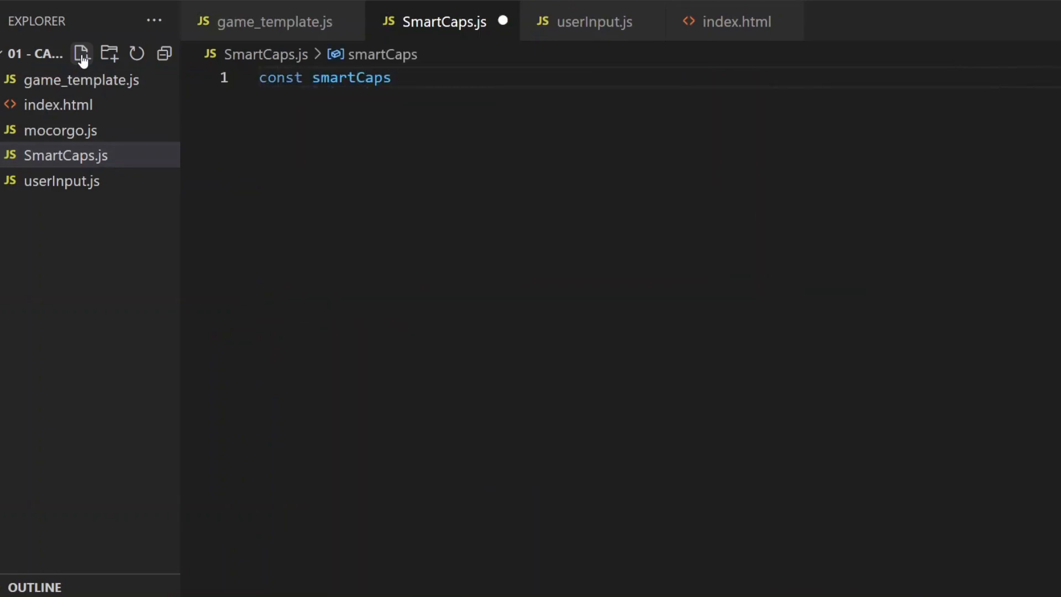
type("= ()")
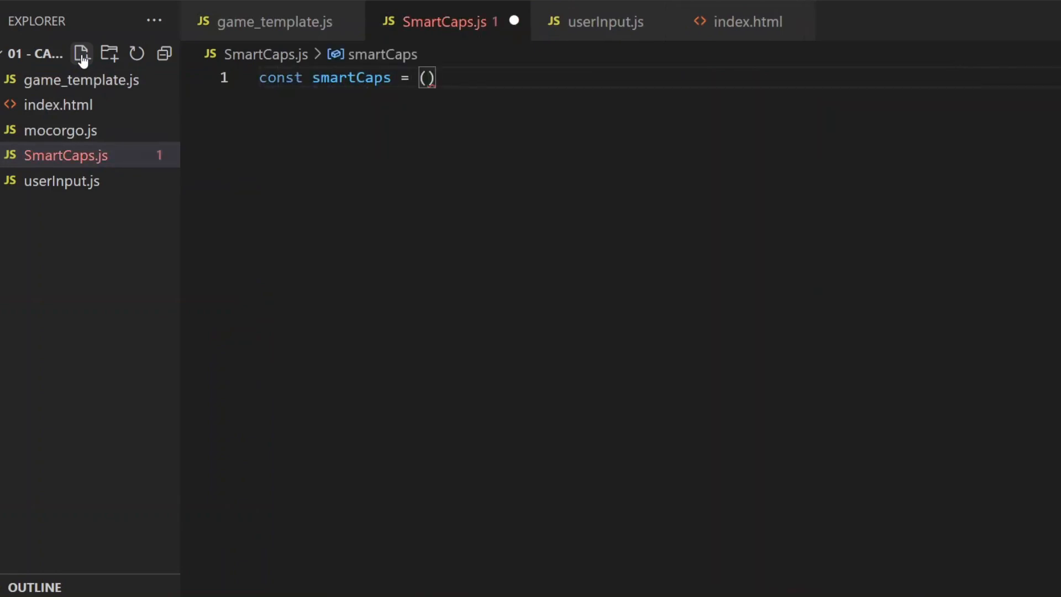
type("obj")
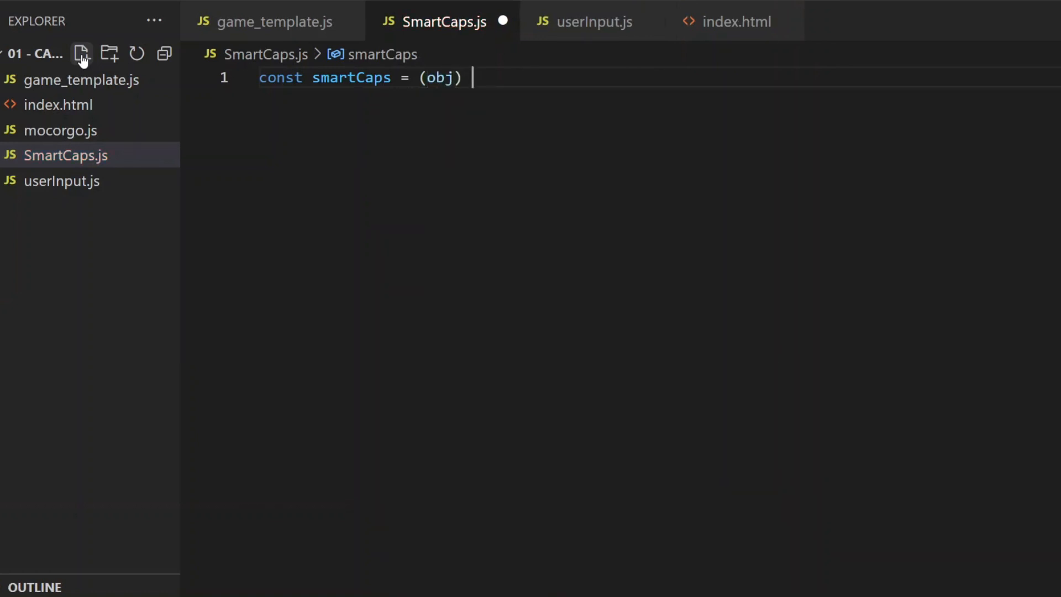
type("=>")
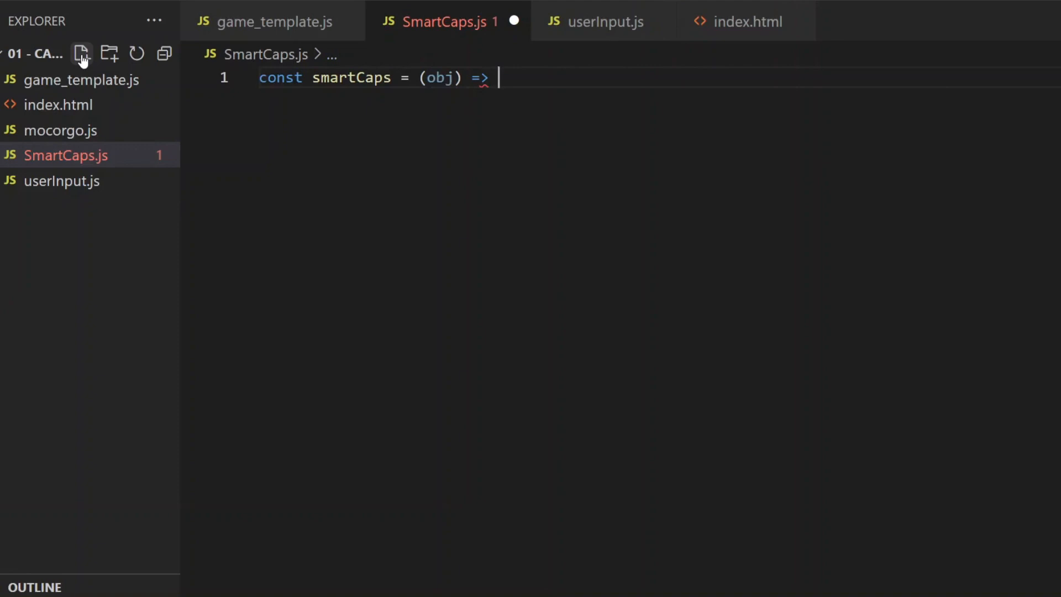
type("{")
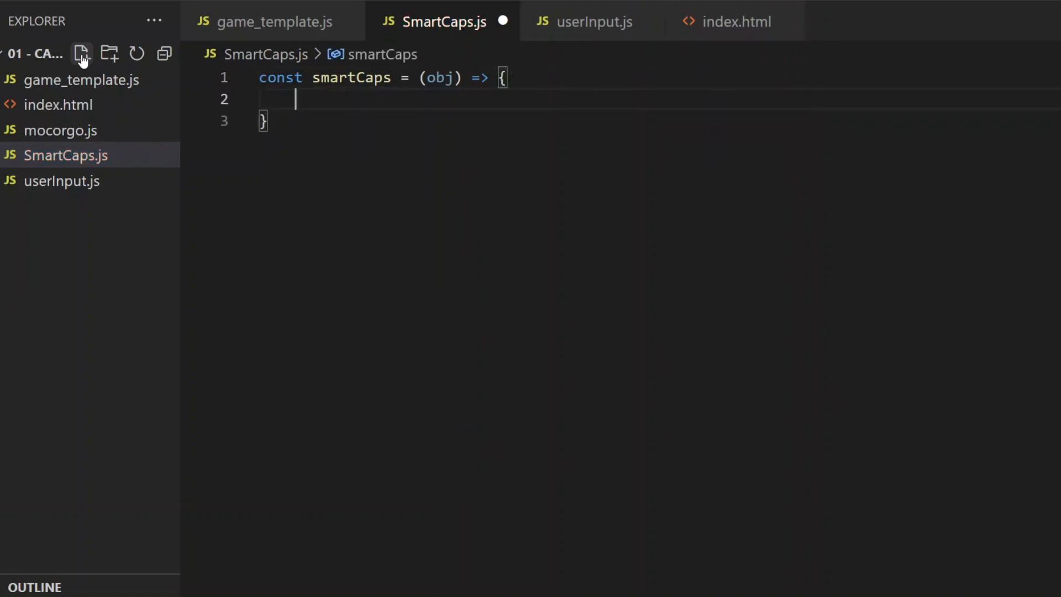
Reset obj's directions, then switch on randInt(0,4) % 5 to set one direction true
type("switch")
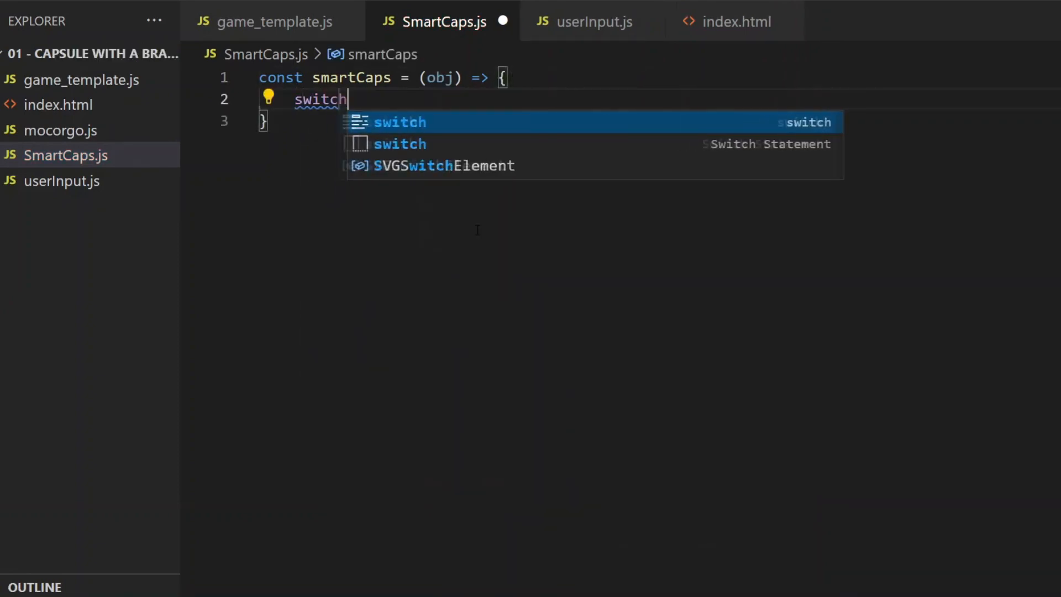
type("(randInt(0,")
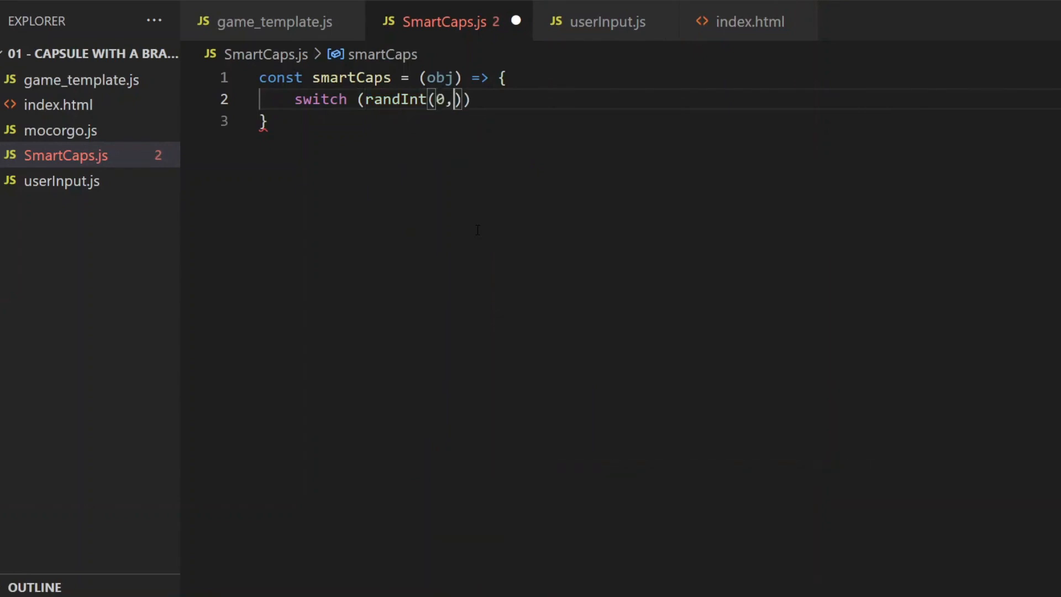
type("4) % 5")
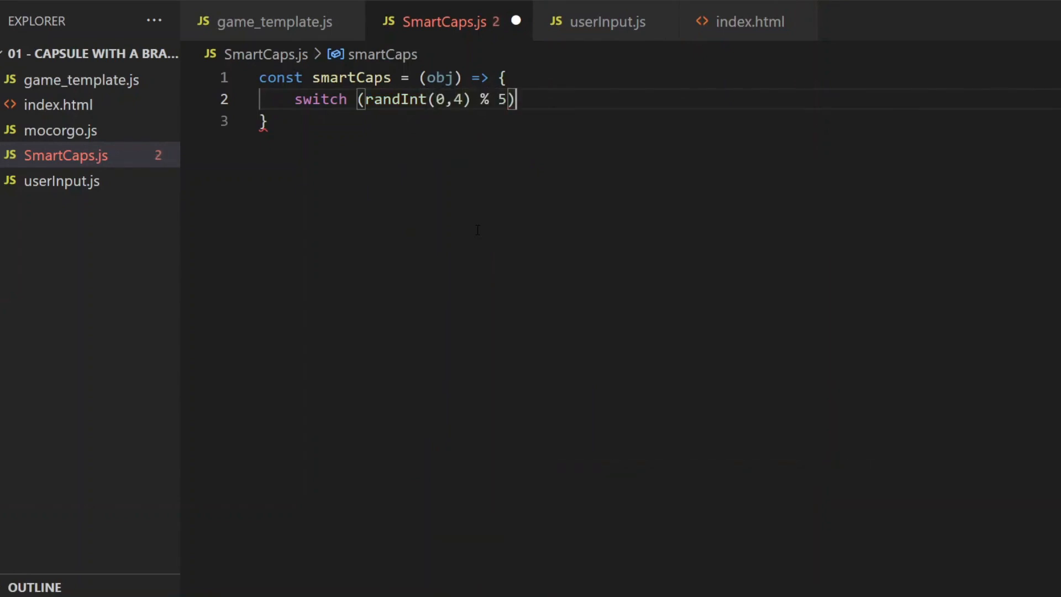
type("{")
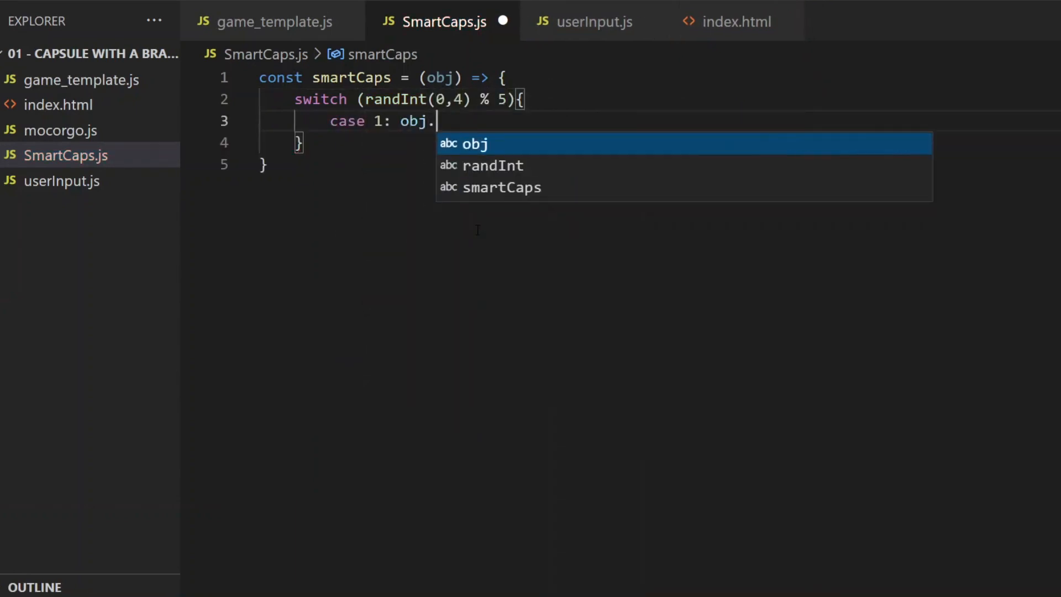
type("left = true; break;")
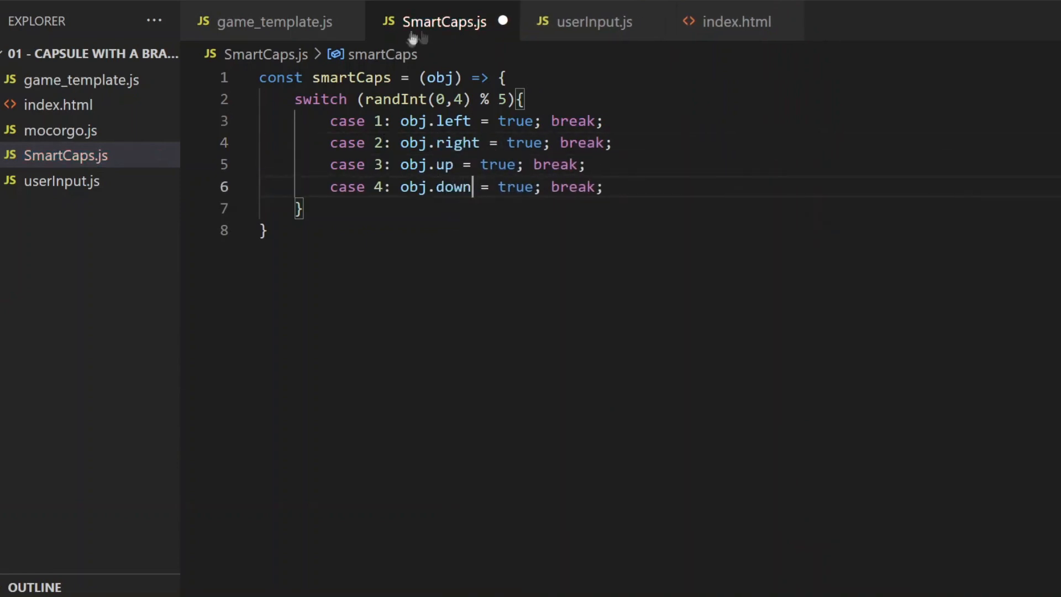
key("Enter")
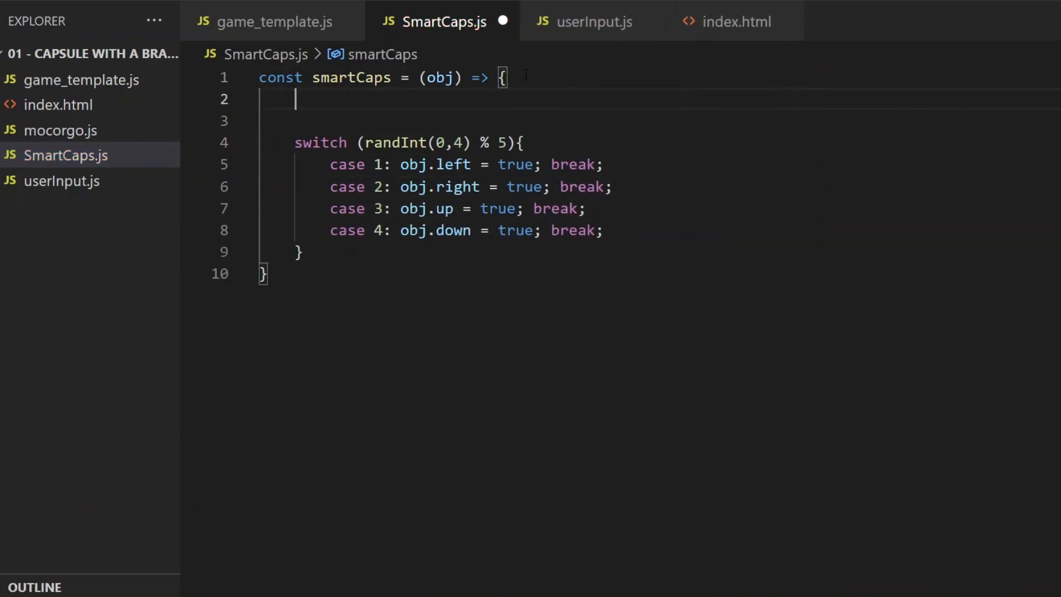
type("obj.left = false")
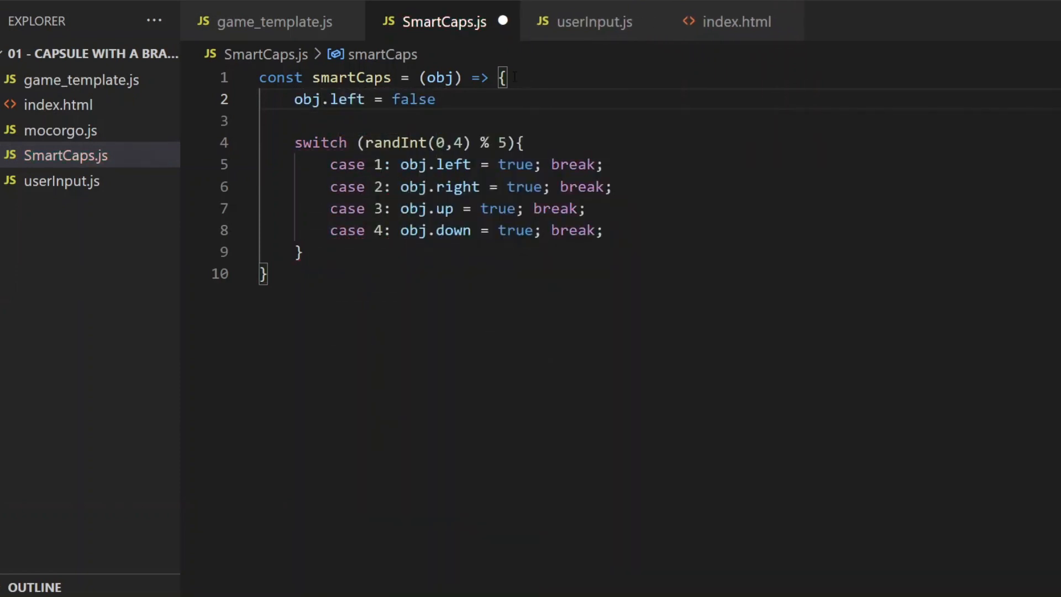
type(";")
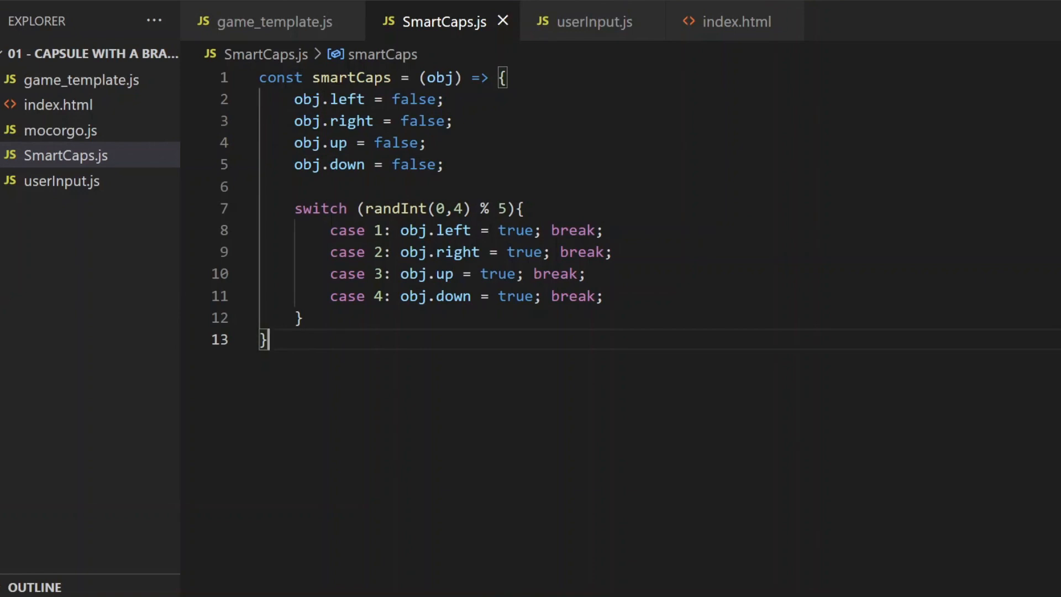
Load SmartCaps.js via a script tag in index.html and call smartCaps(player) in gameLogic
left_click(731, 21)
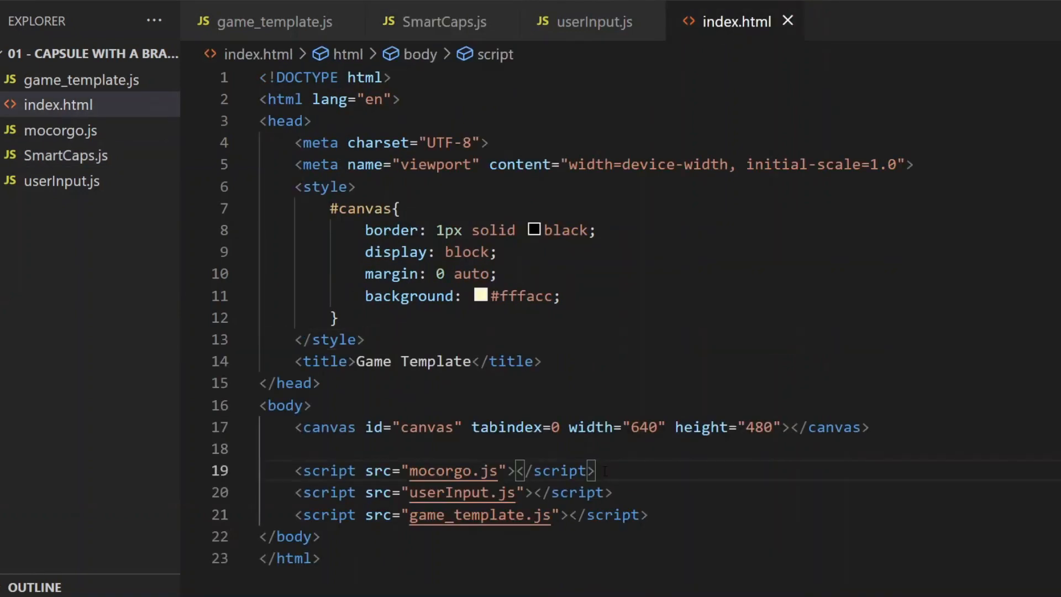
type("<script src=")
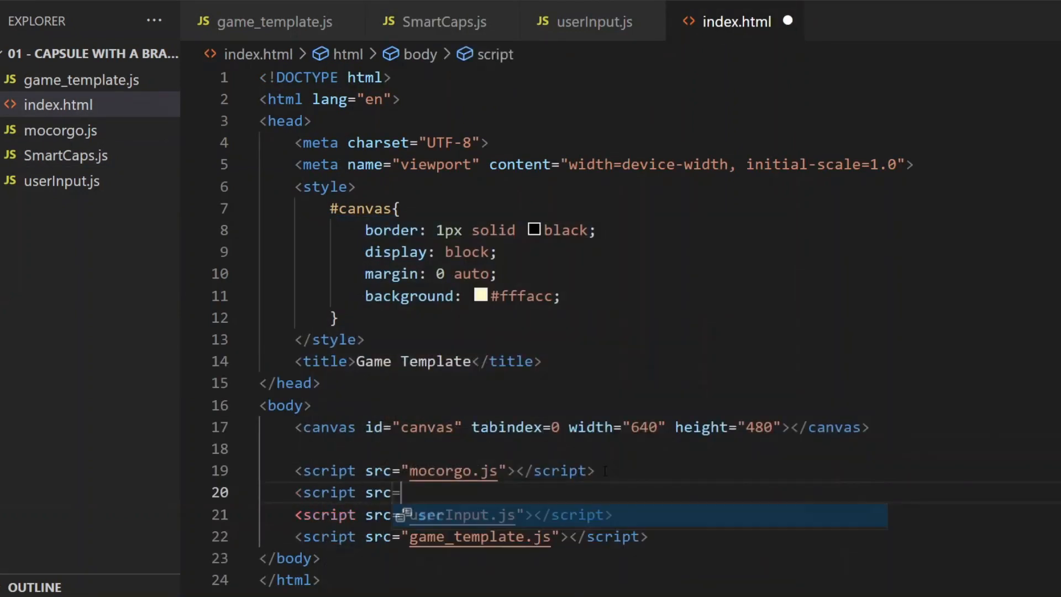
type("\"SmartCaps.js\"></script>")
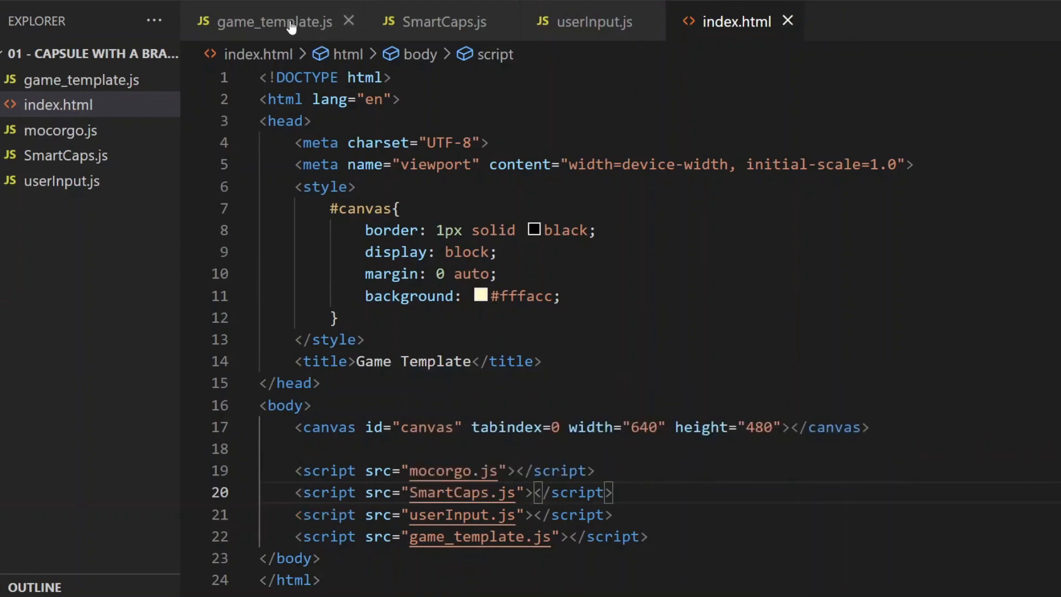
left_click(273, 21)
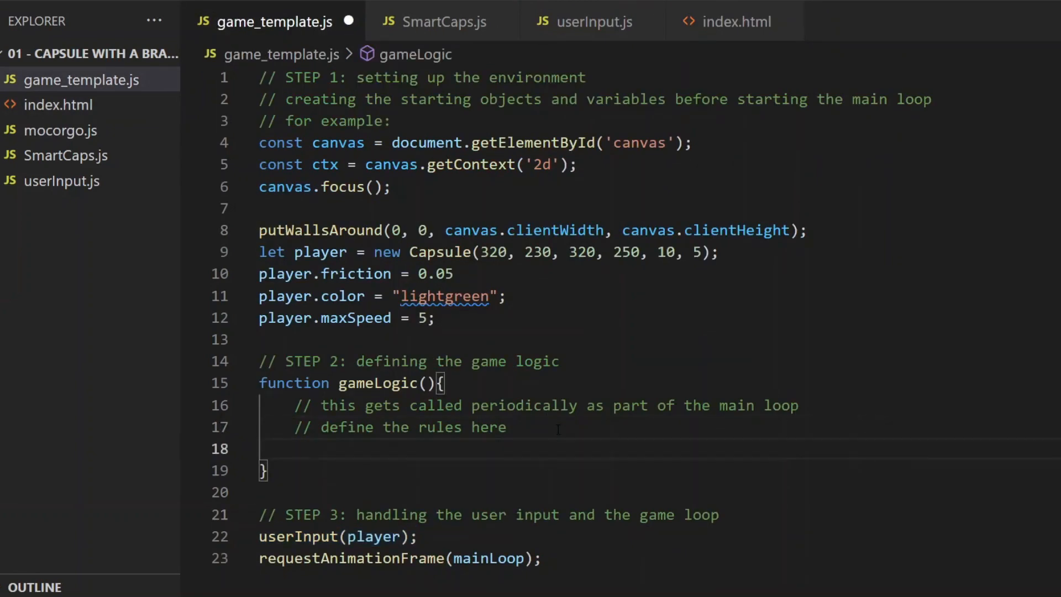
type("smartCaps(player)")
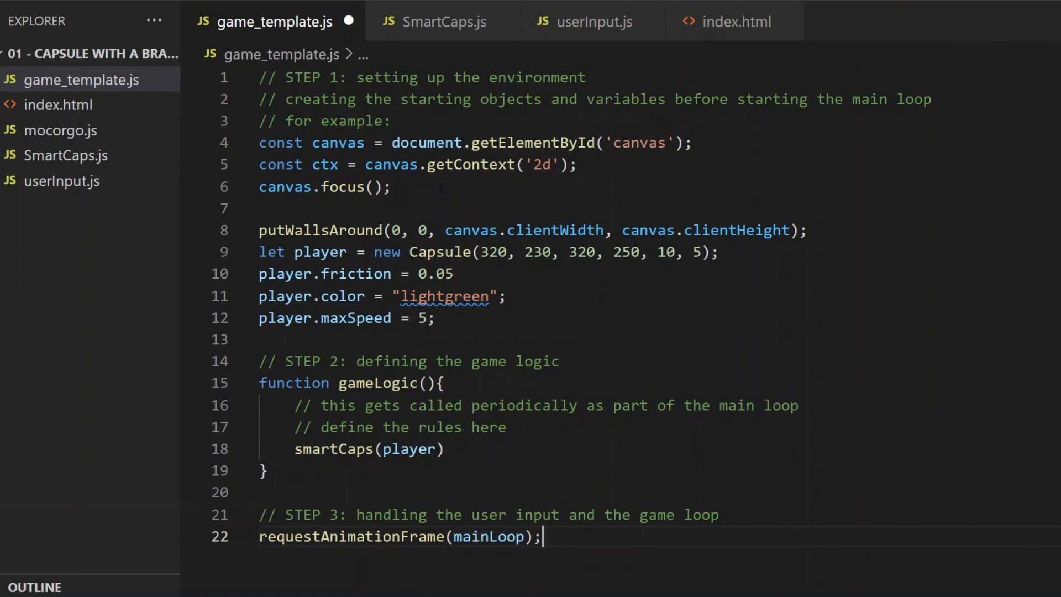
Declare let counter = 0 after the canvas.focus() line
left_click(394, 187)
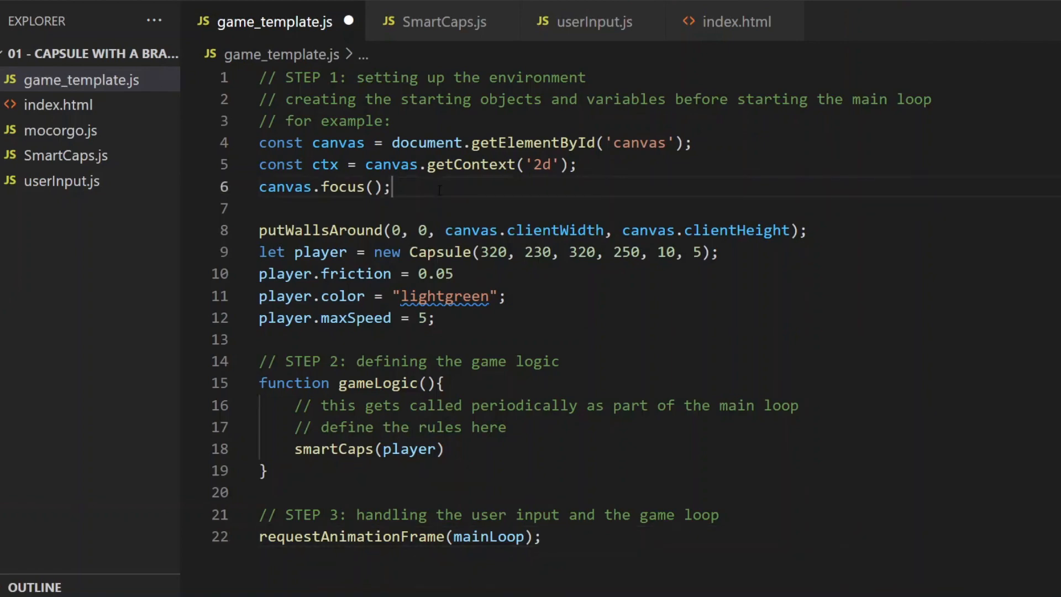
key("Enter")
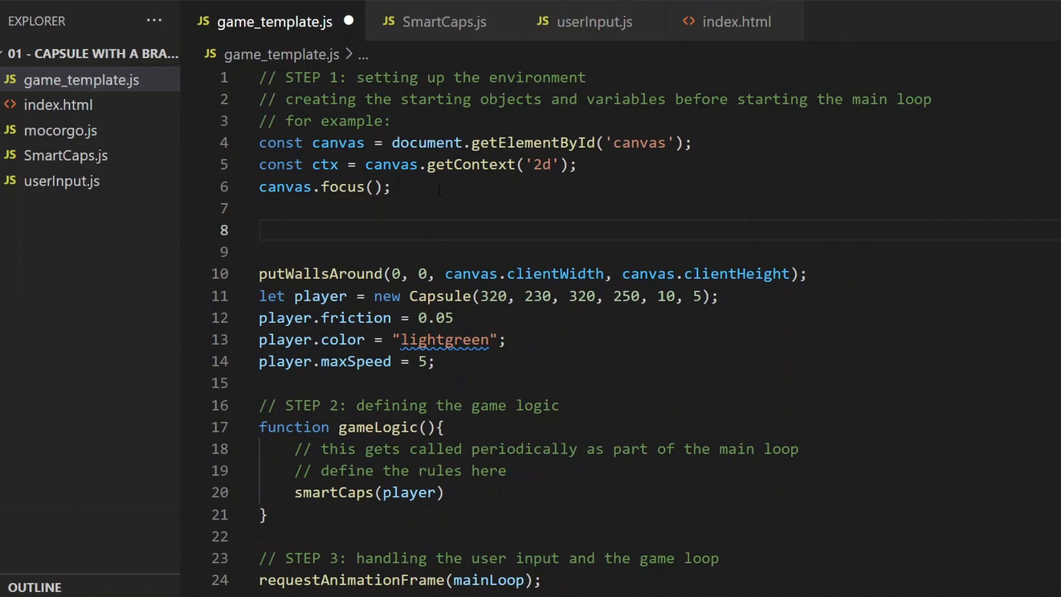
type("let")
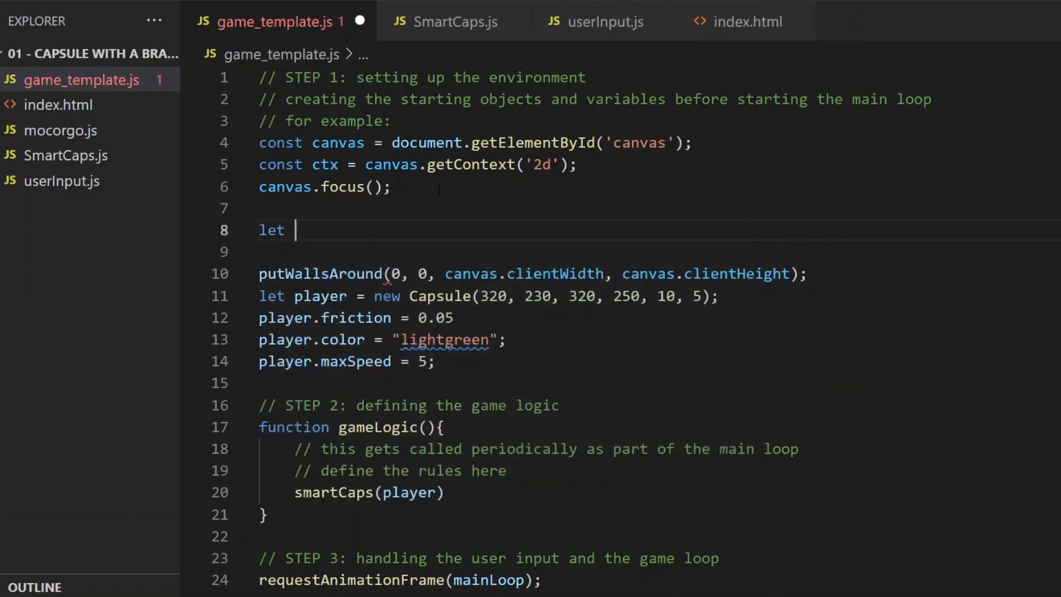
type("counter")
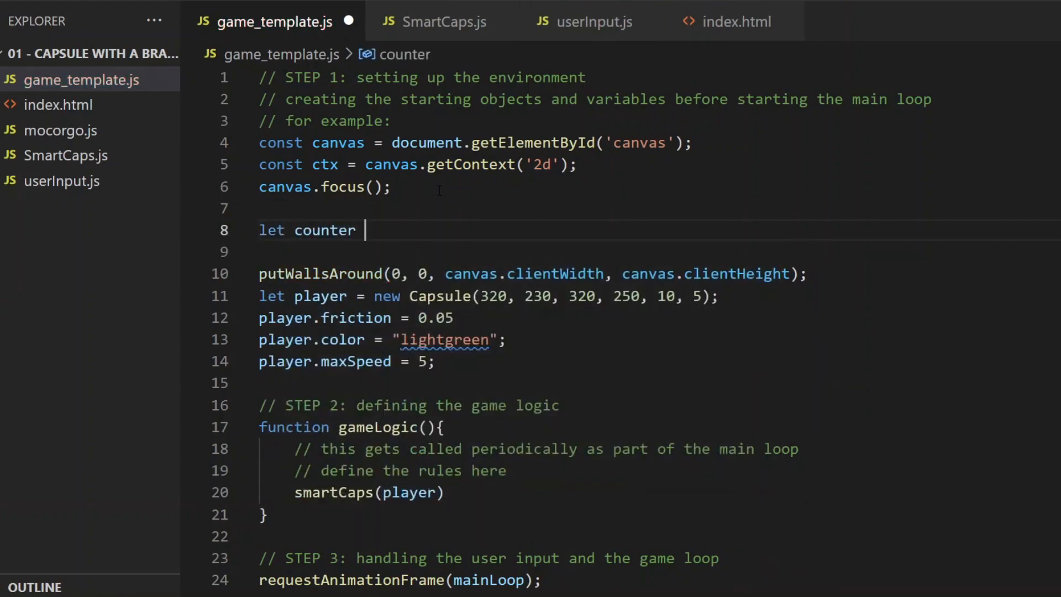
type("=")
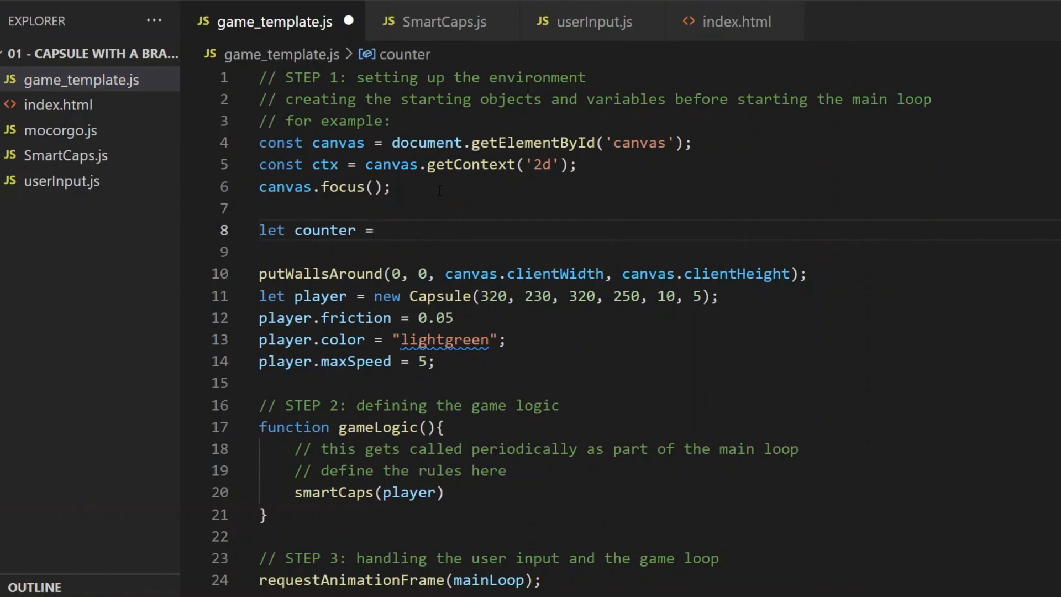
type("0")
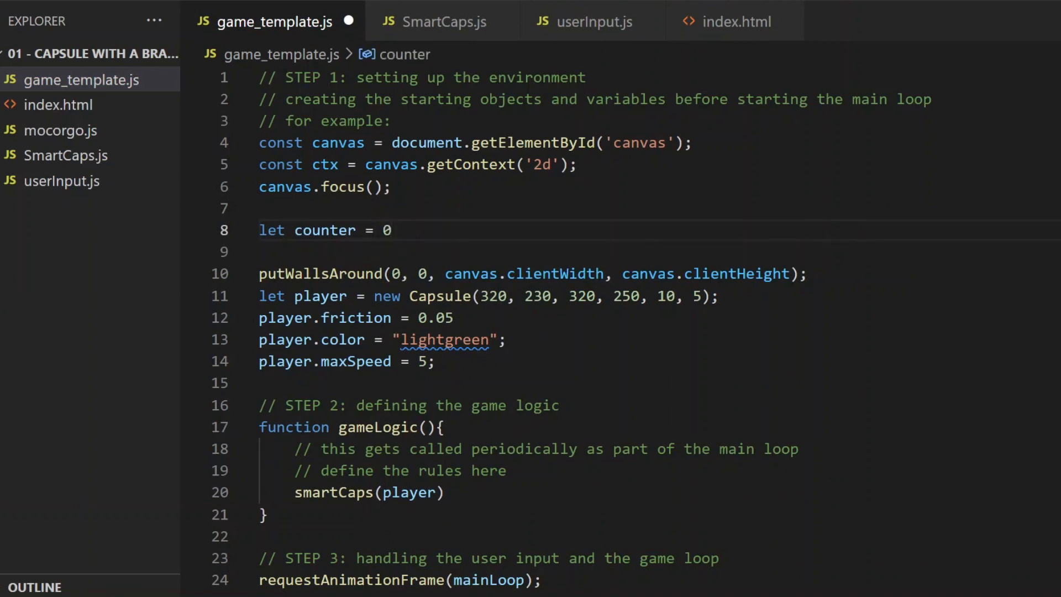
scroll("down", 3)
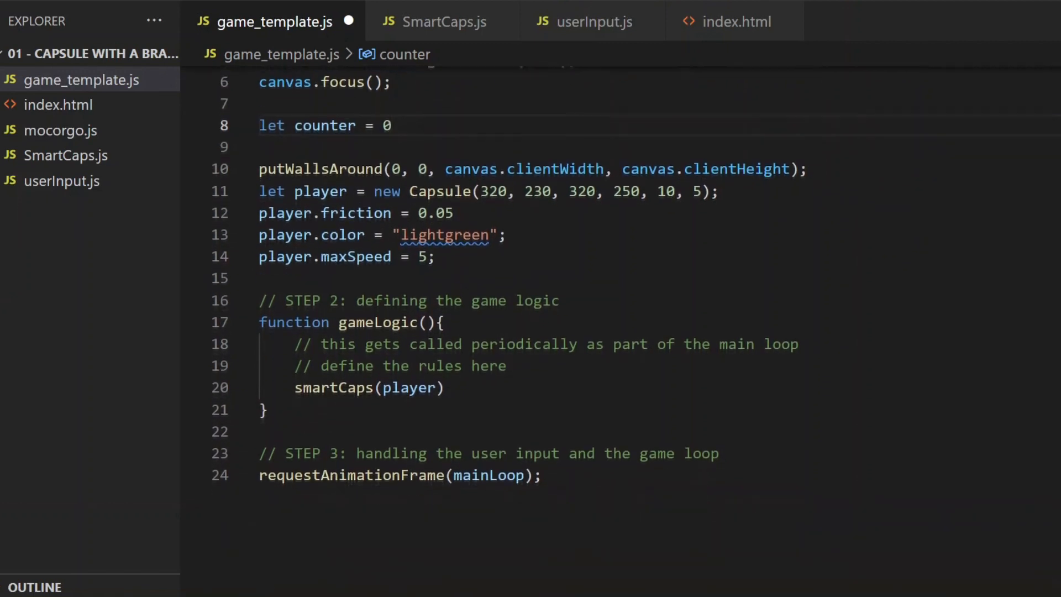
scroll("up", 3)
type("if(counter % ")
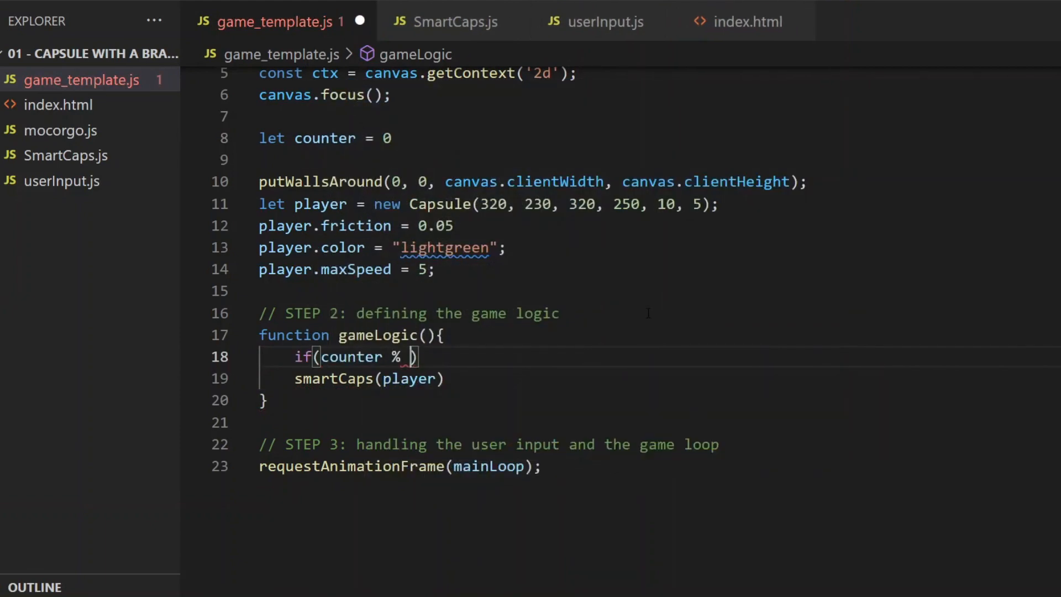
Wrap smartCaps(player) in if(counter % 3 === 0) with reset and counter++, then save
type("3 === 0")
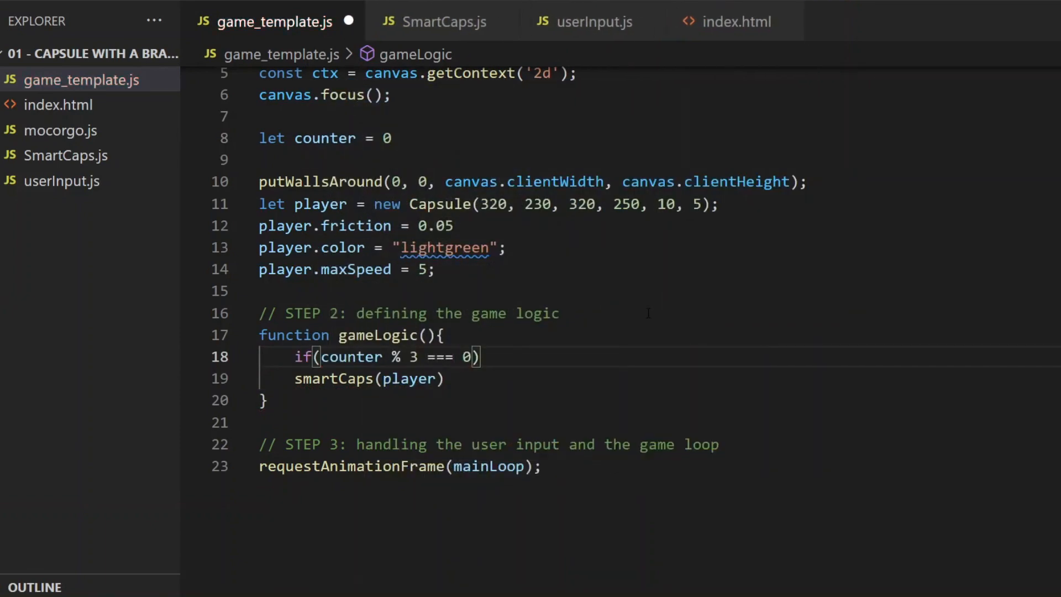
type("{")
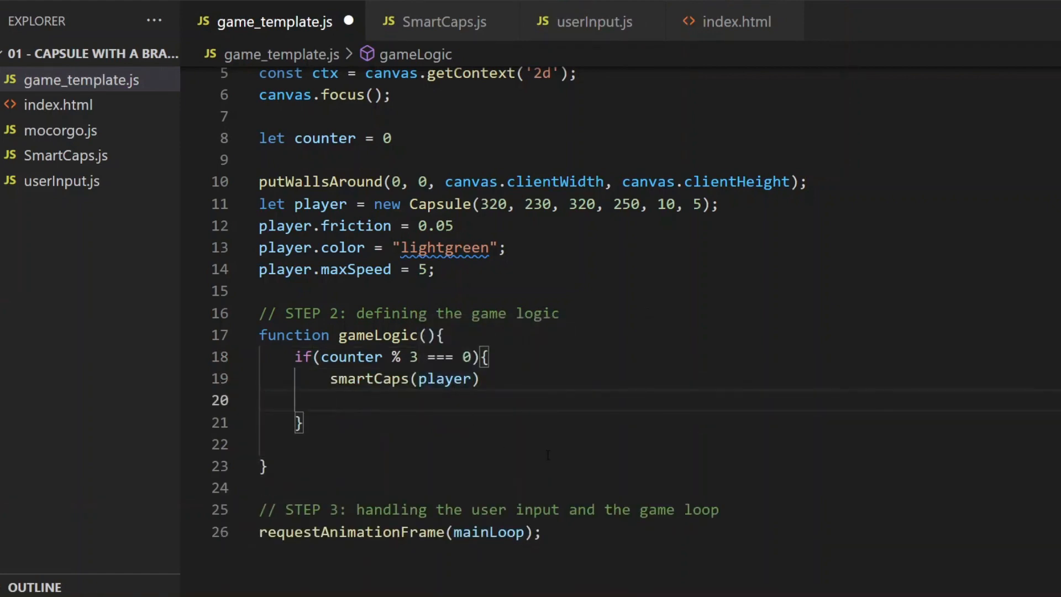
type("counter = 0")
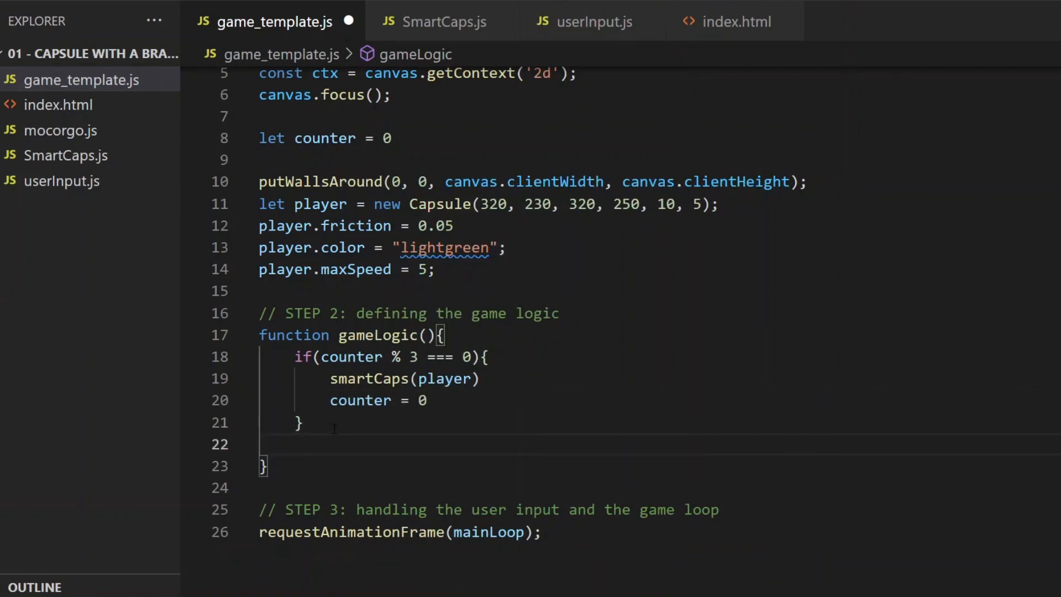
type("counter++")
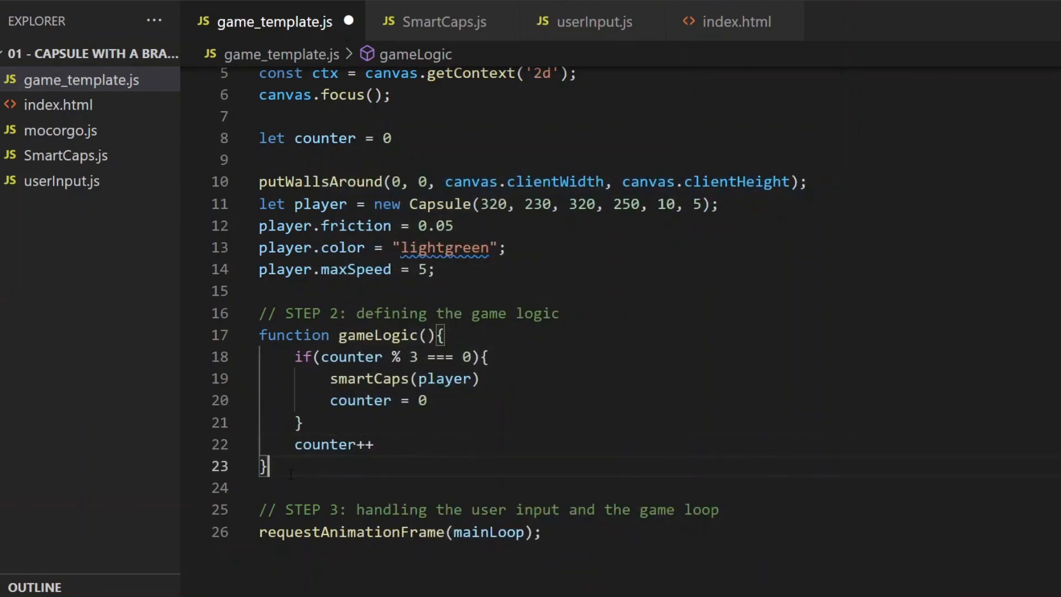
key("ctrl+s")
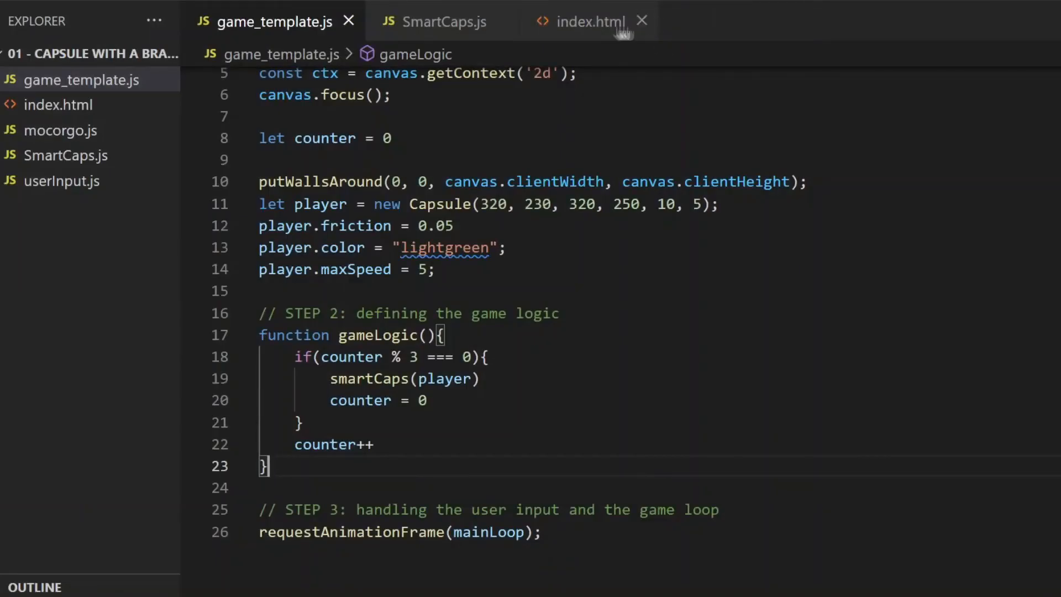
Close index.html, return to SmartCaps.js and insert a blank line above the switch statement
left_click(641, 21)
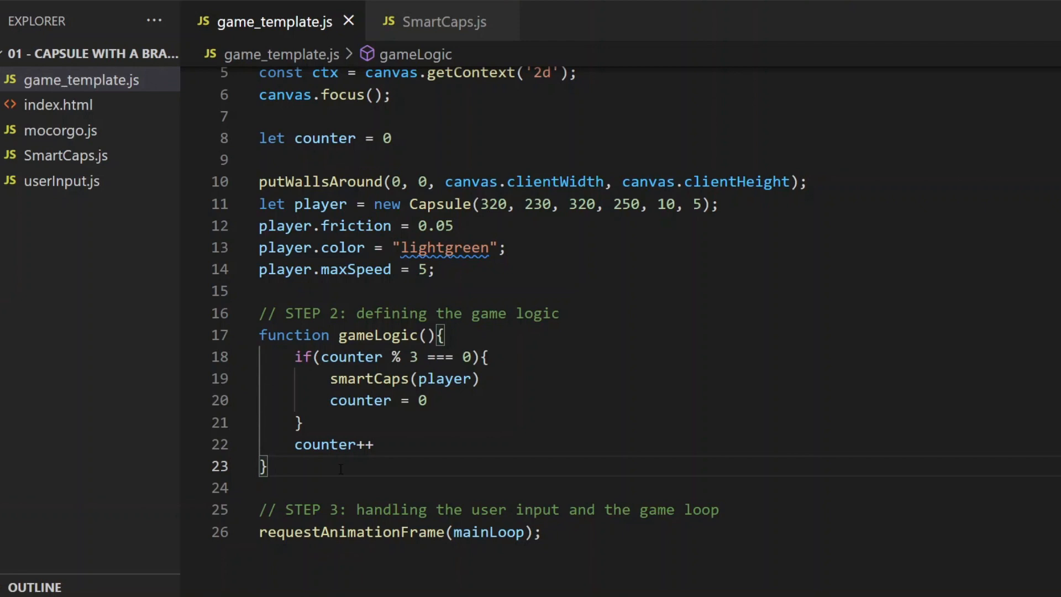
mouse_move(441, 22)
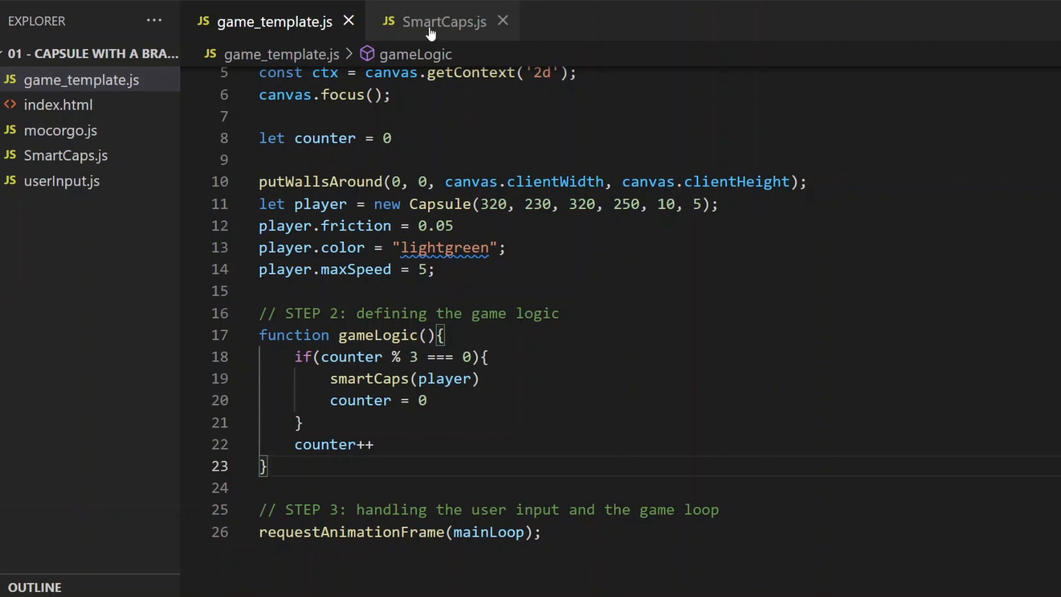
left_click(443, 21)
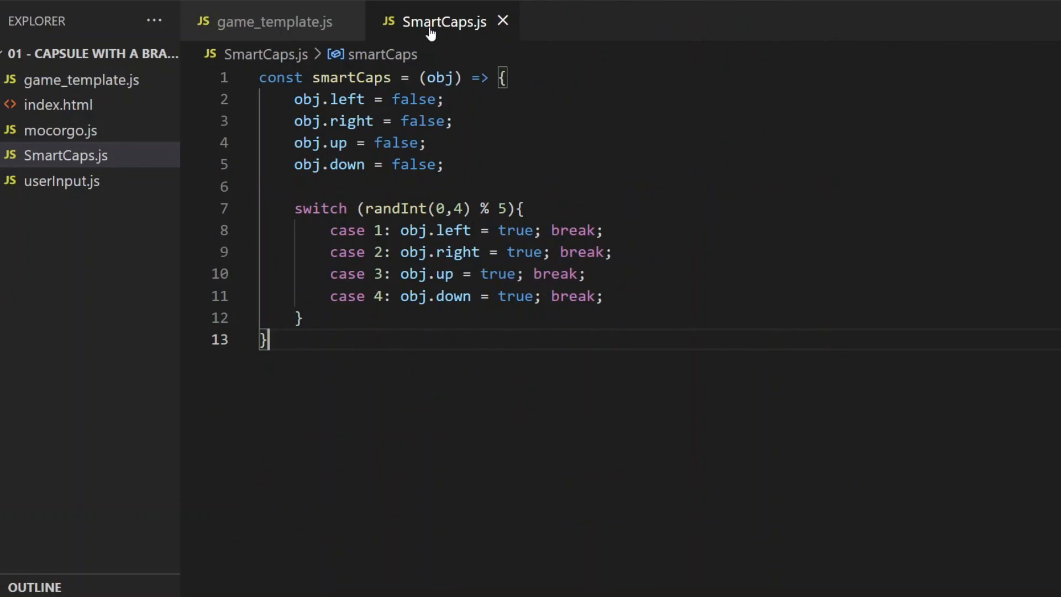
left_click(444, 164)
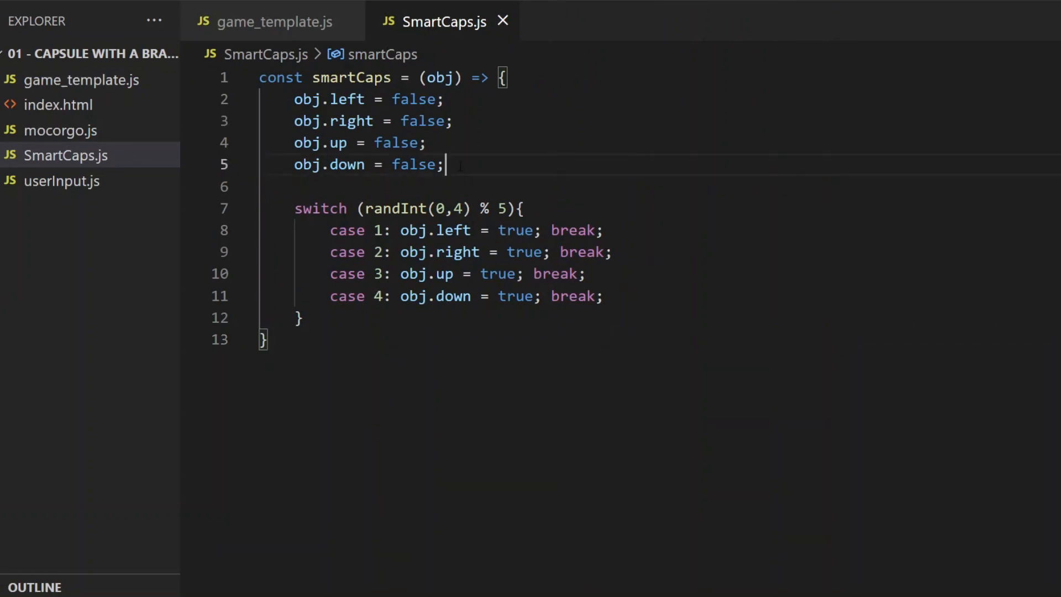
key("Enter")
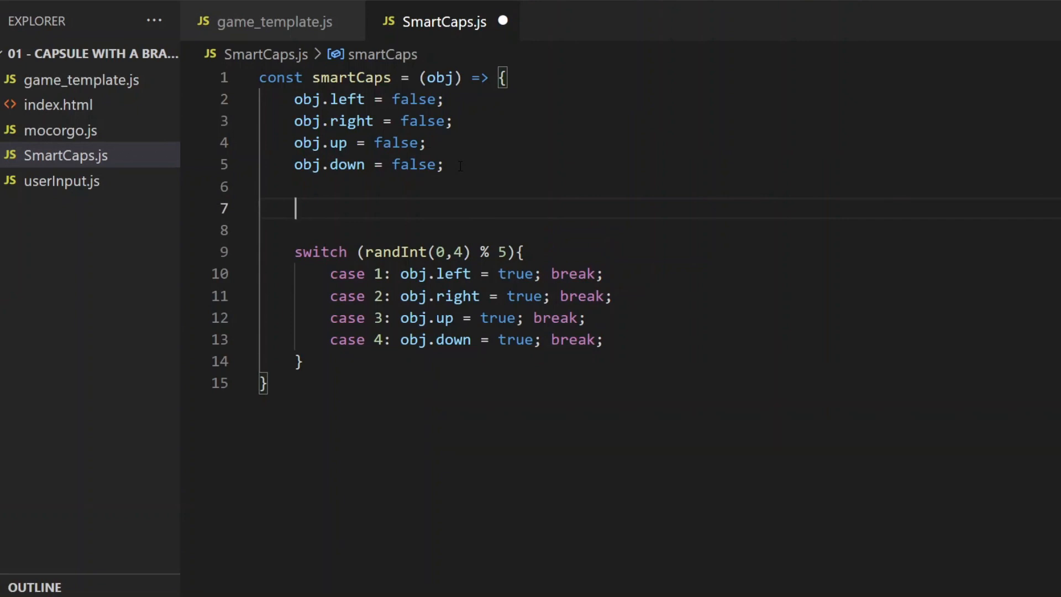
Declare directionPicker as randInt(0,15).toString(2) padded to four digits with "0"
type("let dir")
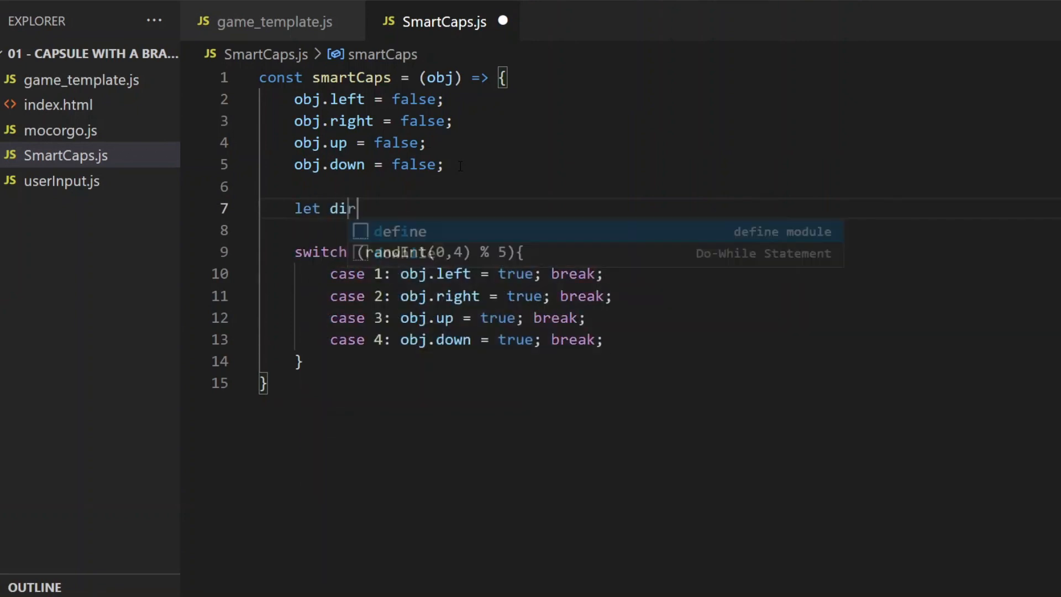
type("ectionPi")
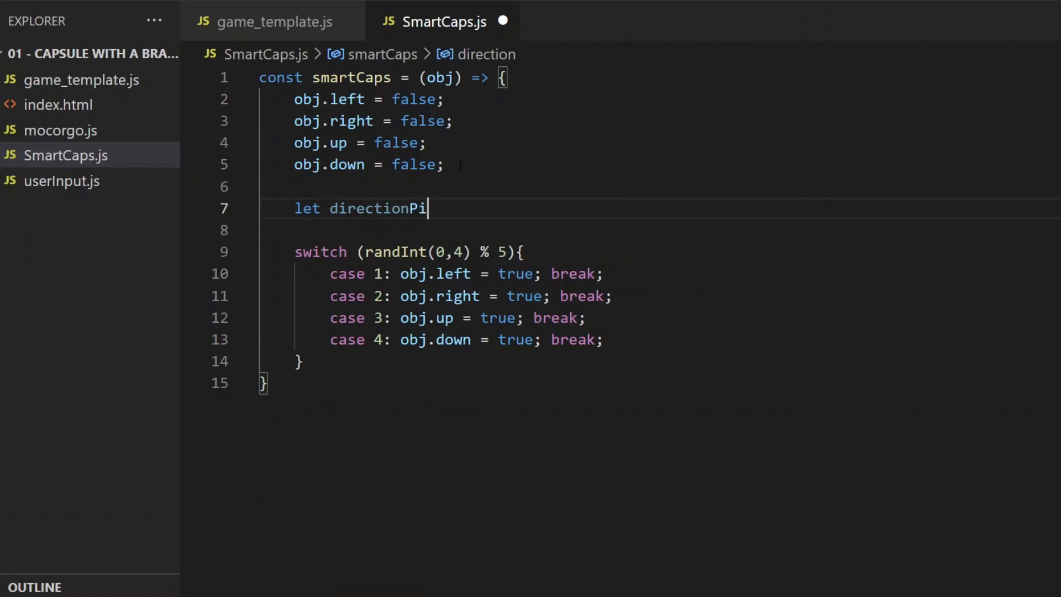
type("cker =")
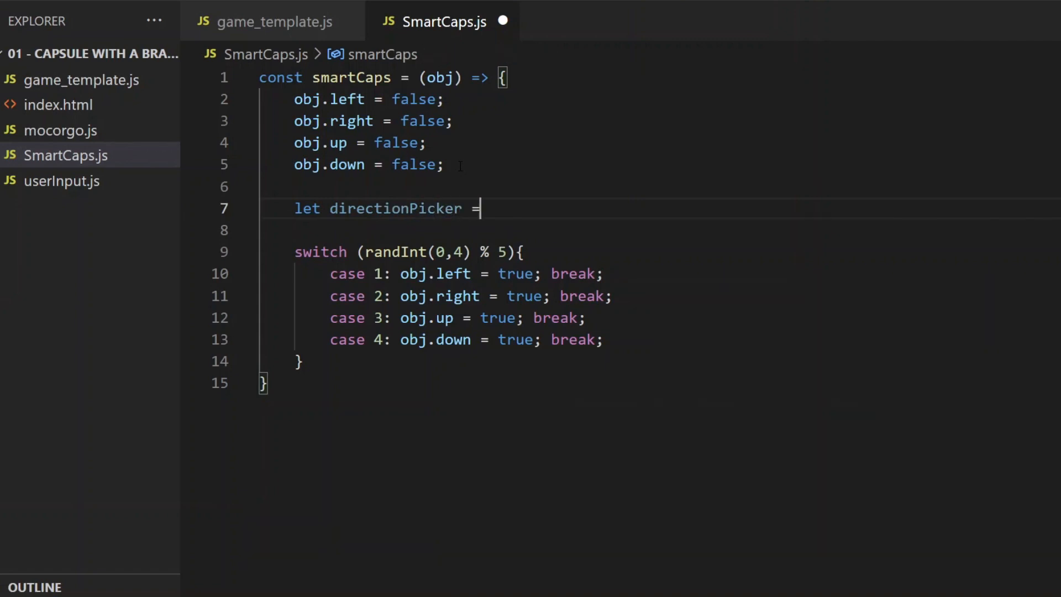
type("randInt")
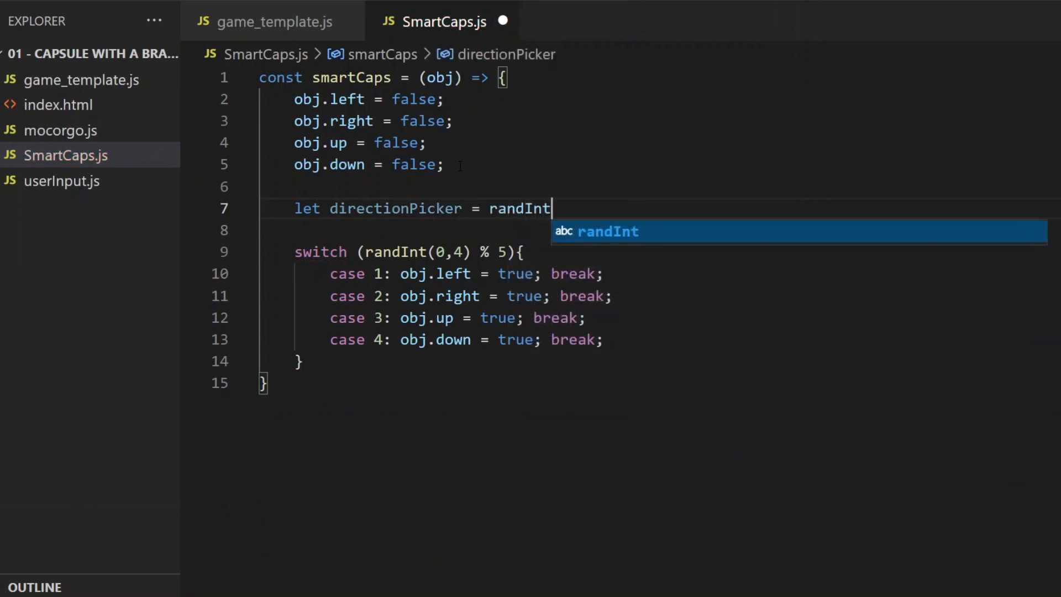
type("(0,1)")
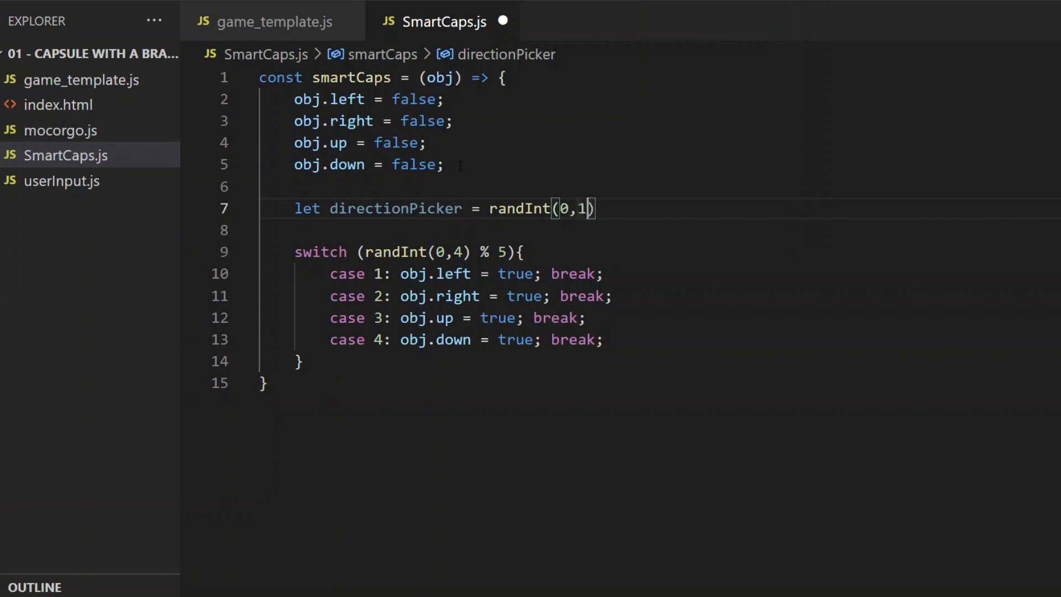
type("5.")
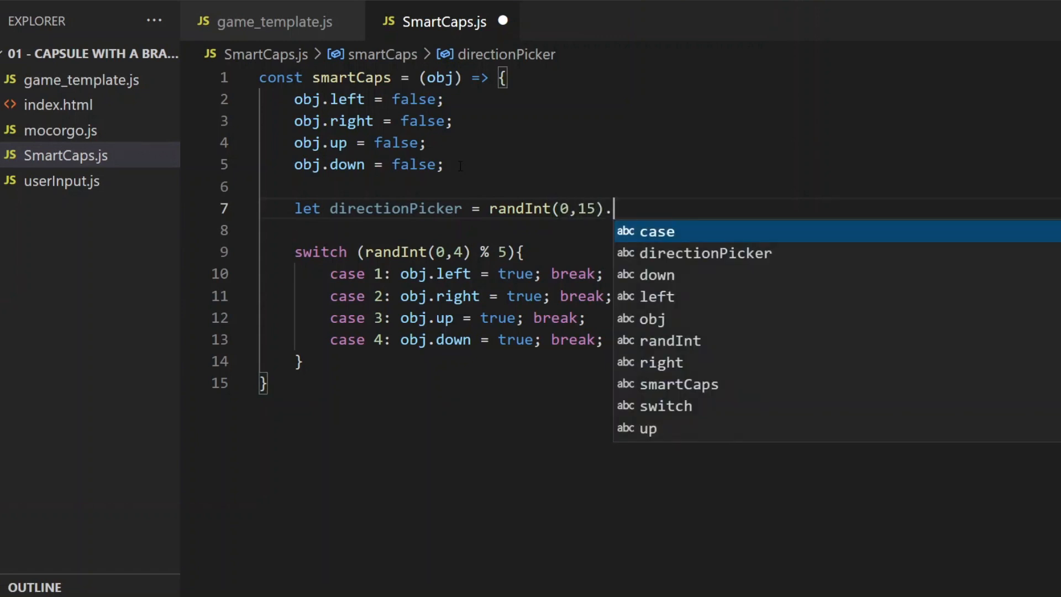
type("toString")
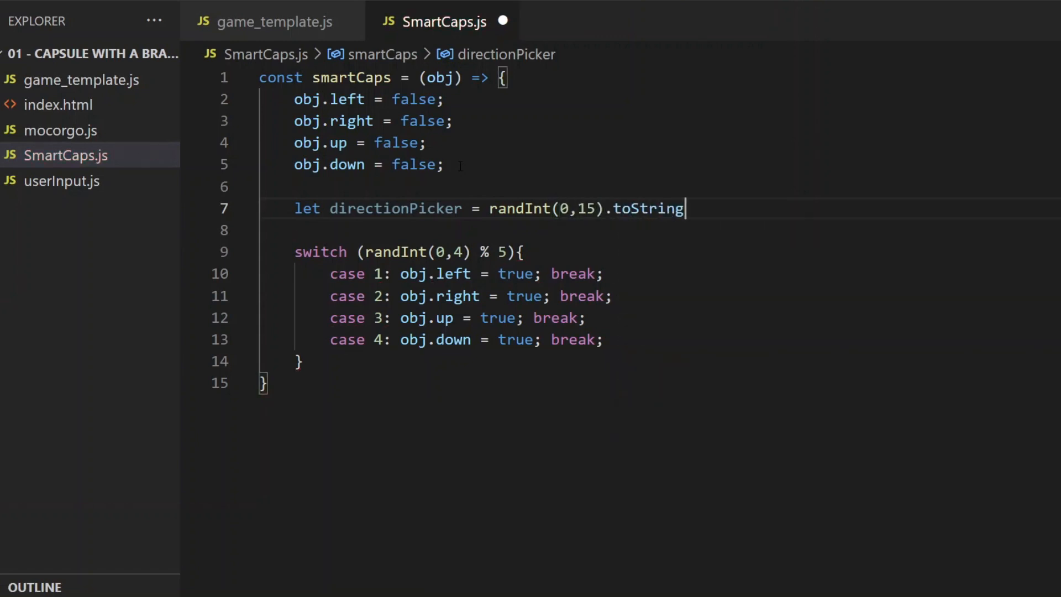
type("(2")
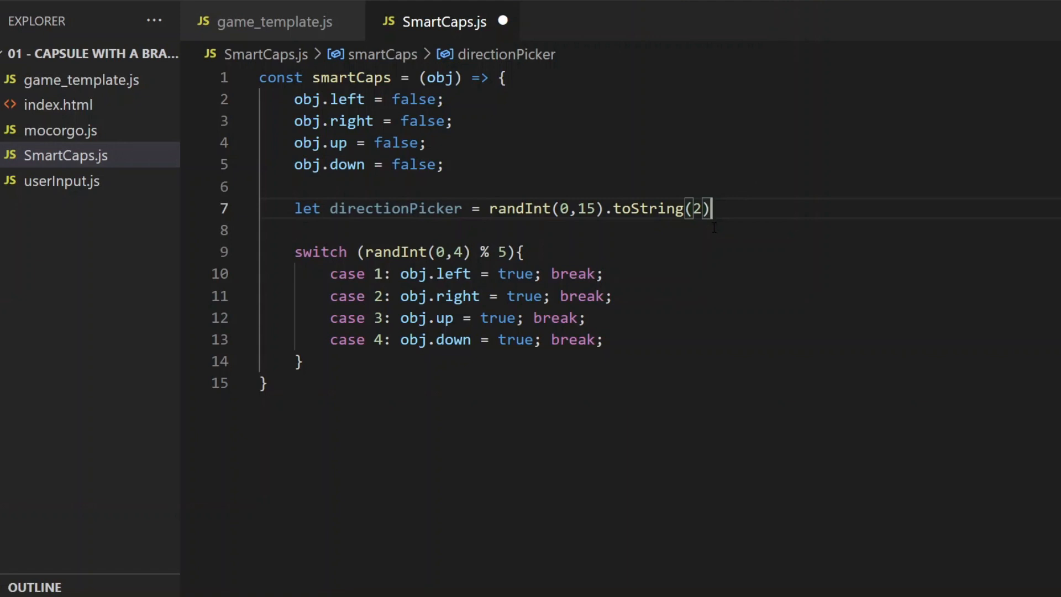
mouse_move(708, 249)
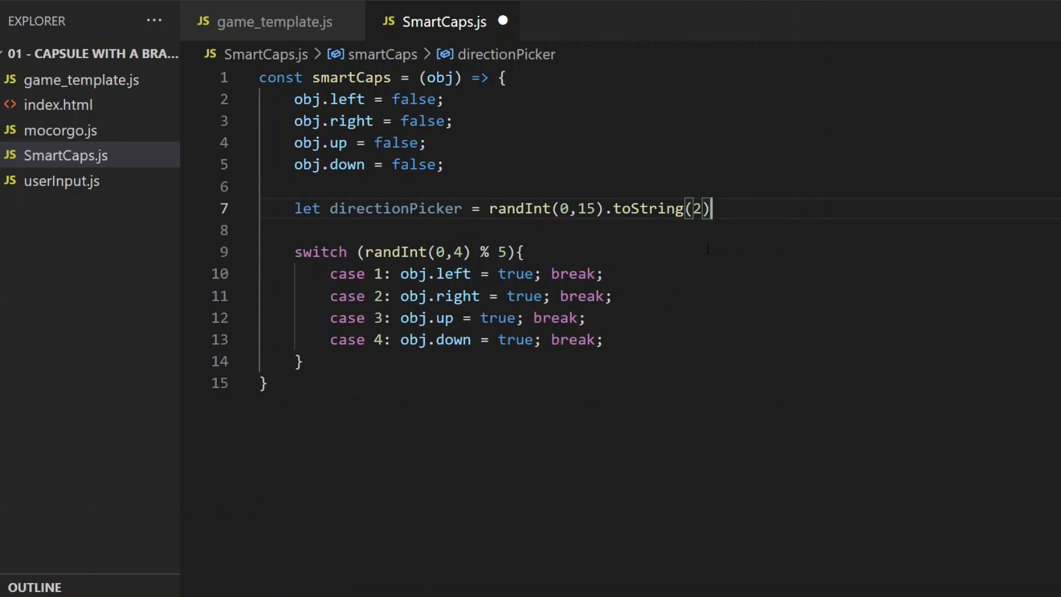
type(".pa")
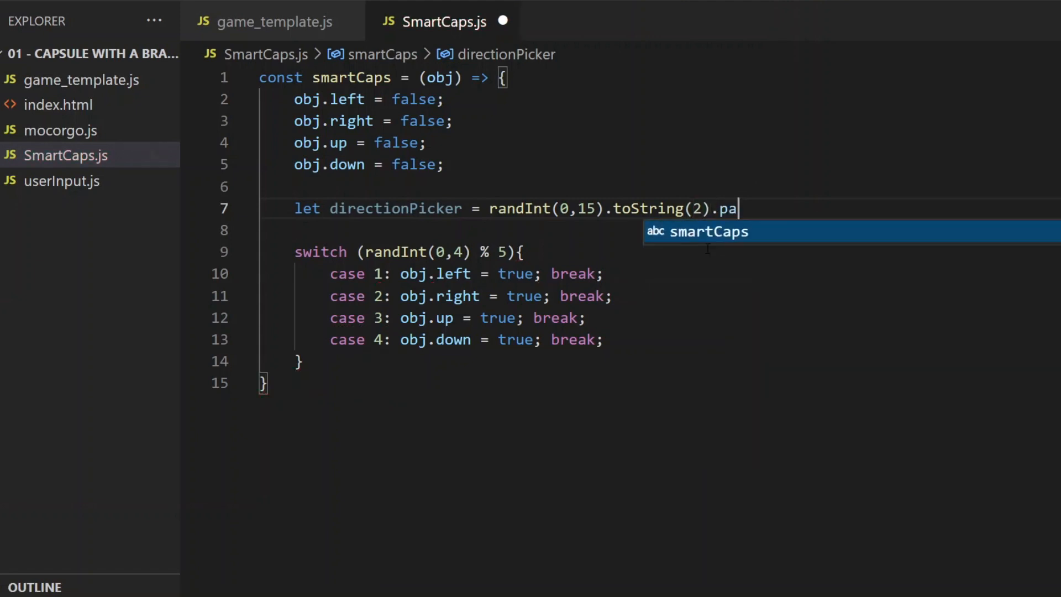
type("dStart(4,")
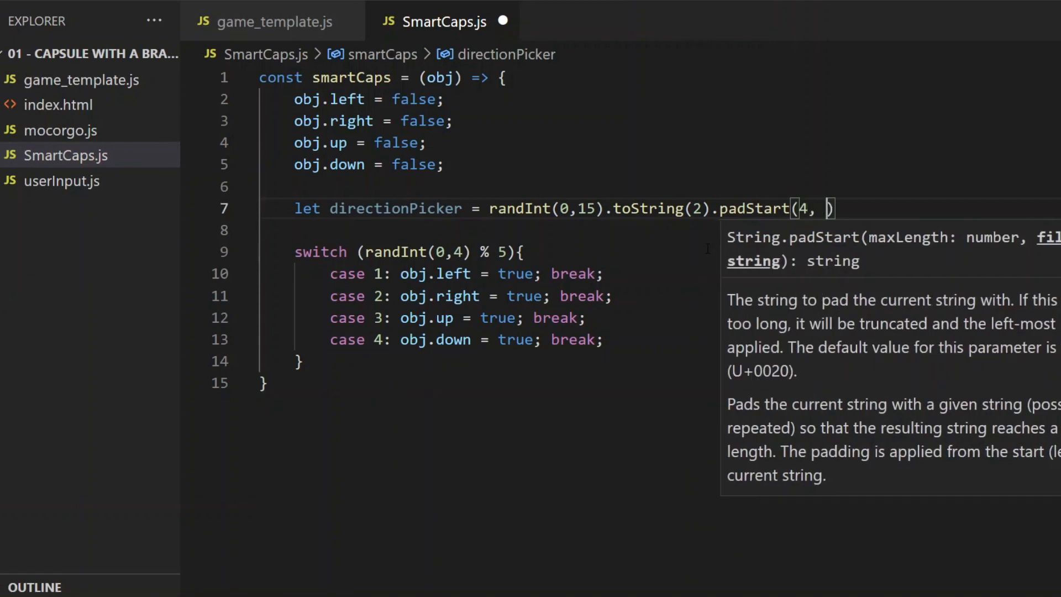
type("\"0\"")
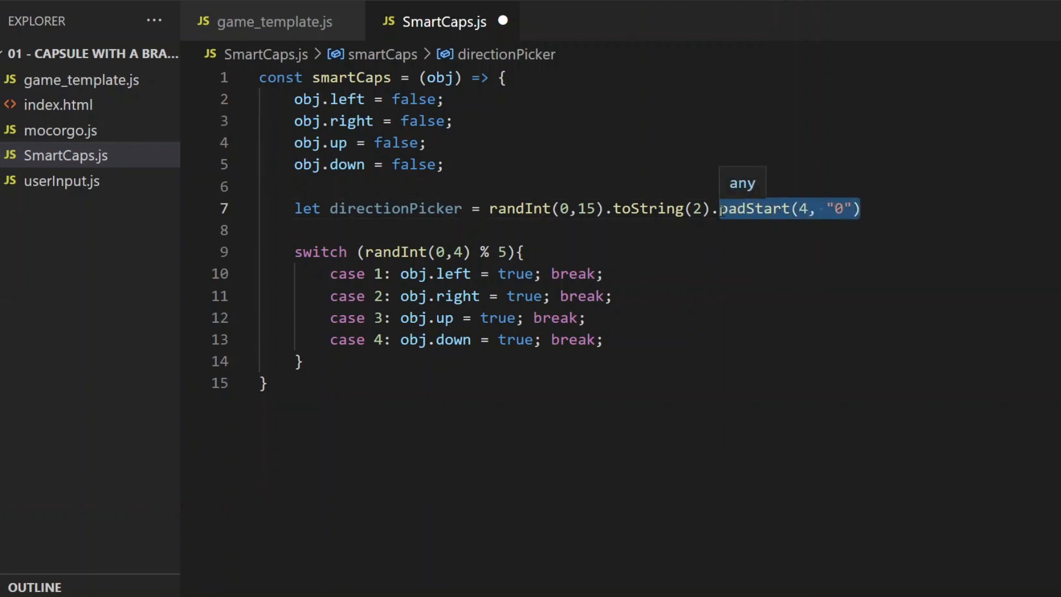
mouse_move(325, 361)
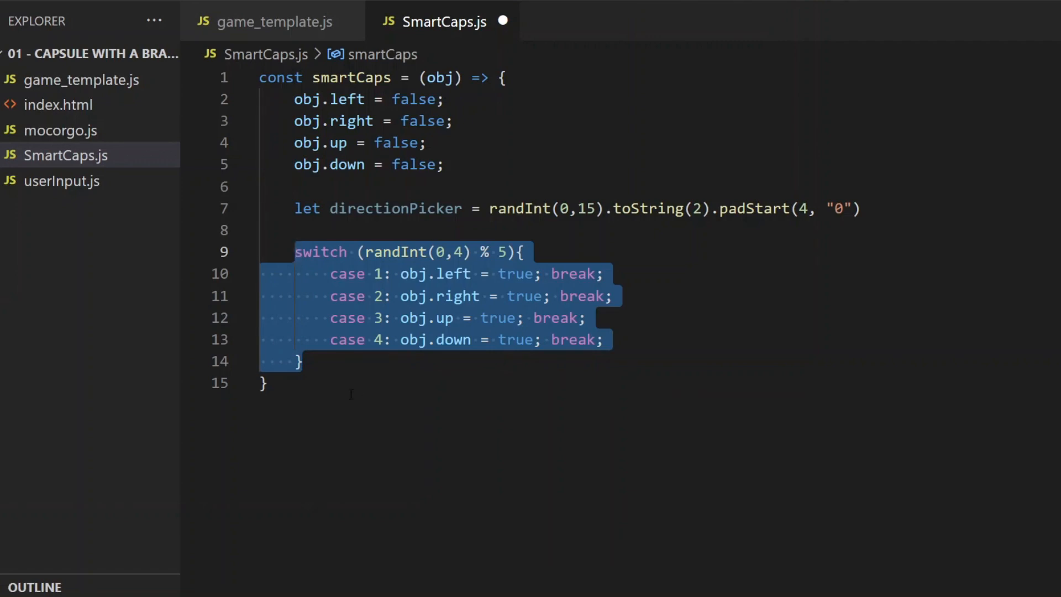
Set obj.left, right, up and down true when each parsed directionPicker digit is 1, then begin a console.log
type("if(")
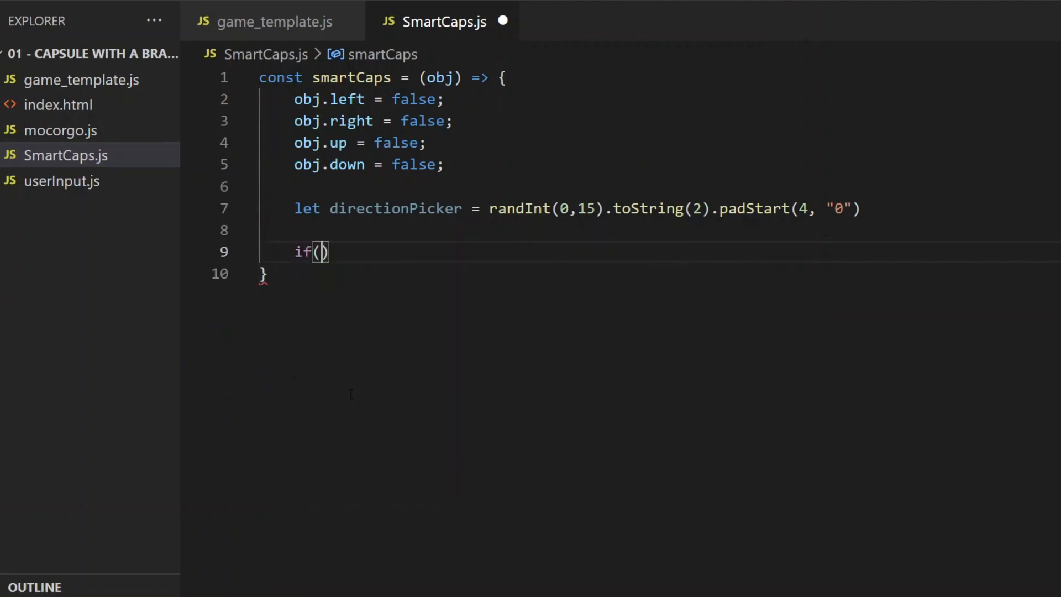
type("parseInt(directionPicker")
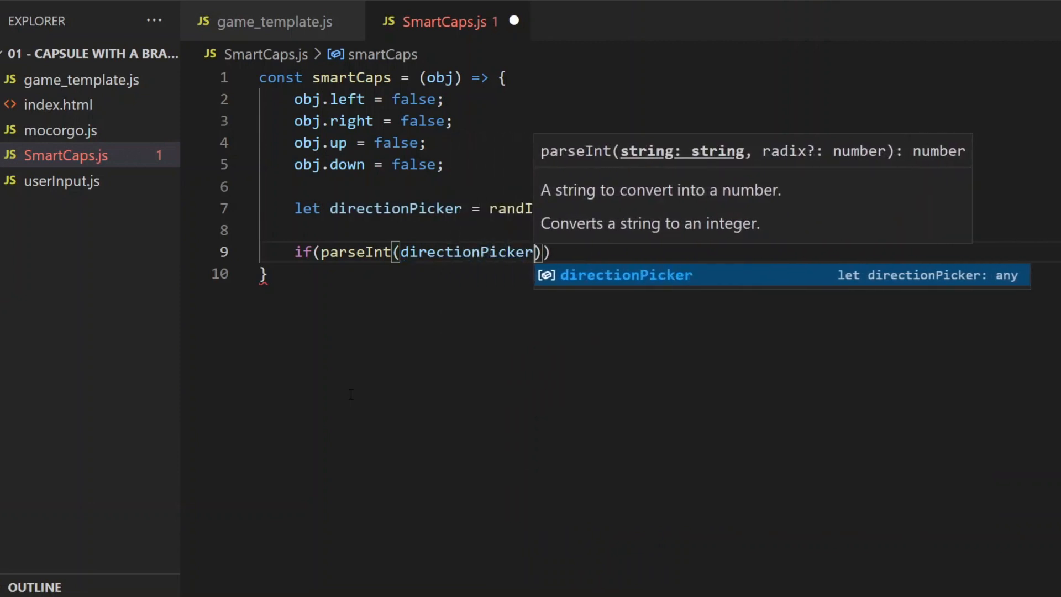
type("[0]")
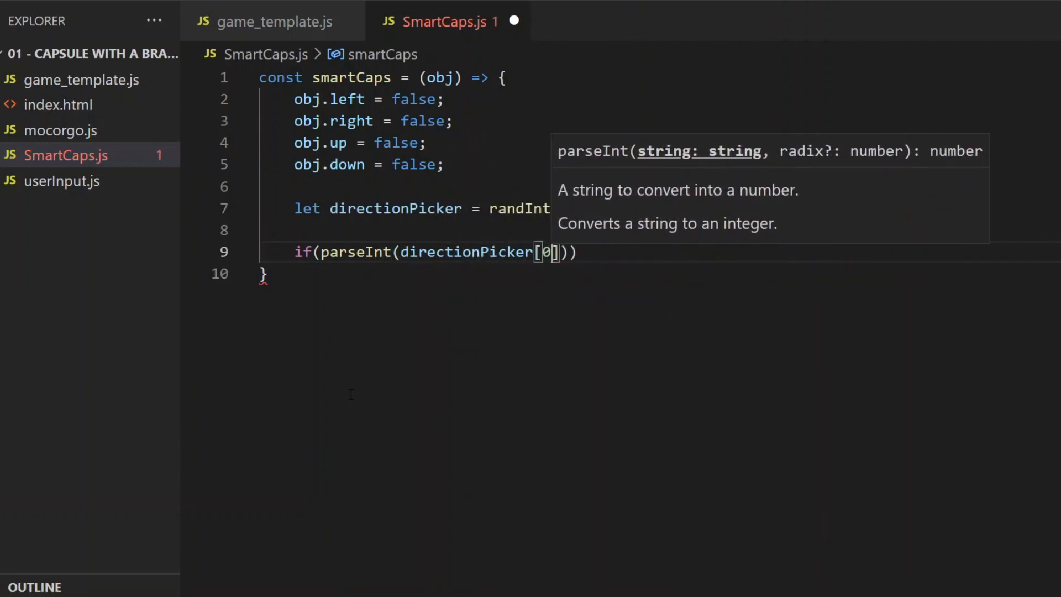
type(", 2")
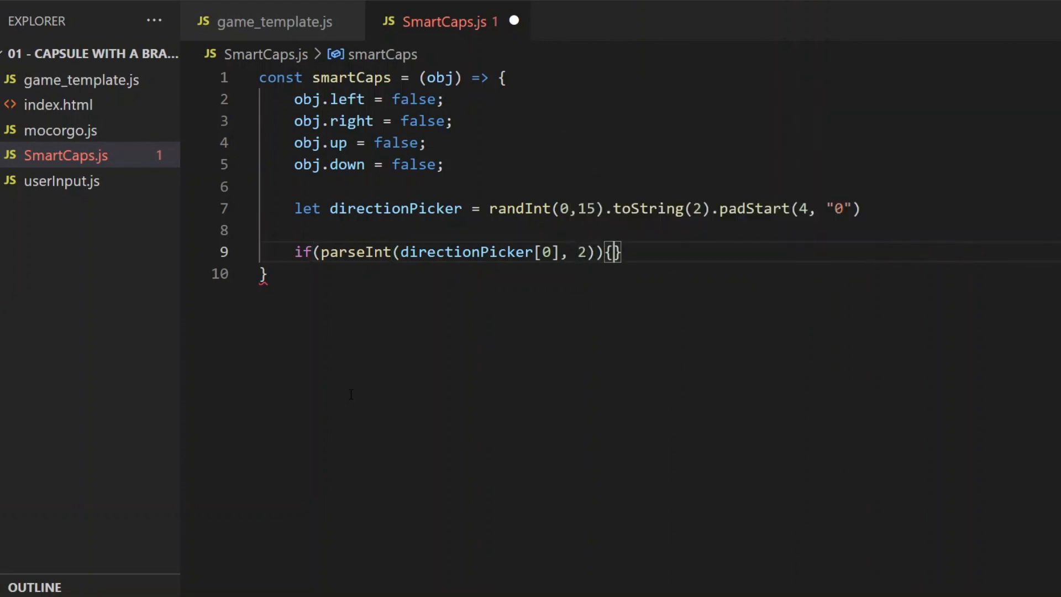
type("obj.left")
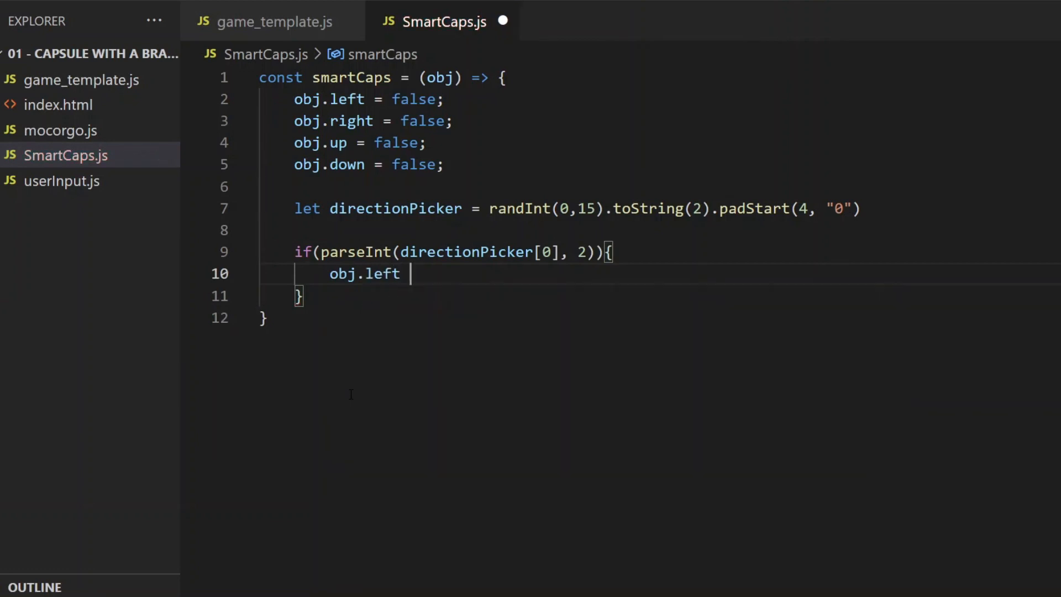
type("= true")
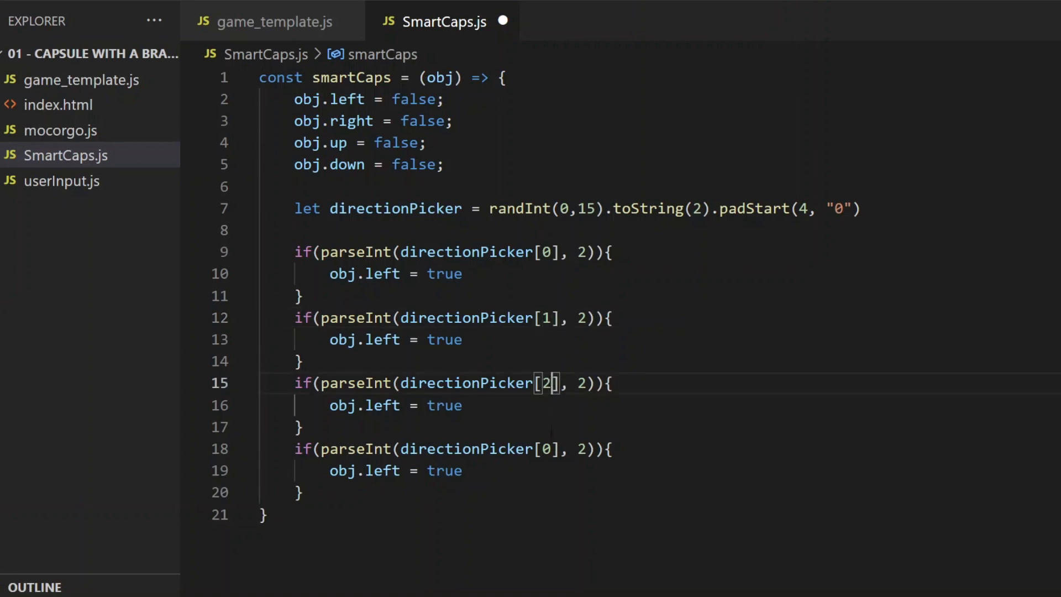
type("3")
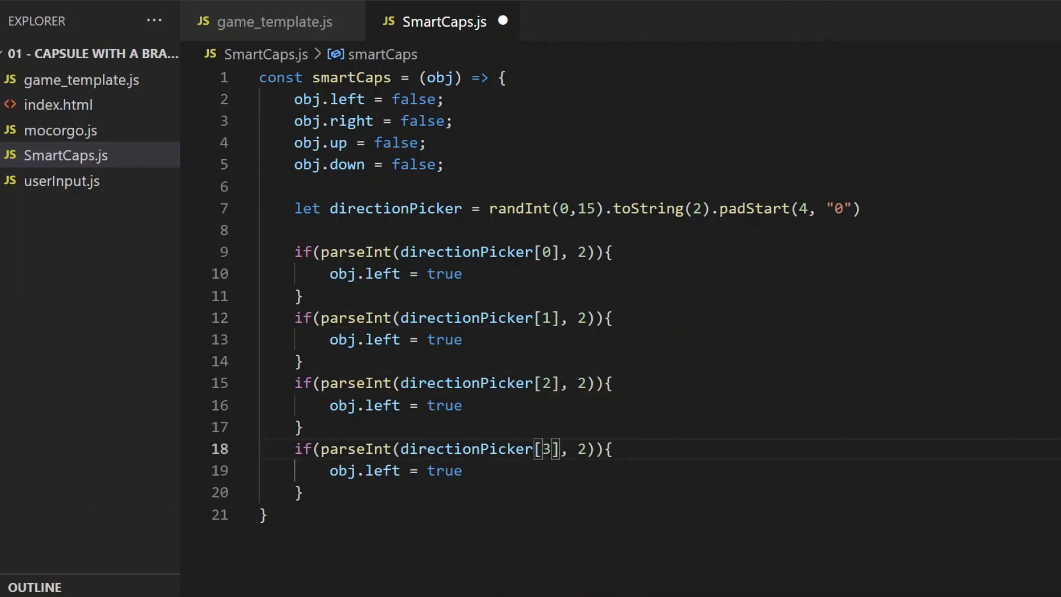
type("right")
left_click(397, 404)
type("up")
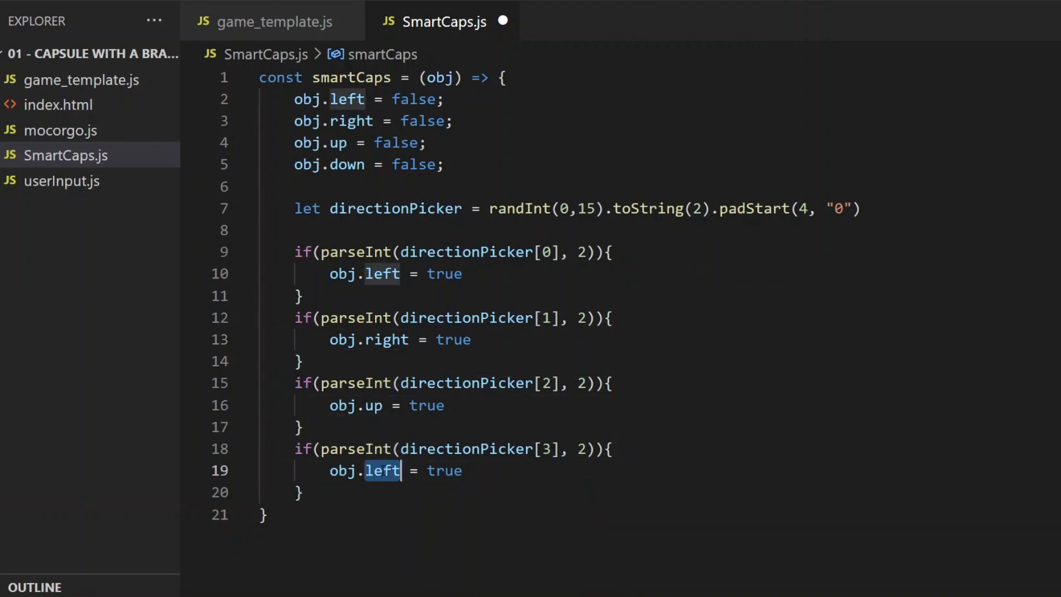
type("down")
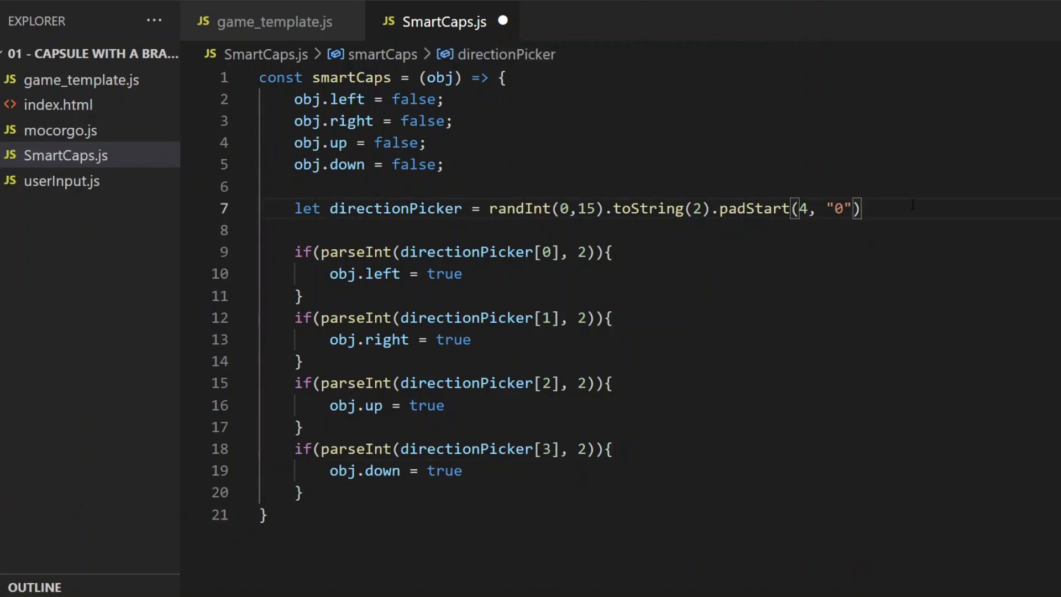
type("con")
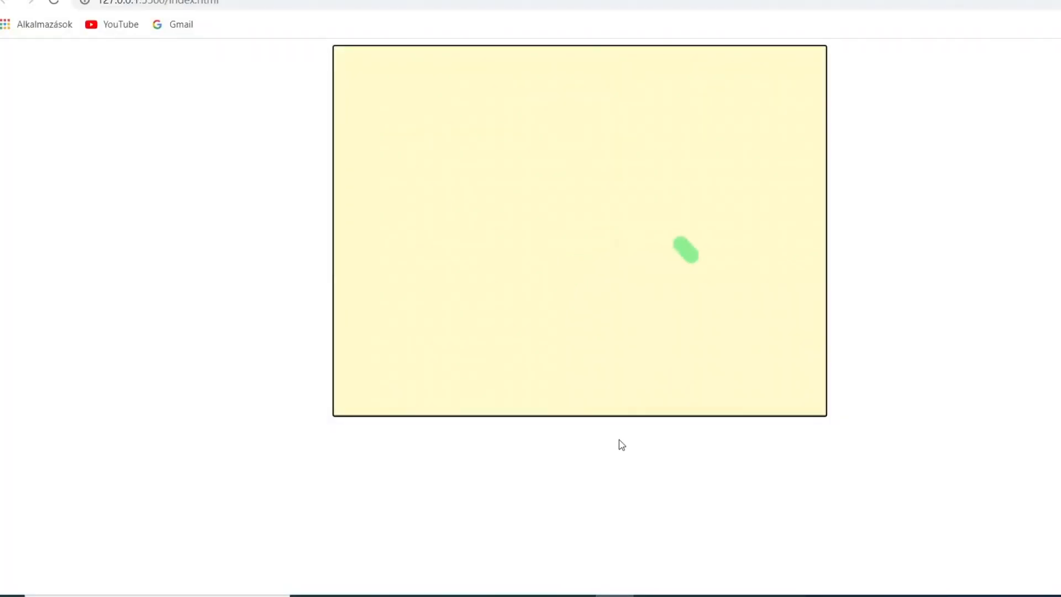
Bring up the browser developer tools with F12 to watch the console while the capsule moves
key("F12")
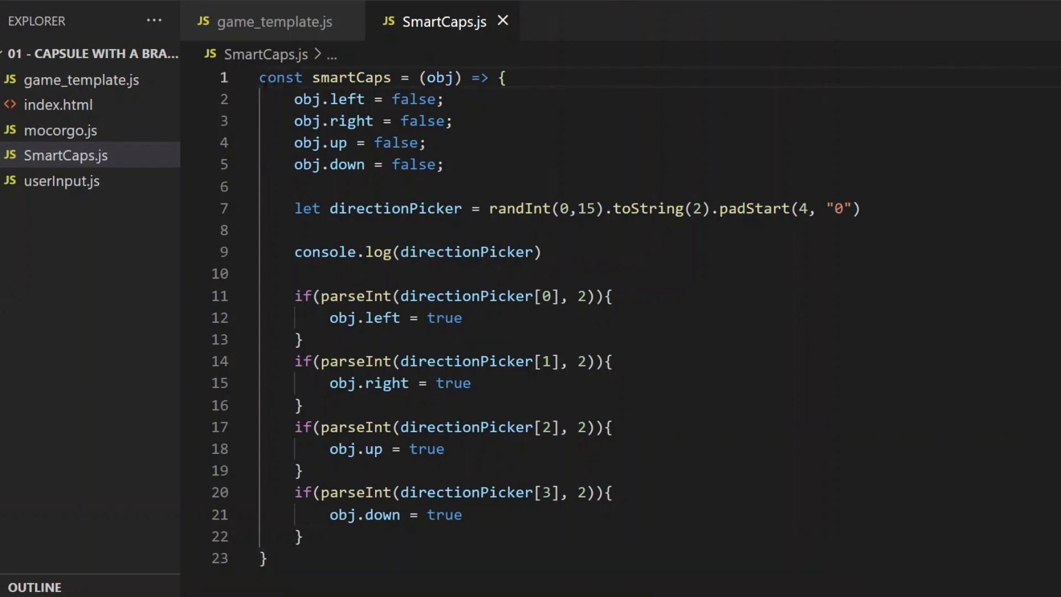
Declare class SmartCaps extends Capsule with a constructor calling super(x1, y1, x2, y2, r, m)
key("Enter")
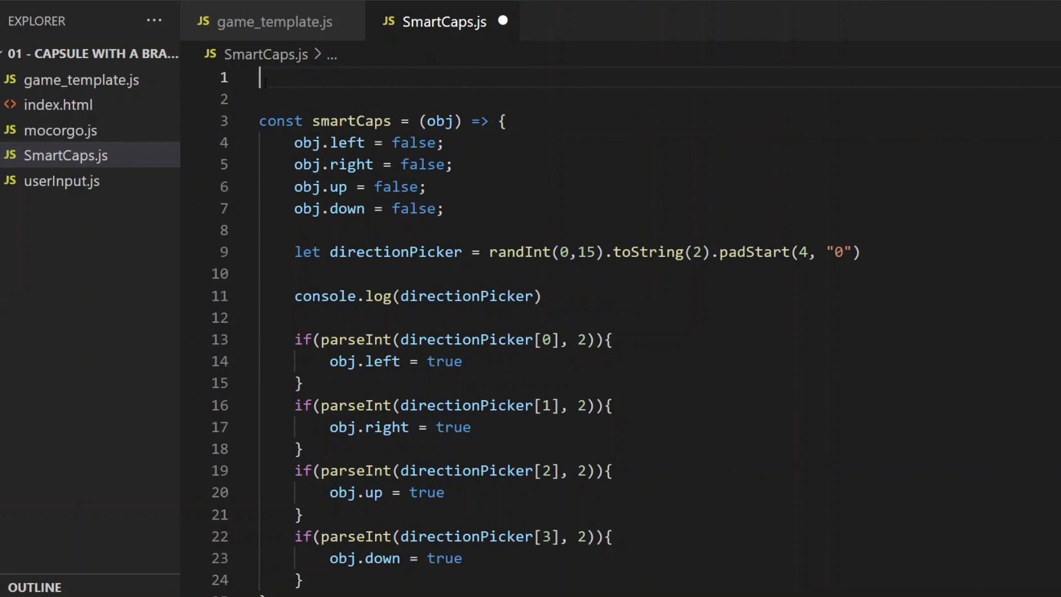
type("class C")
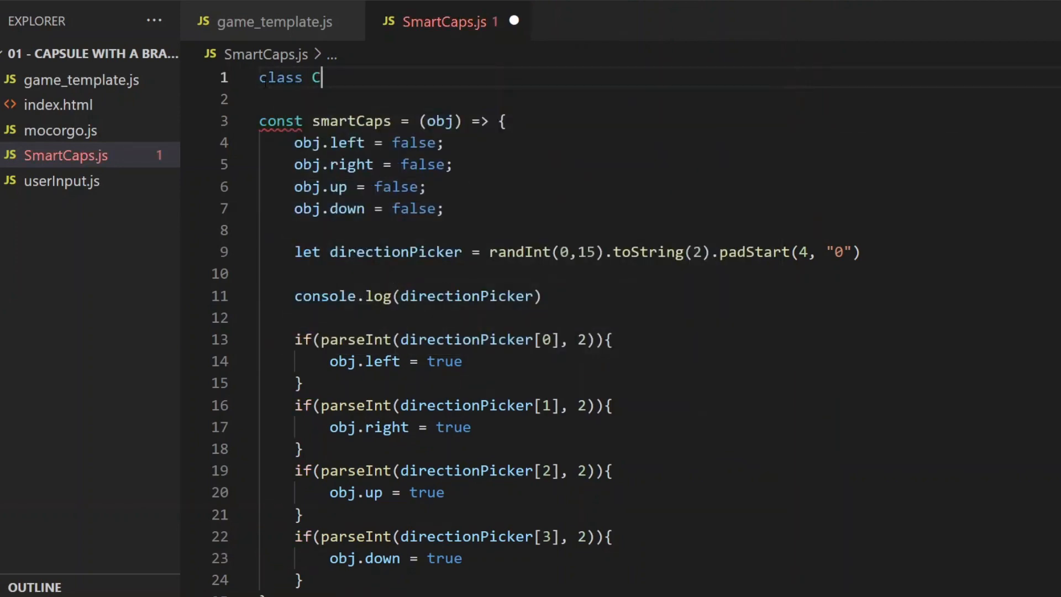
type("martCaps extends Capsule{")
left_click(543, 100)
type("constructor(x1, y1, ")
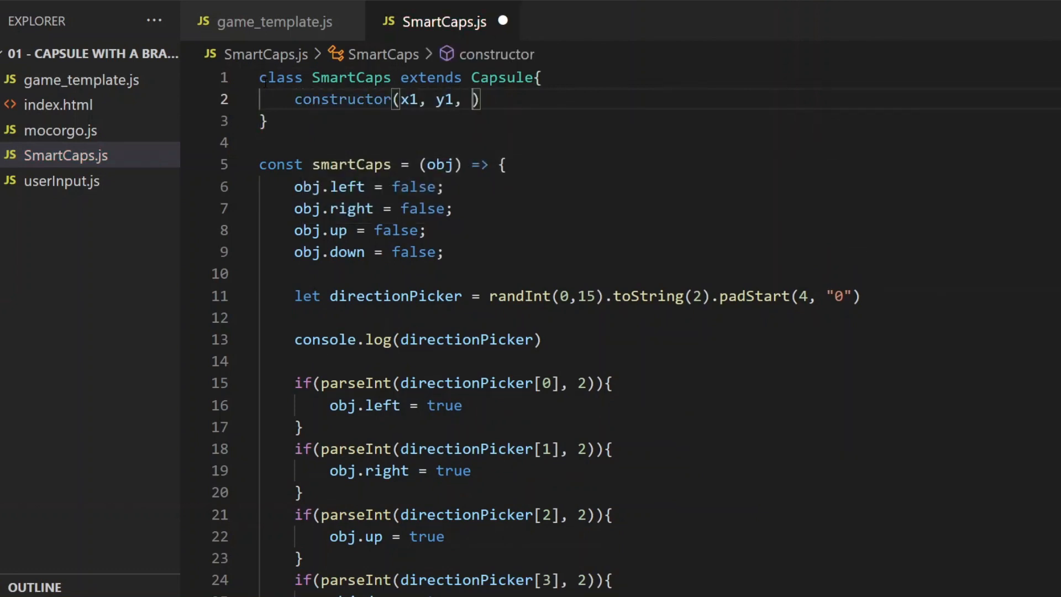
type("x2, y2, r, m")
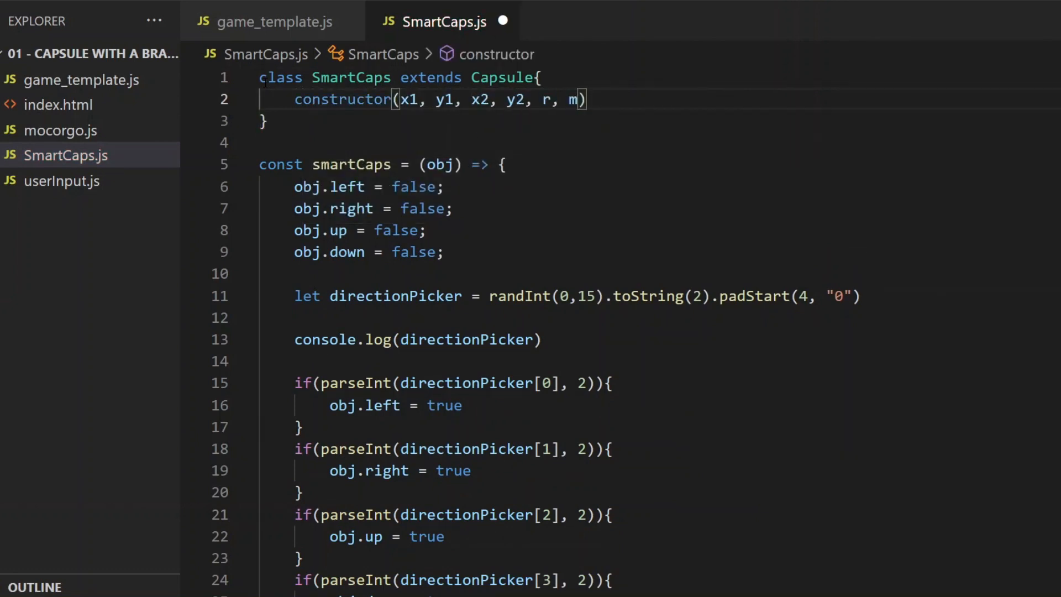
type("super(x1, y1, x2, y2, r, m")
type("this.")
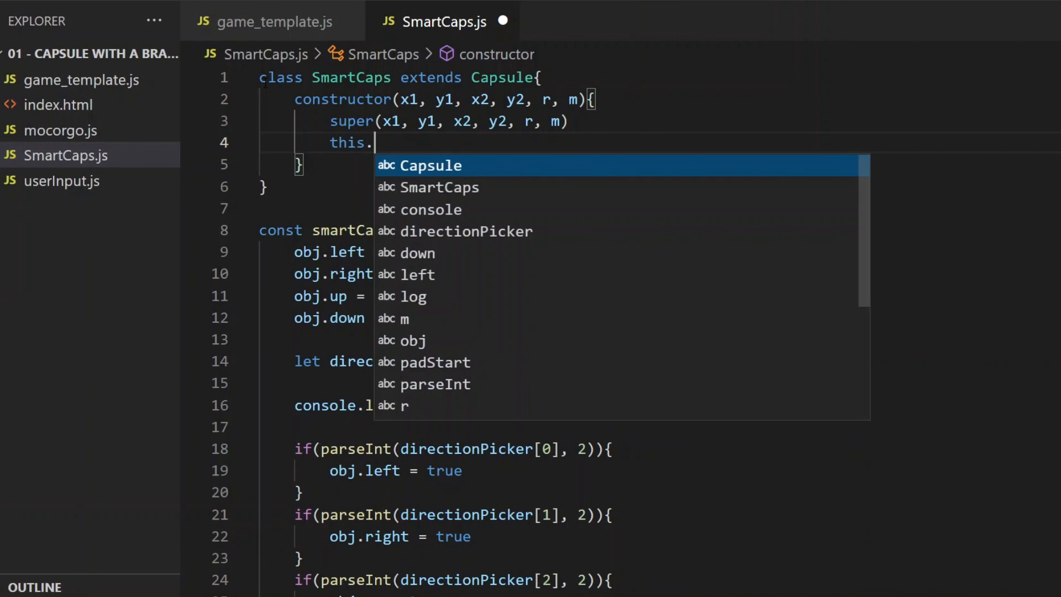
In the constructor set layer, friction 0.06, angFriction 0.05 and maxSpeed
type("layer = -1")
type("this")
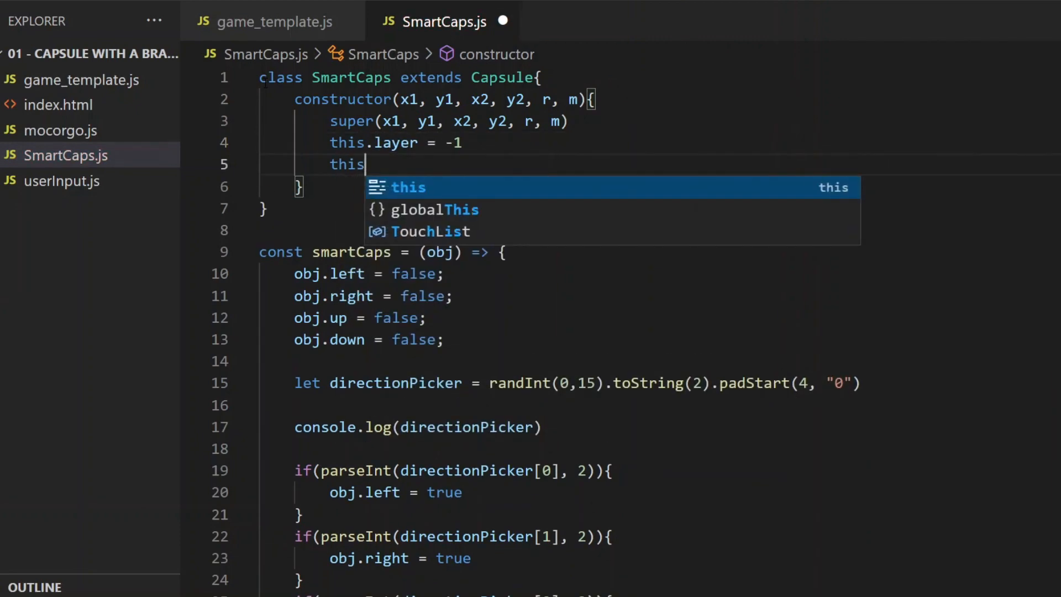
type(".friction")
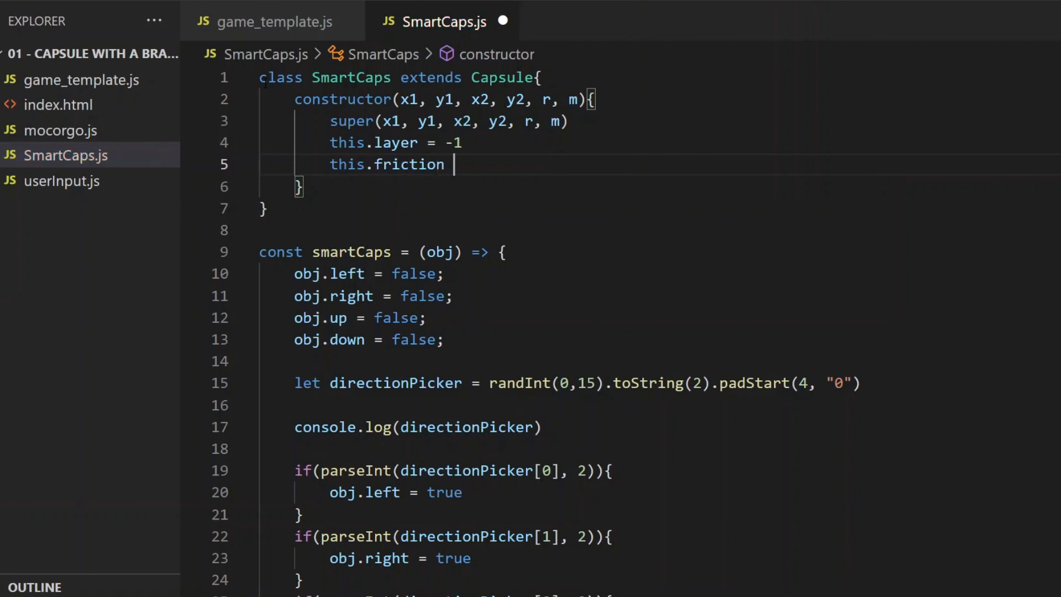
type("= 0.0")
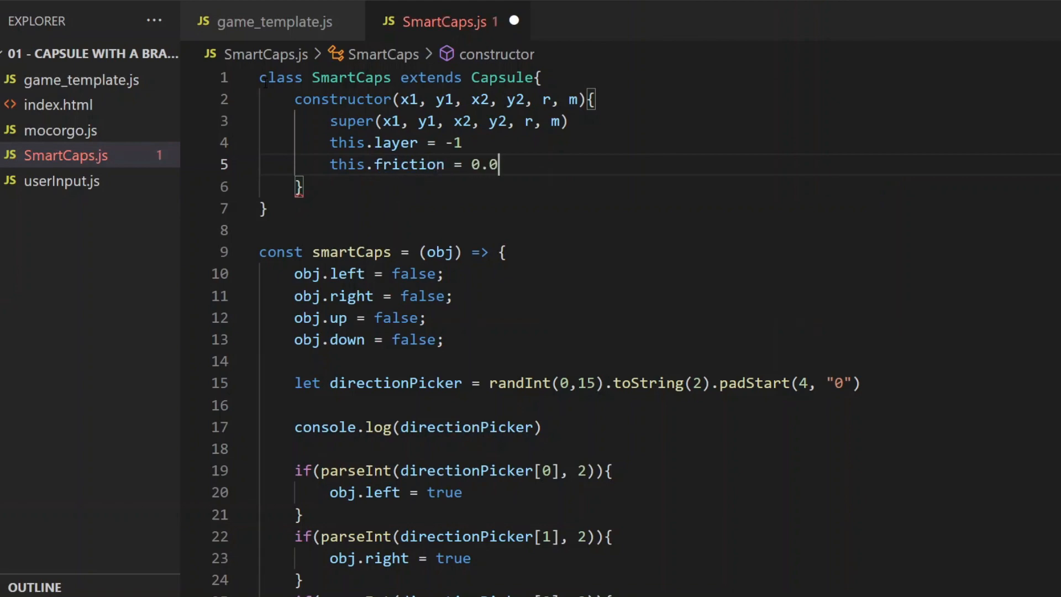
type("6")
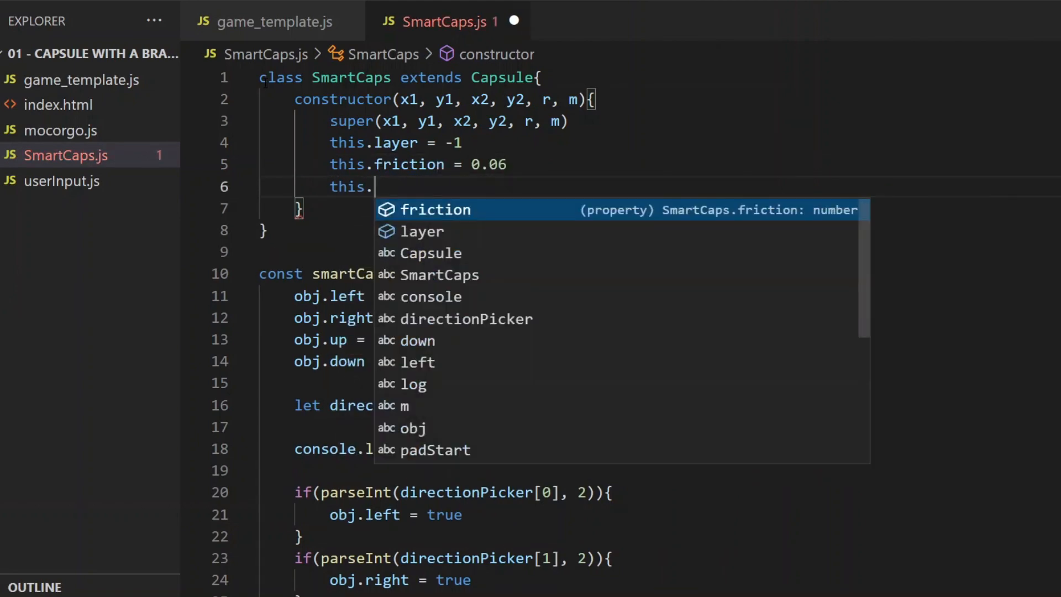
type("angFriction")
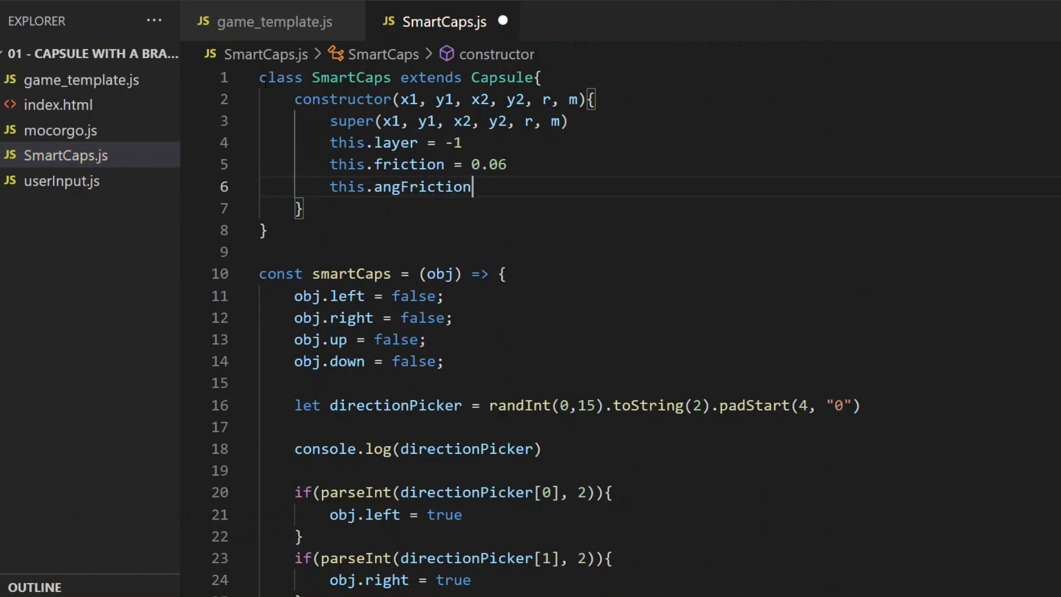
type("= 0.05")
type("this.")
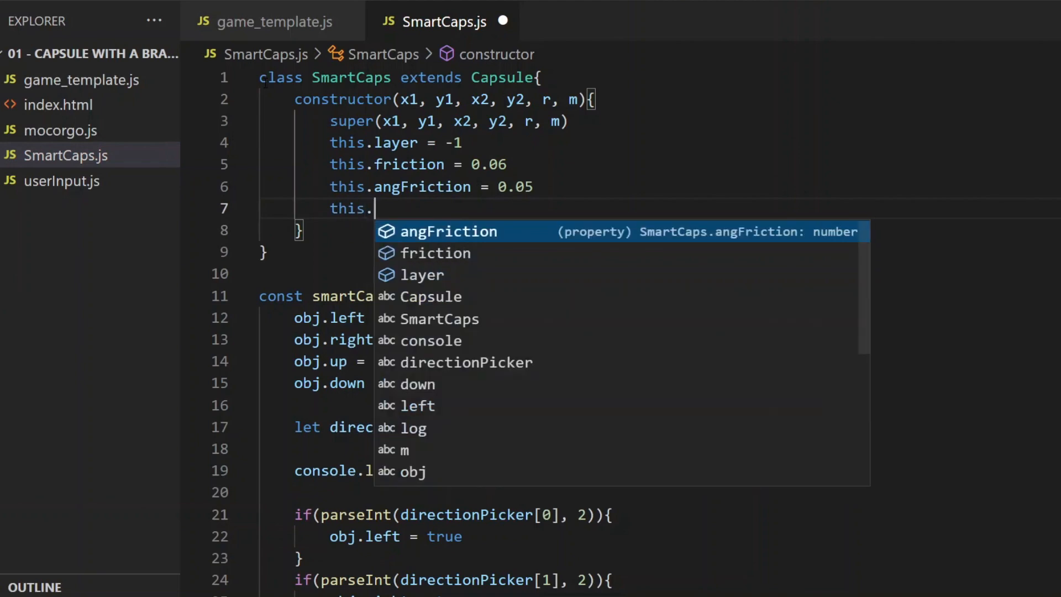
type("maxSpeed = 5")
type("this")
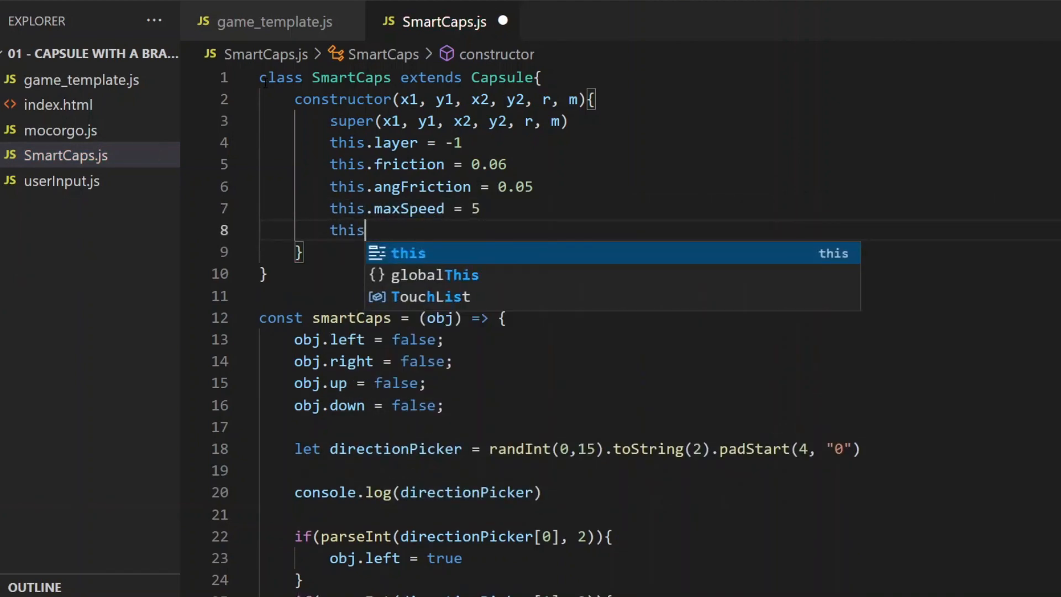
Set the capsule colour via setColor and make this.comp[2].color "yellowgreen"
type(".setColor(\"lightgreen")
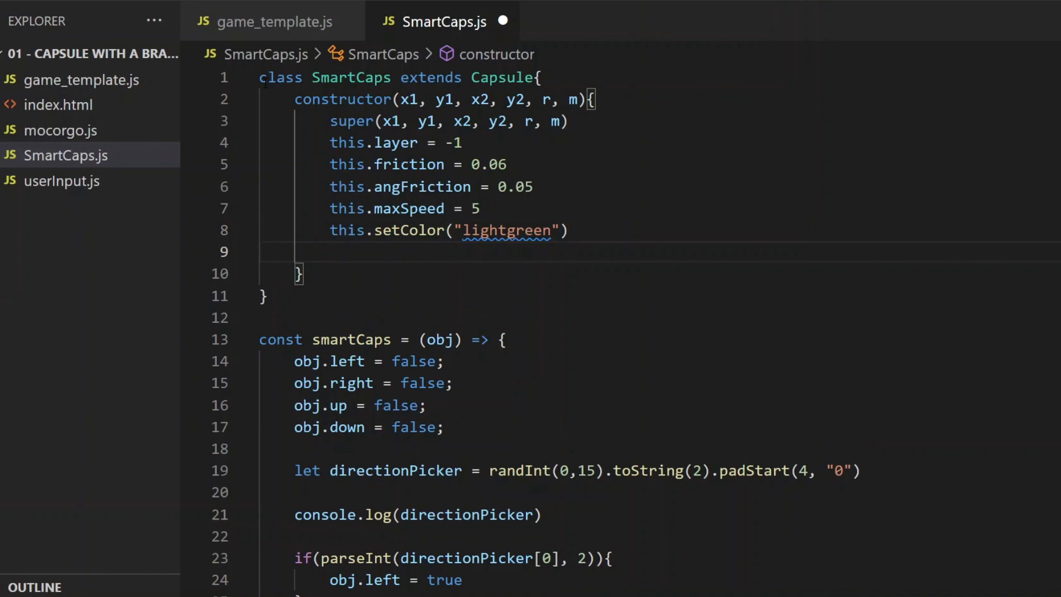
type("this")
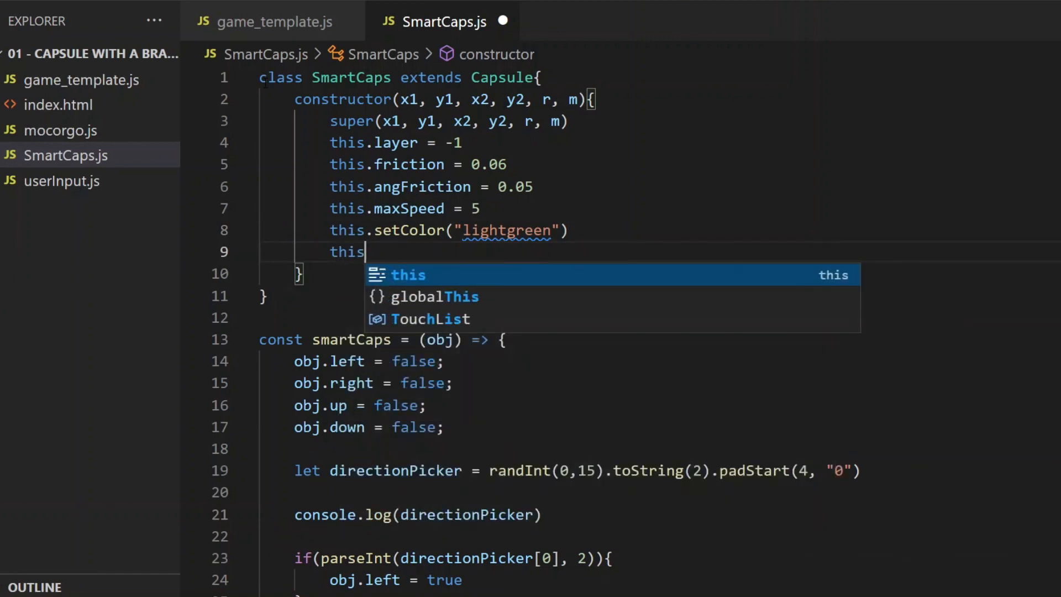
type(".comp")
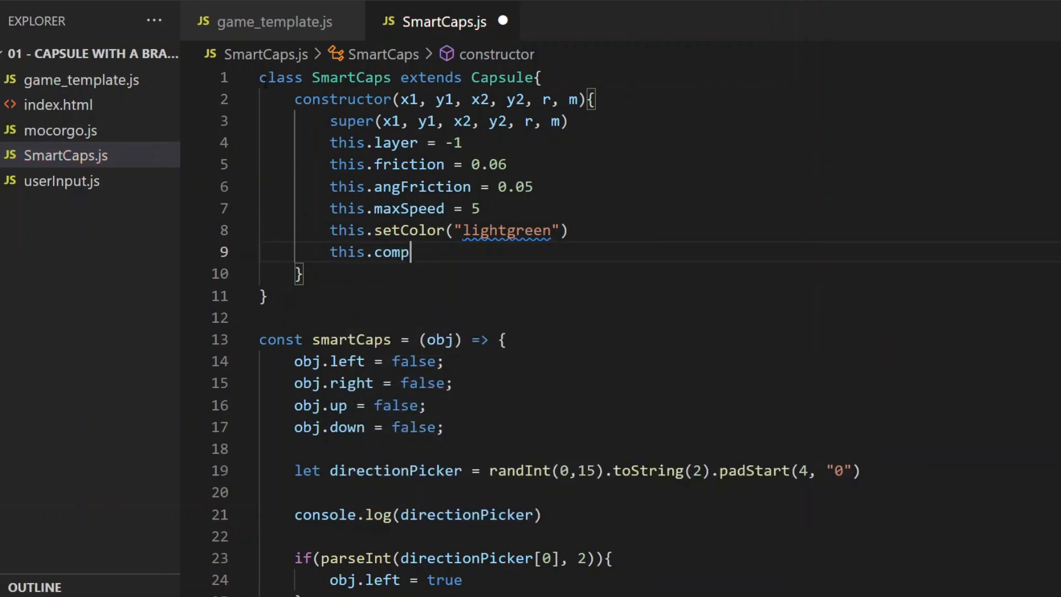
type("[2].")
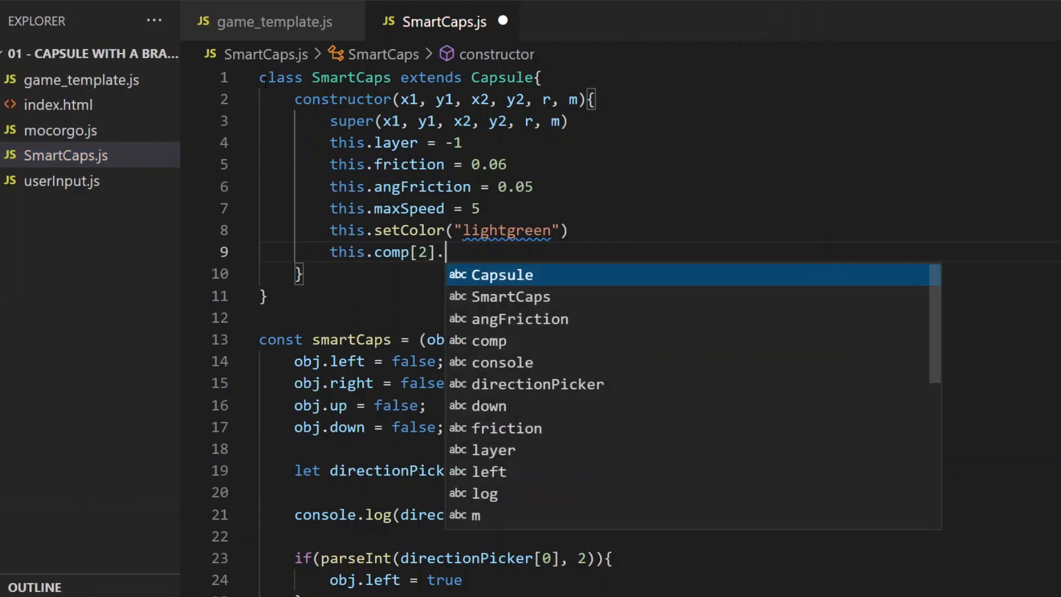
type("color = \"")
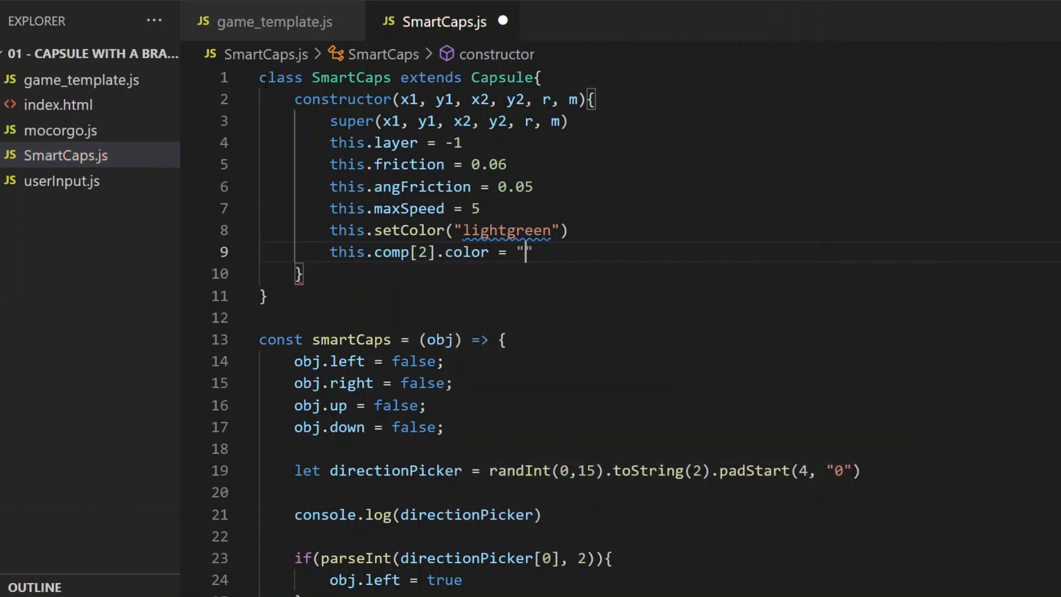
type("yellowgr")
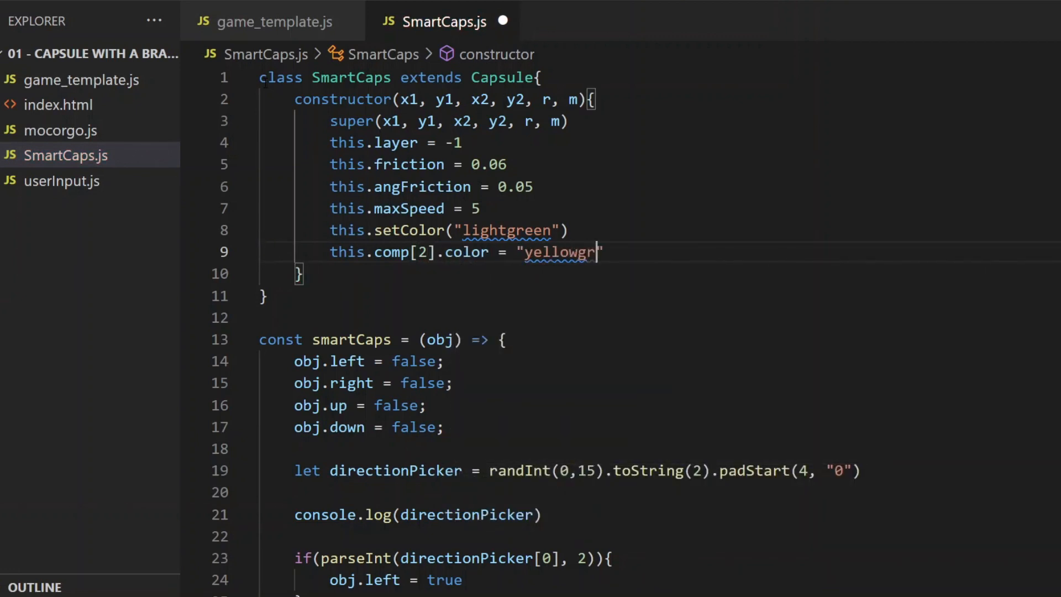
type("een")
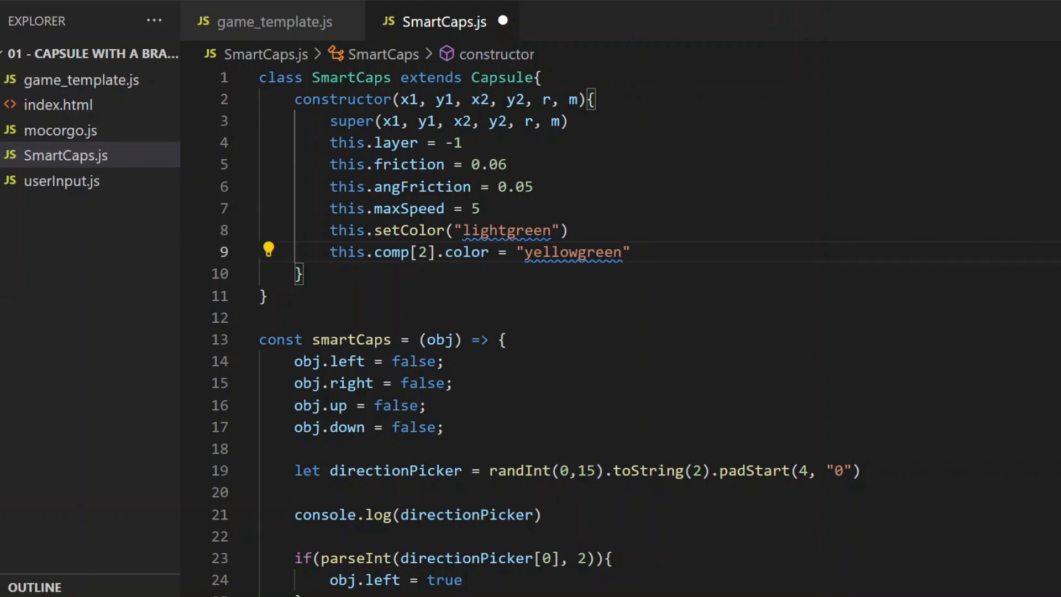
left_click(267, 296)
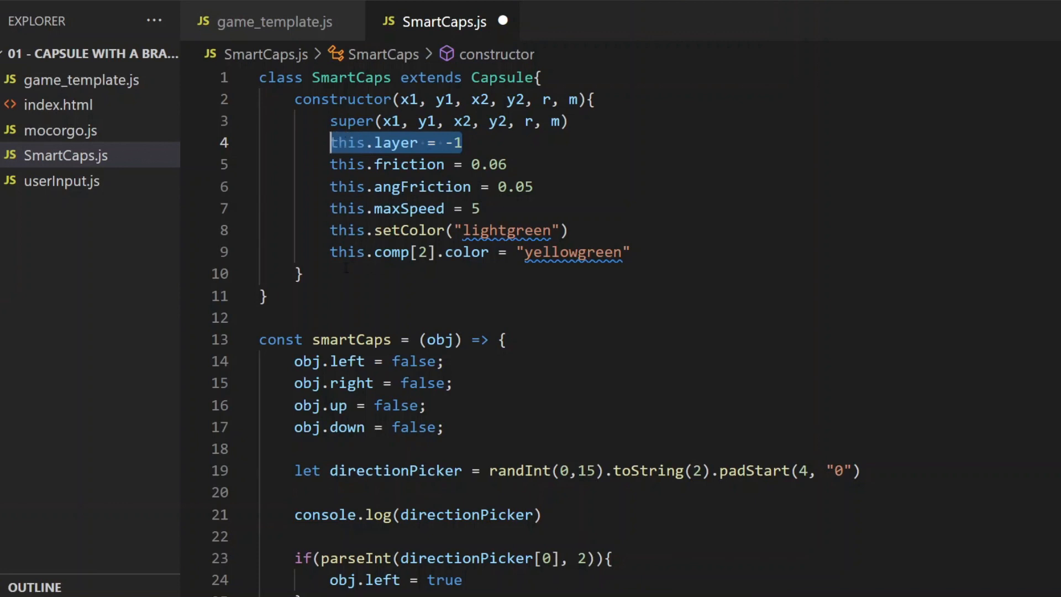
left_click(264, 295)
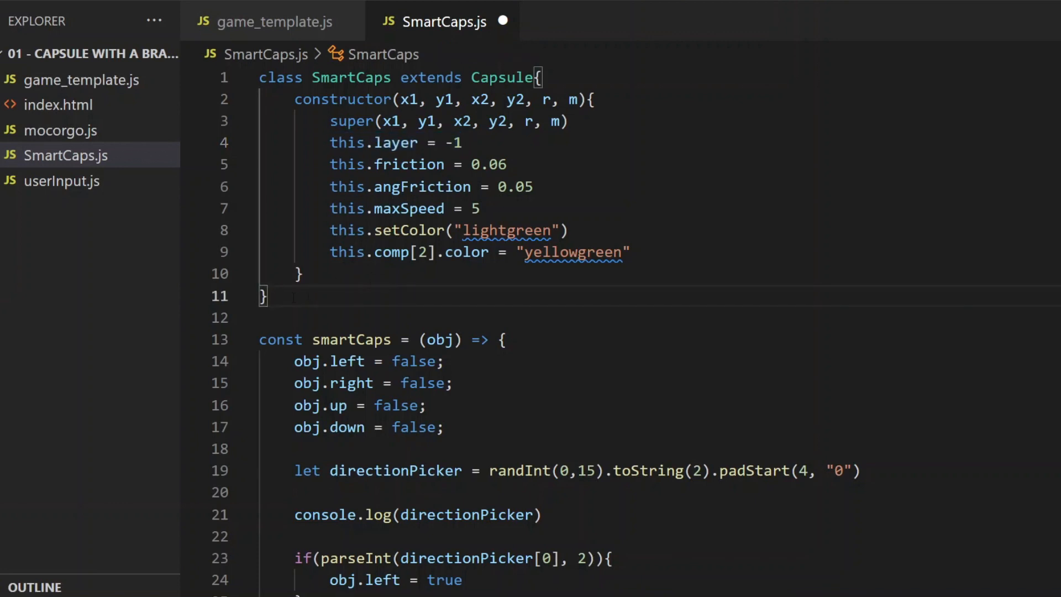
Add an action() method containing the direction logic with this replacing obj, and save
type("action(){")
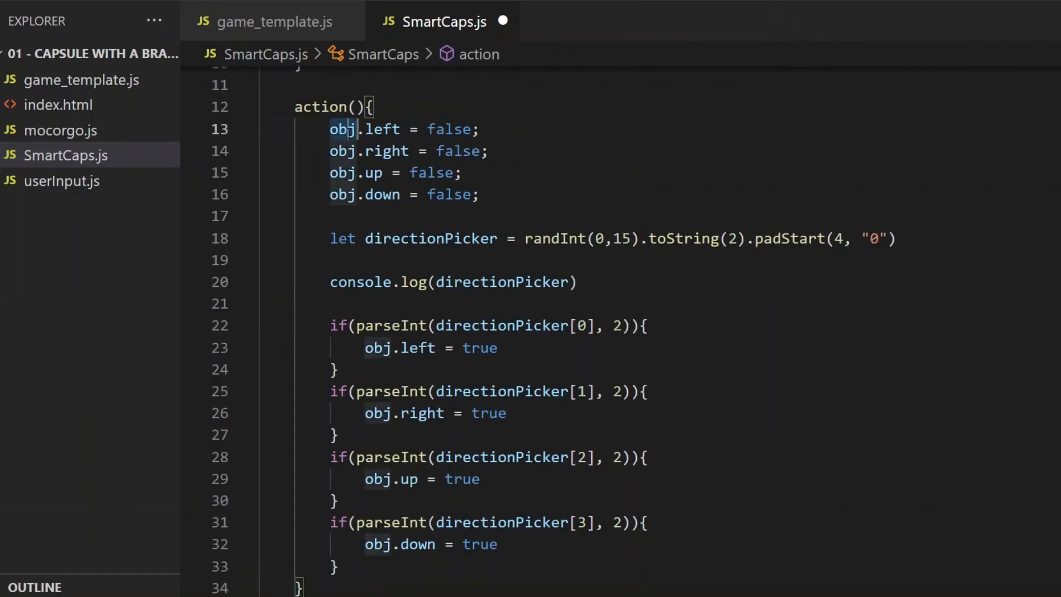
type("this")
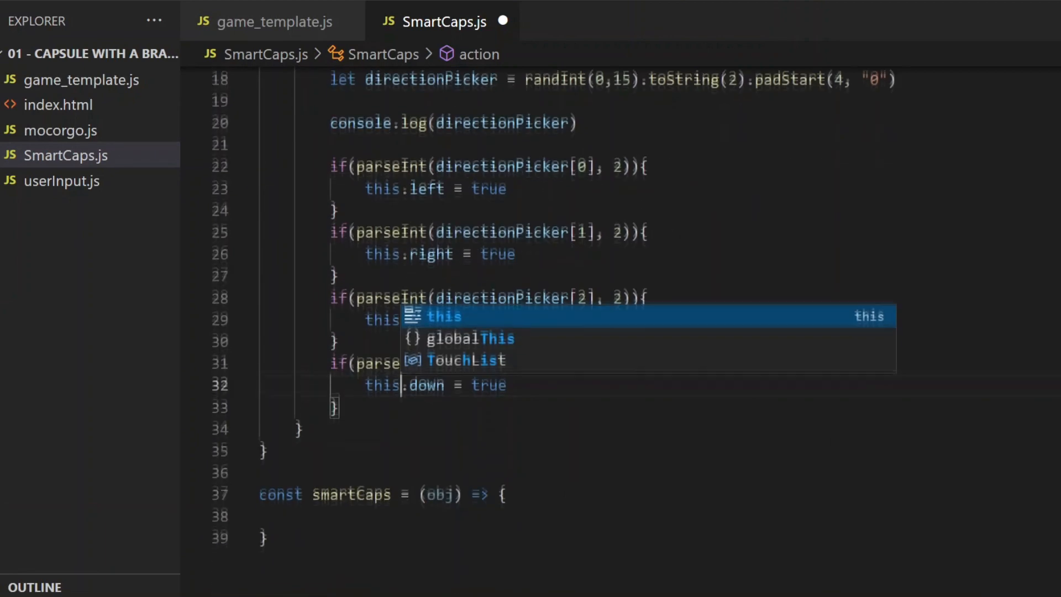
scroll("up", 3)
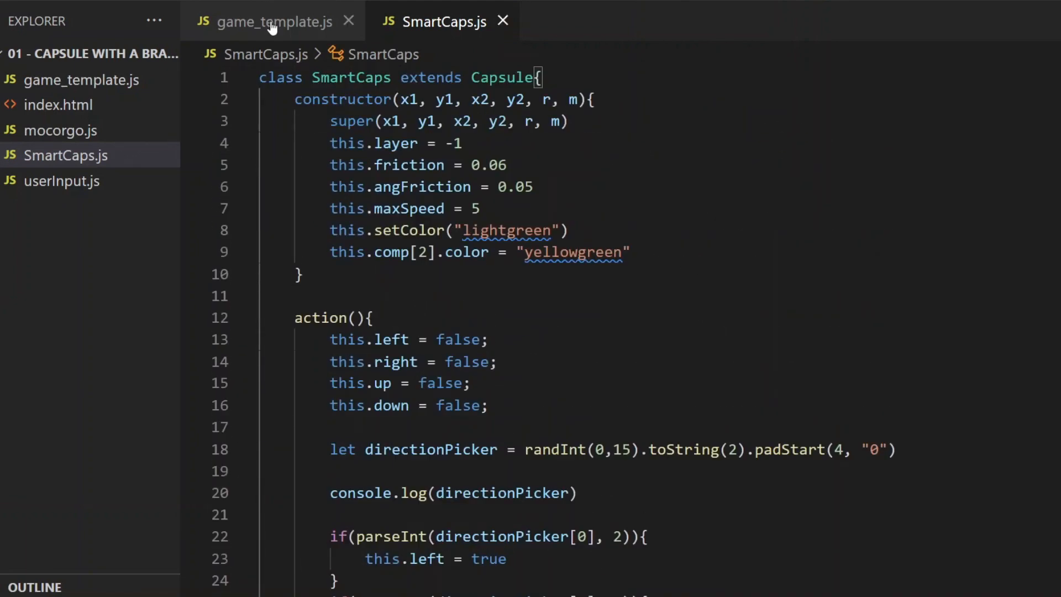
In game_template.js create player as new SmartCaps and have gameLogic call the player's own move method
left_click(270, 21)
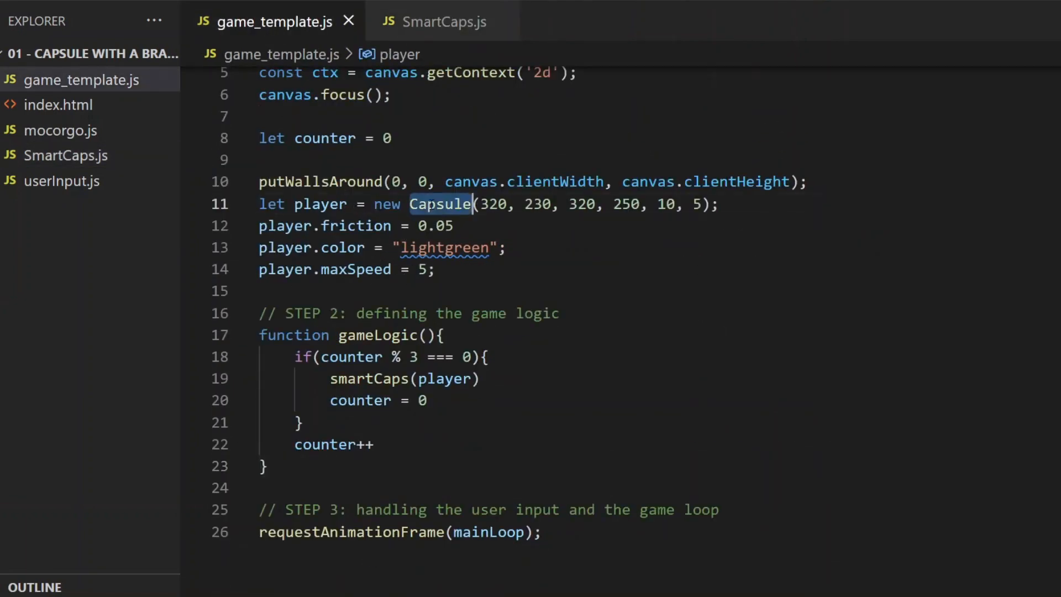
type("SmartCap")
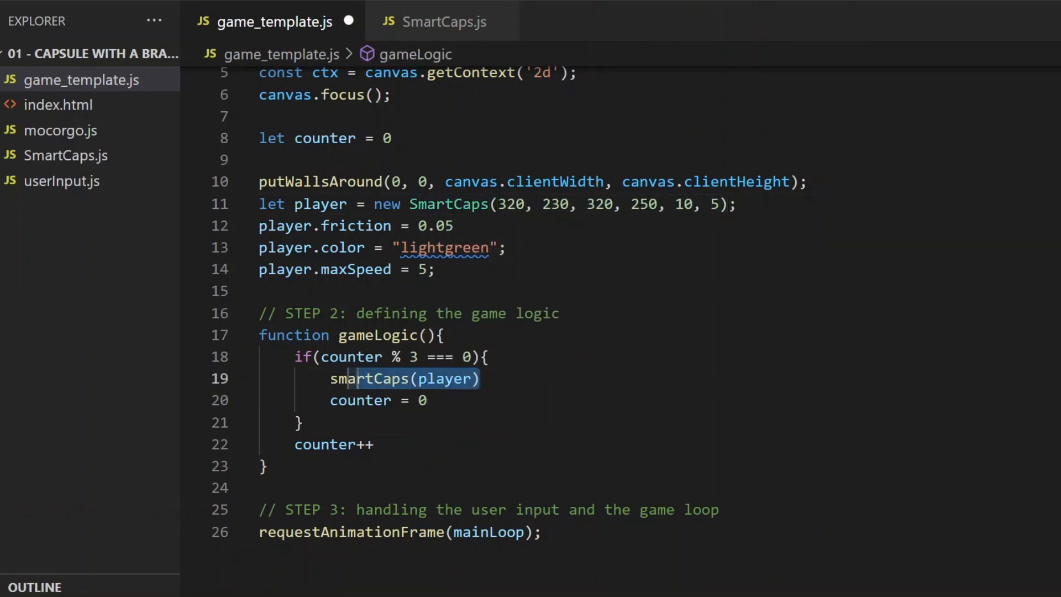
type("player.ac")
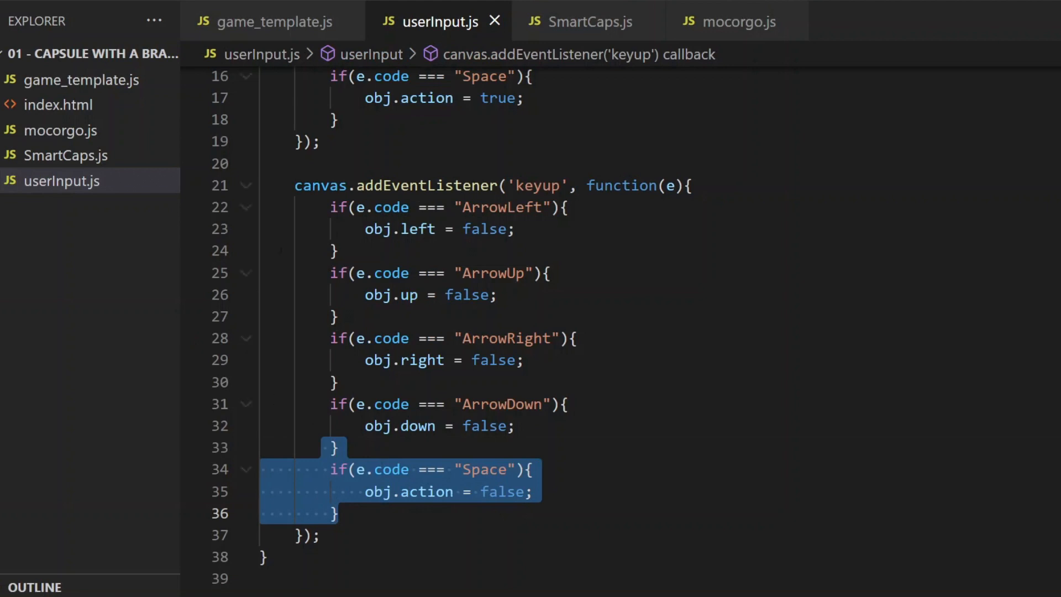
left_click(495, 21)
type("player.makeM();")
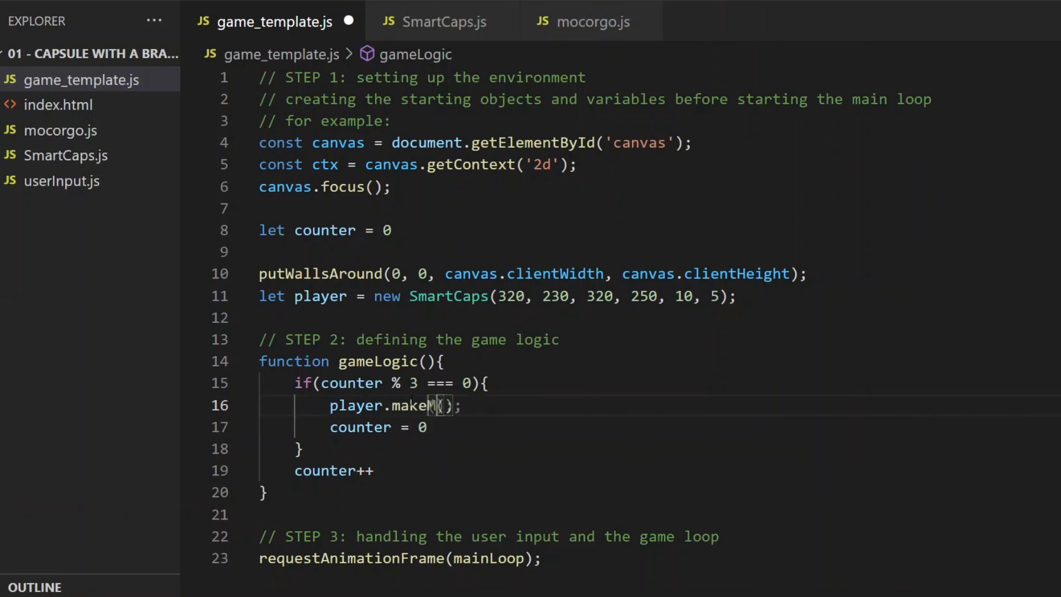
left_click(443, 21)
type("ove")
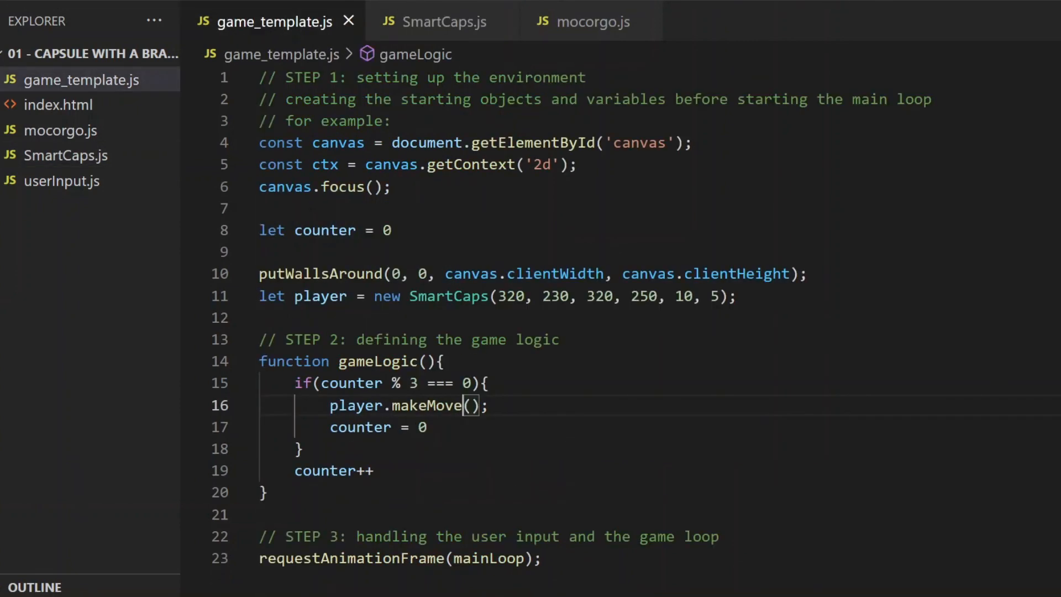
Declare smartCaps = [], fill it with three SmartCaps in a for loop, and call caps.makeMove() in smartCaps.forEach
type("let smartCaps = []")
type("for(let i=0; ")
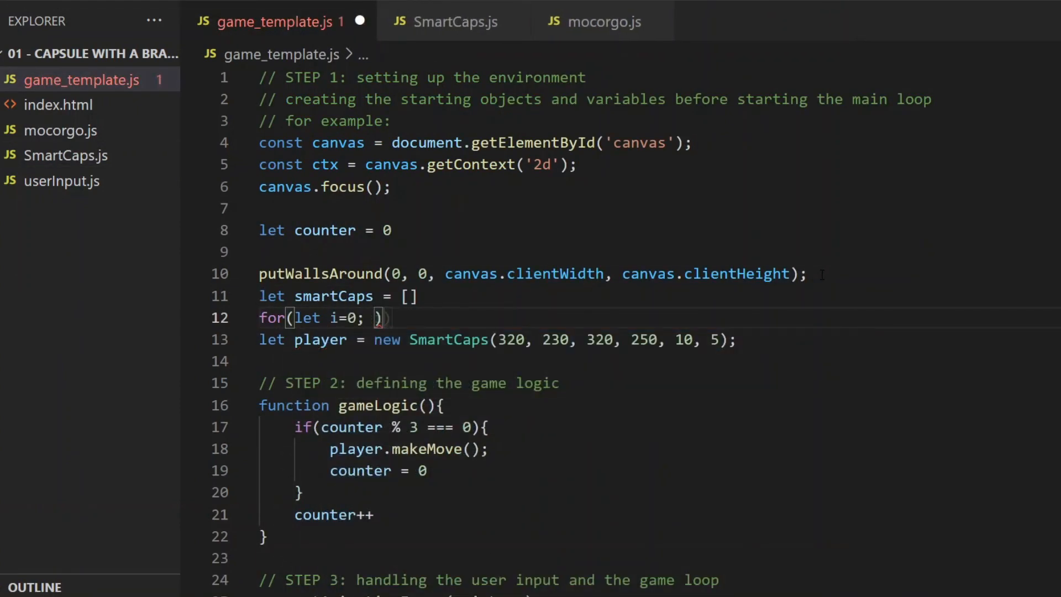
type("i<3; i++){")
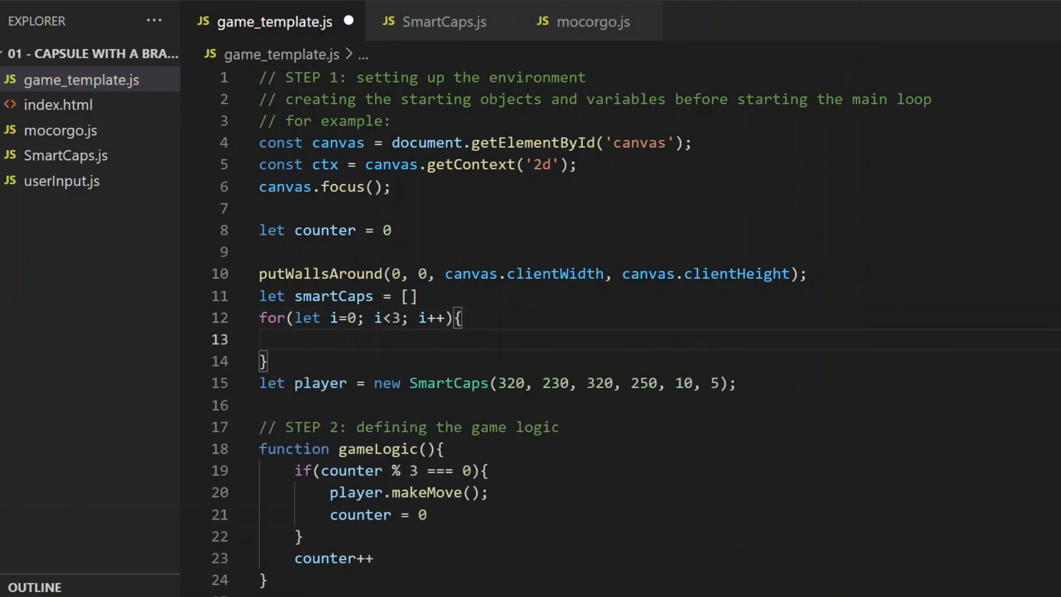
type("smartCaps[i] = new SmartCaps(320, 230, 320, 250, 10, 5);")
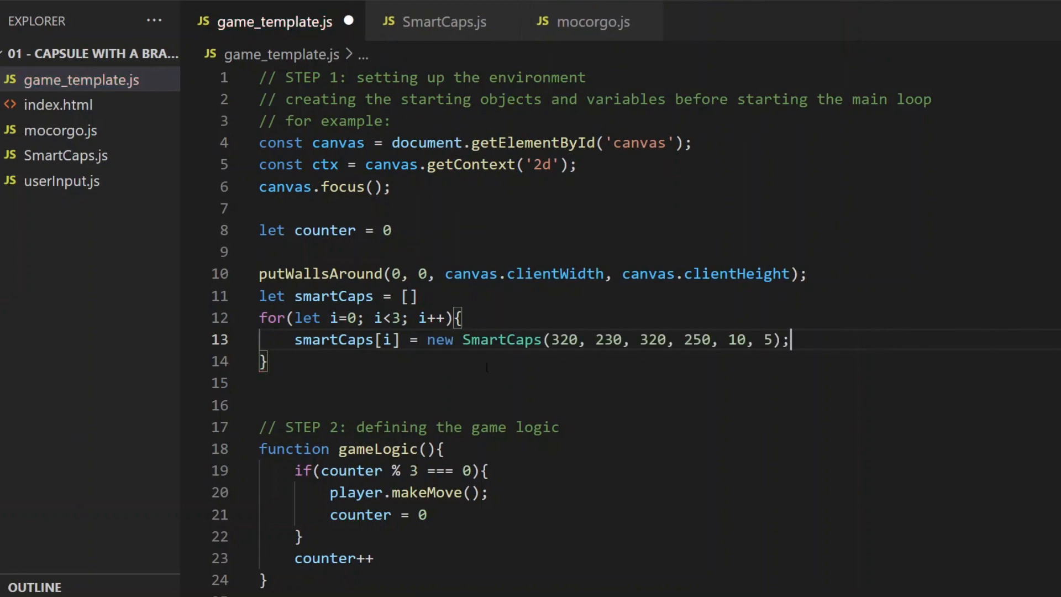
type("smartCaps.forEach(caps => {")
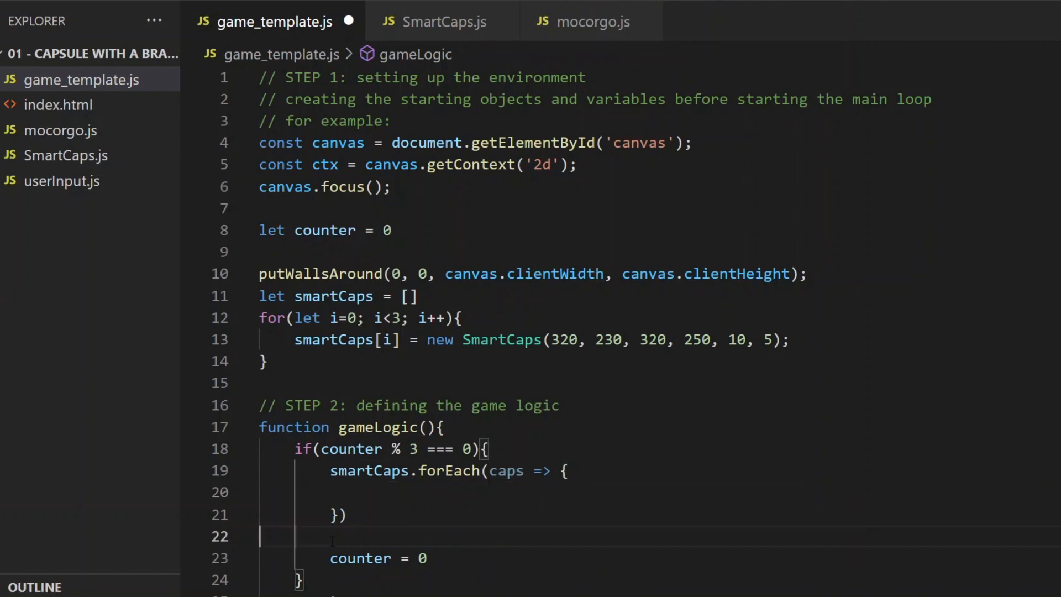
type("caps.makeMove();")
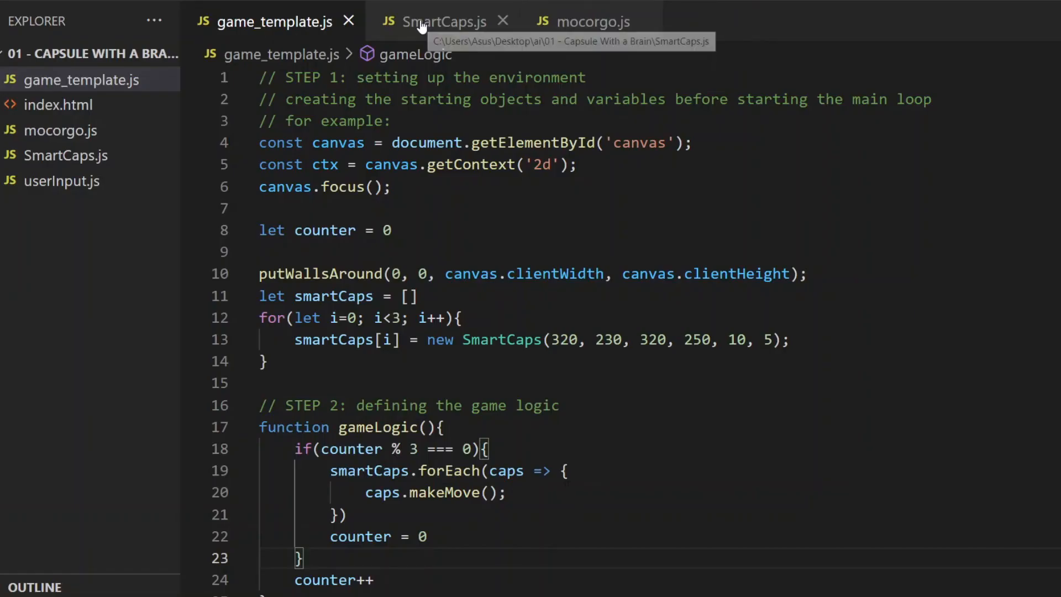
Add this.brain = [] and createSteps(size) filling it with randInt(0,15).toString(2).padStart(4, "0")
left_click(444, 21)
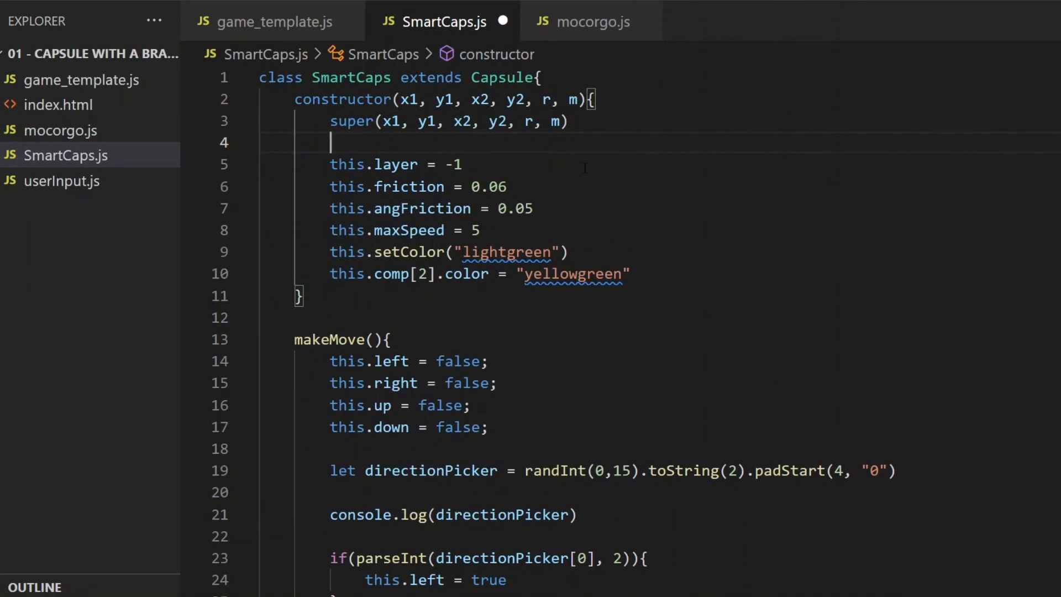
type("this.brain = []")
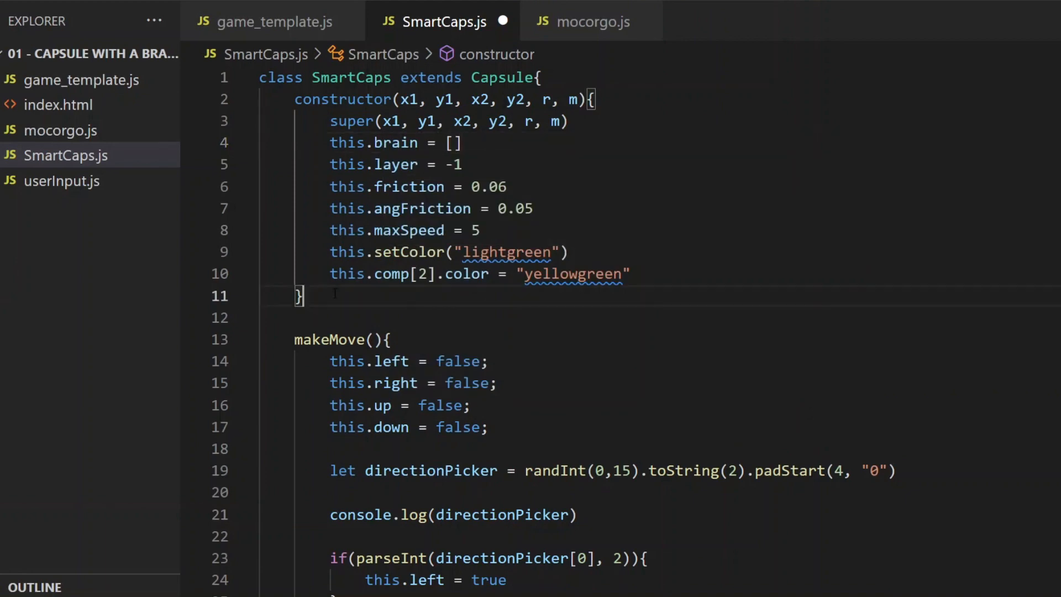
type("createSteps(siz")
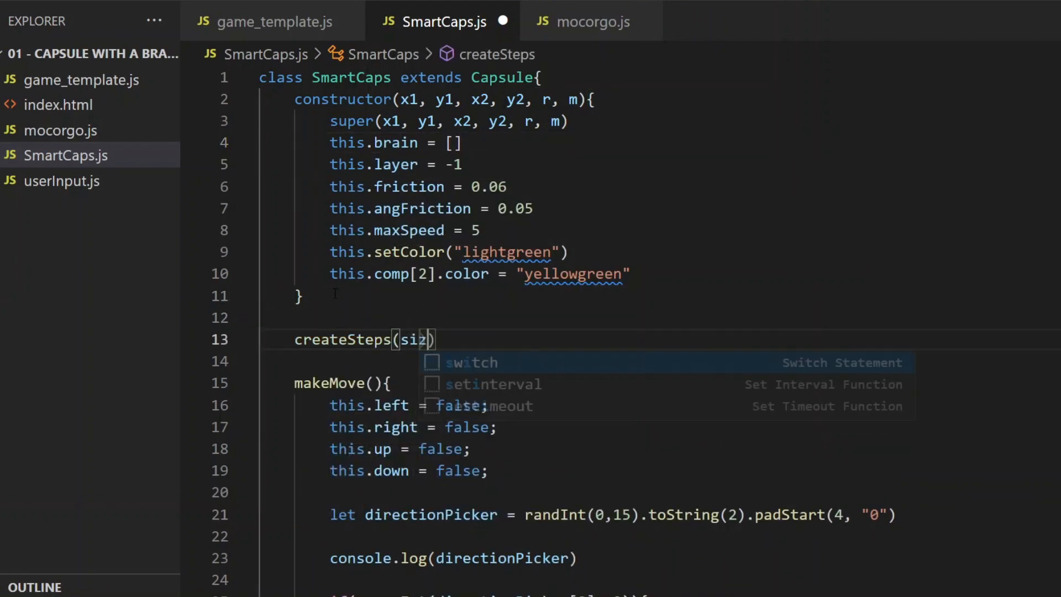
type("e){")
type("this.brain[i] =")
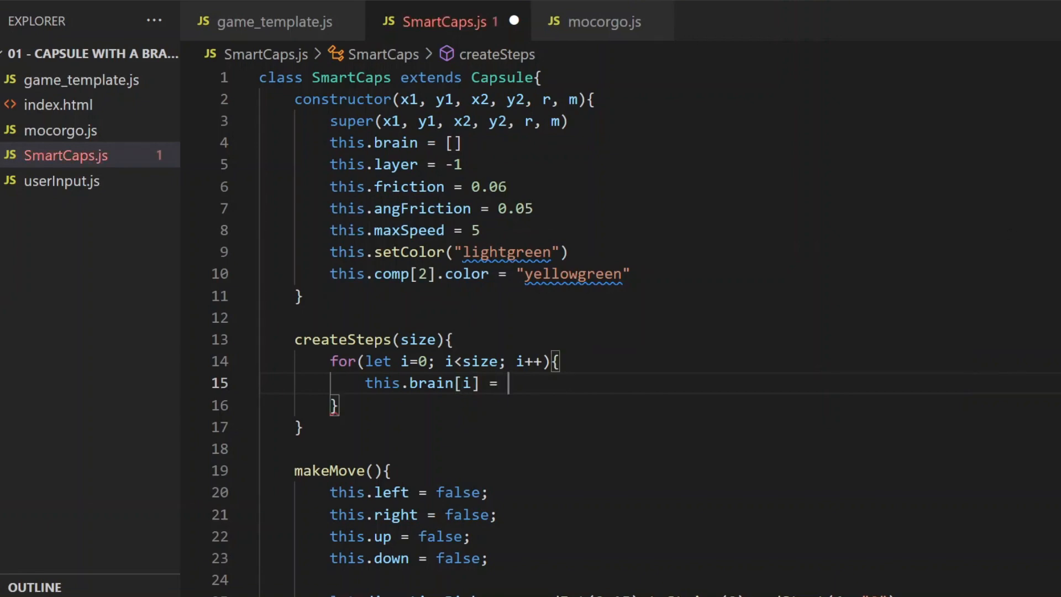
type("randInt(0,15).toString(2).padStart(4, \"0\")")
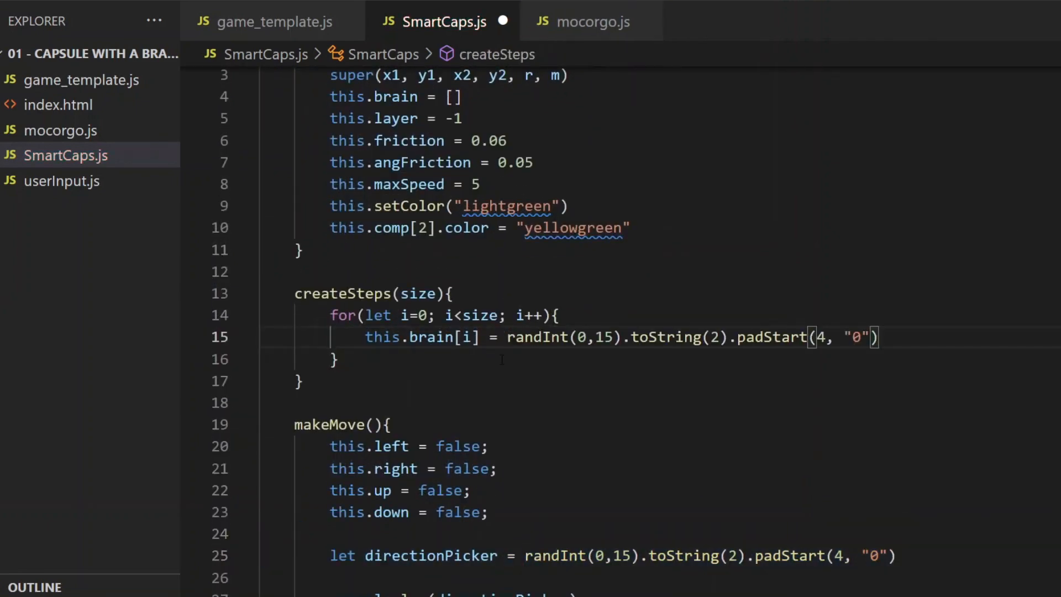
In game_template.js call createSteps(100) on each SmartCaps when it is created
left_click(271, 21)
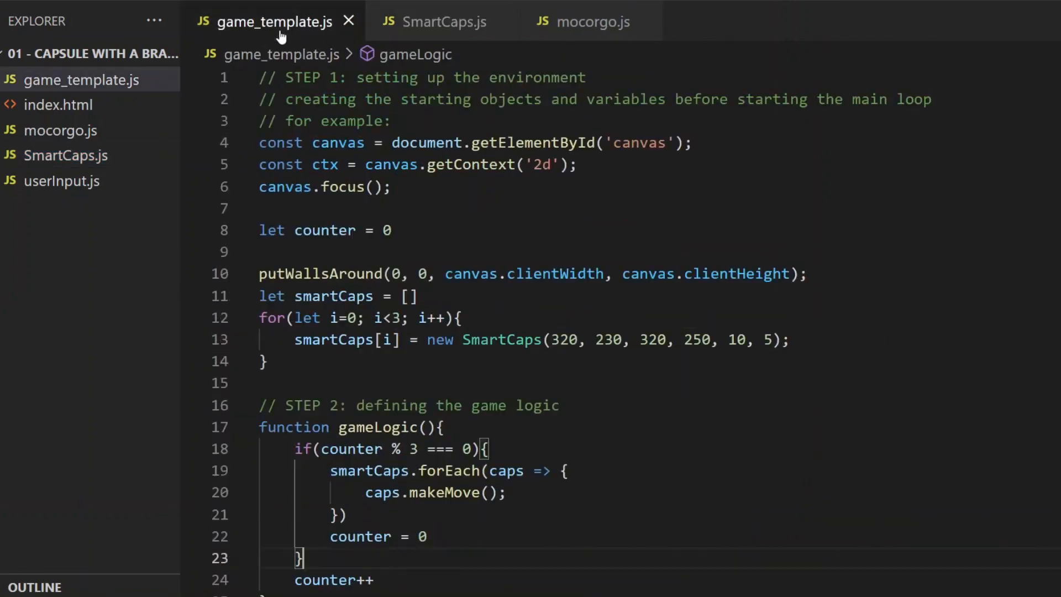
type("smartCaps[i")
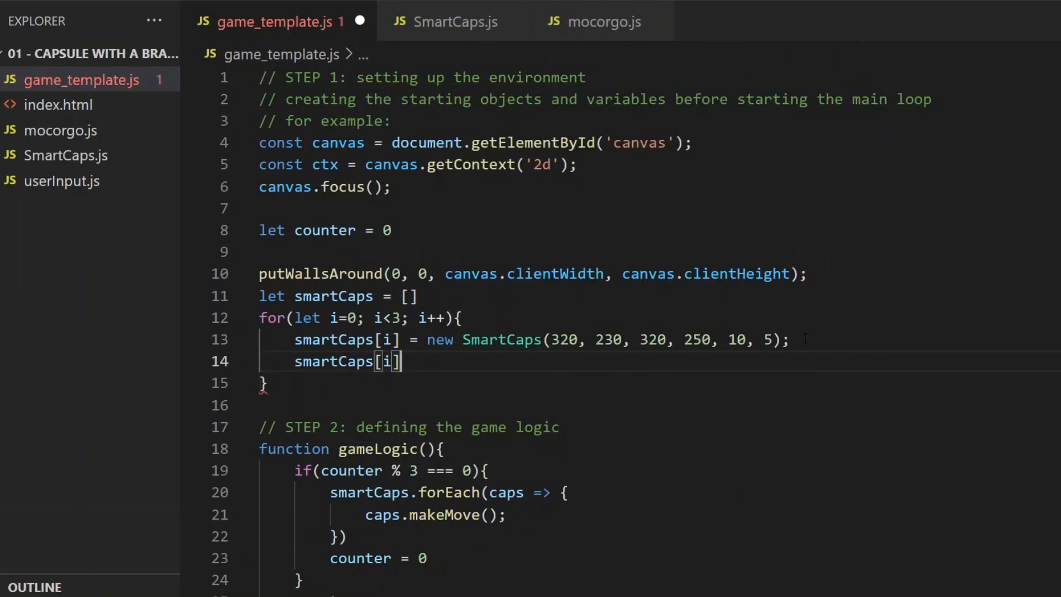
type(".createSteps(100)")
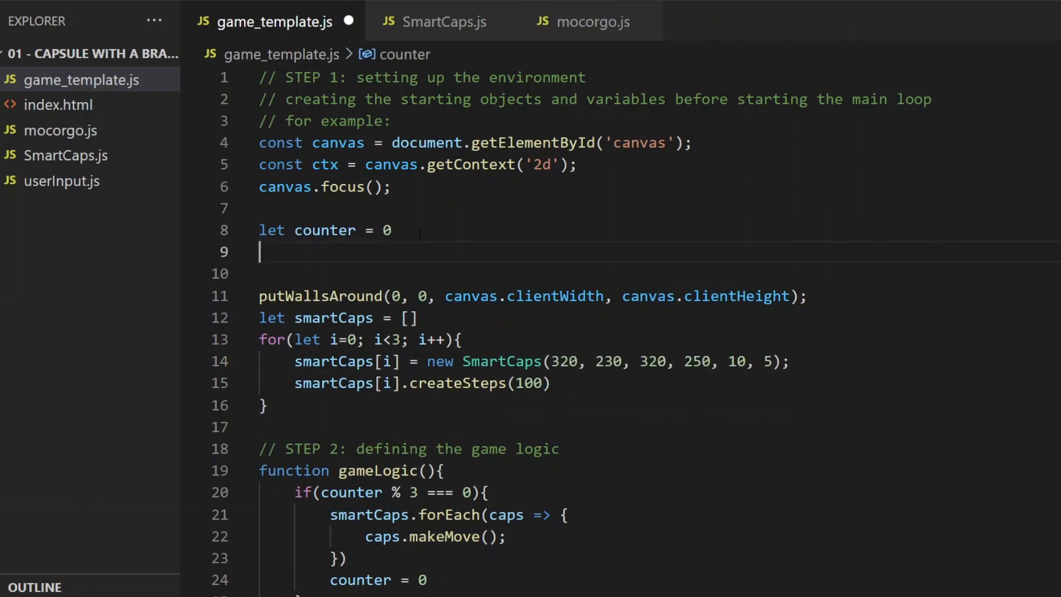
Declare stepCounter = 0, pass it to makeMove and increment it after each move, then save
type("let stepCou")
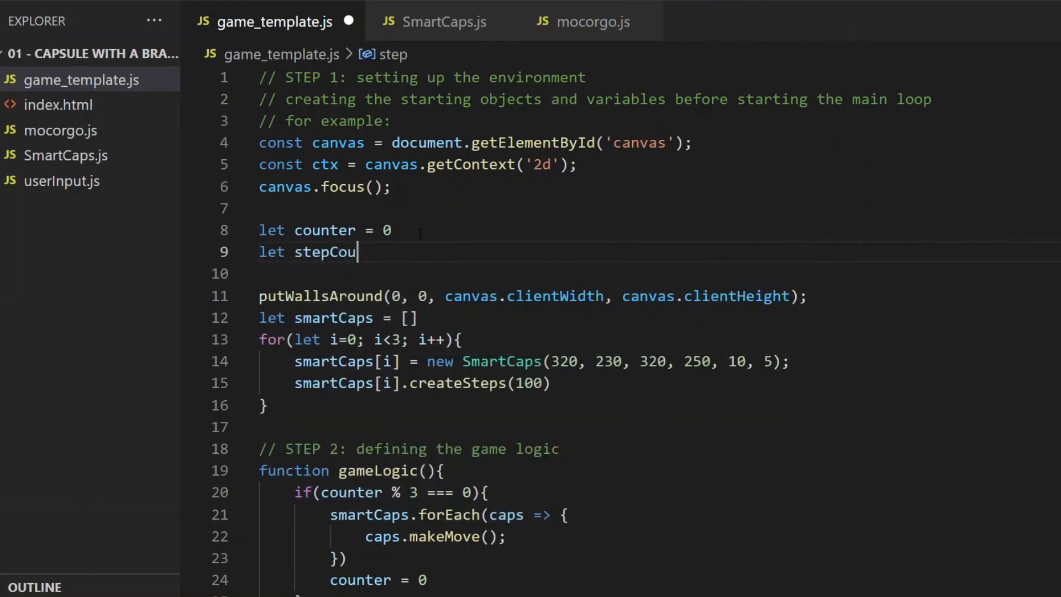
type("nter (")
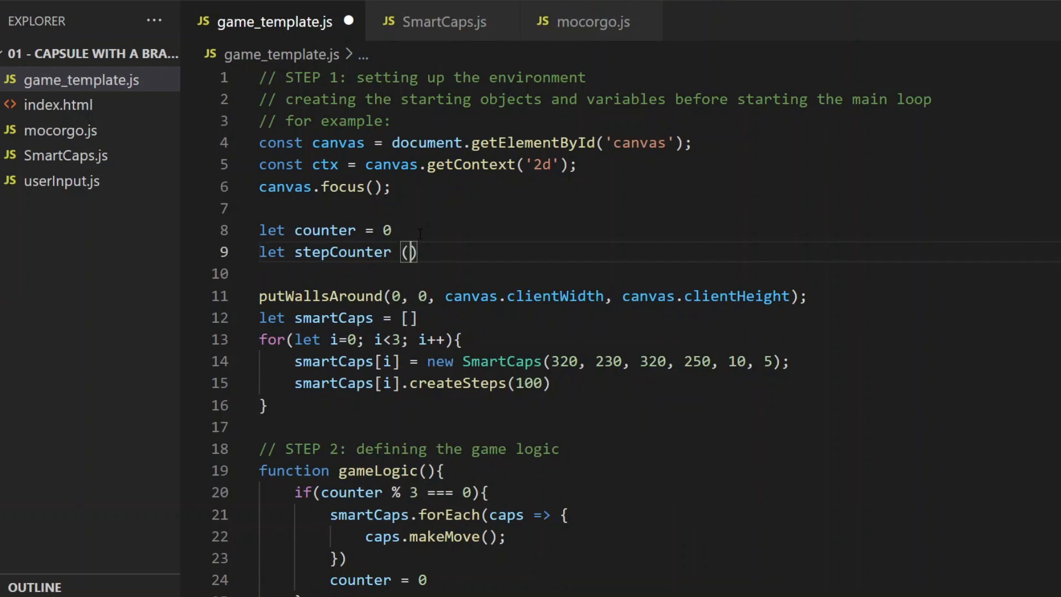
type("= 0")
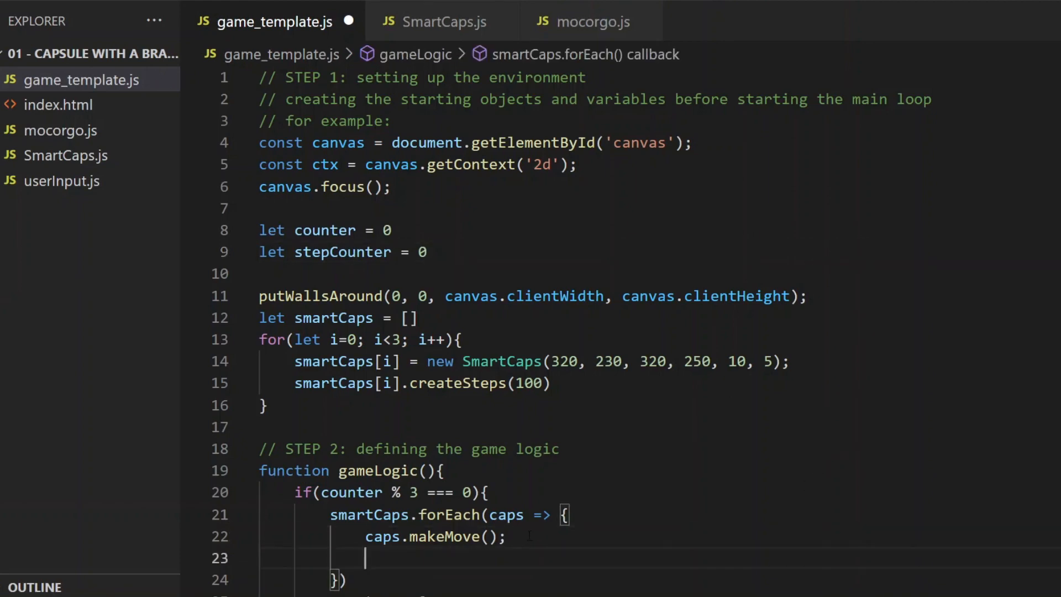
type("ss")
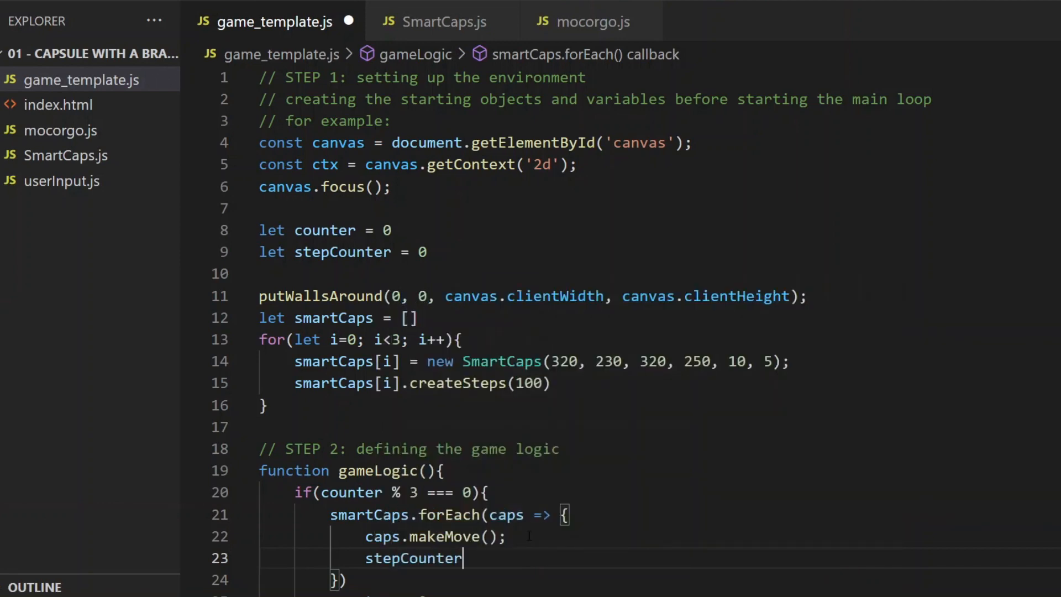
type("++")
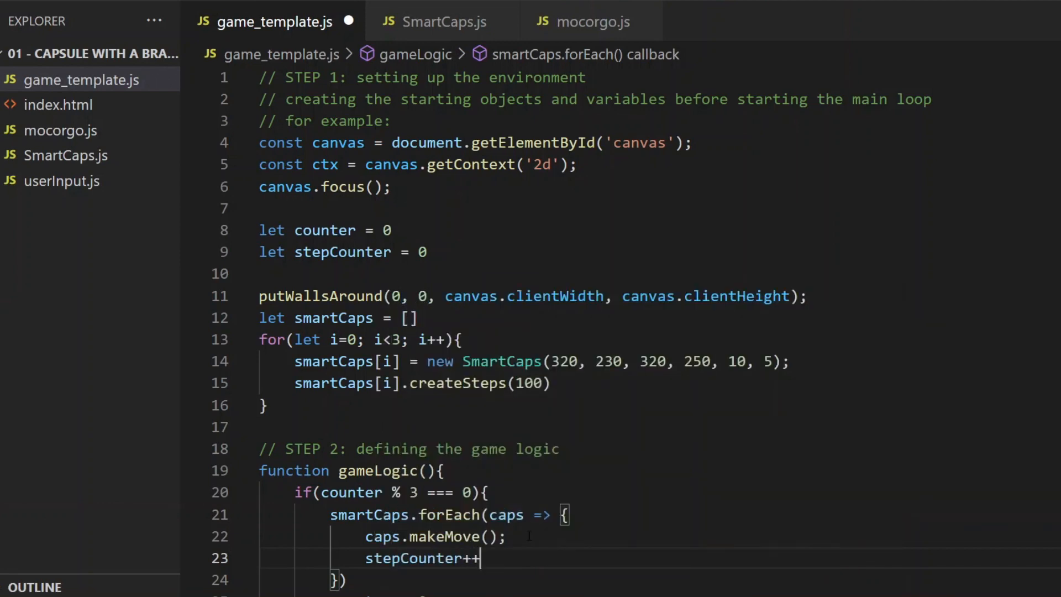
mouse_move(616, 420)
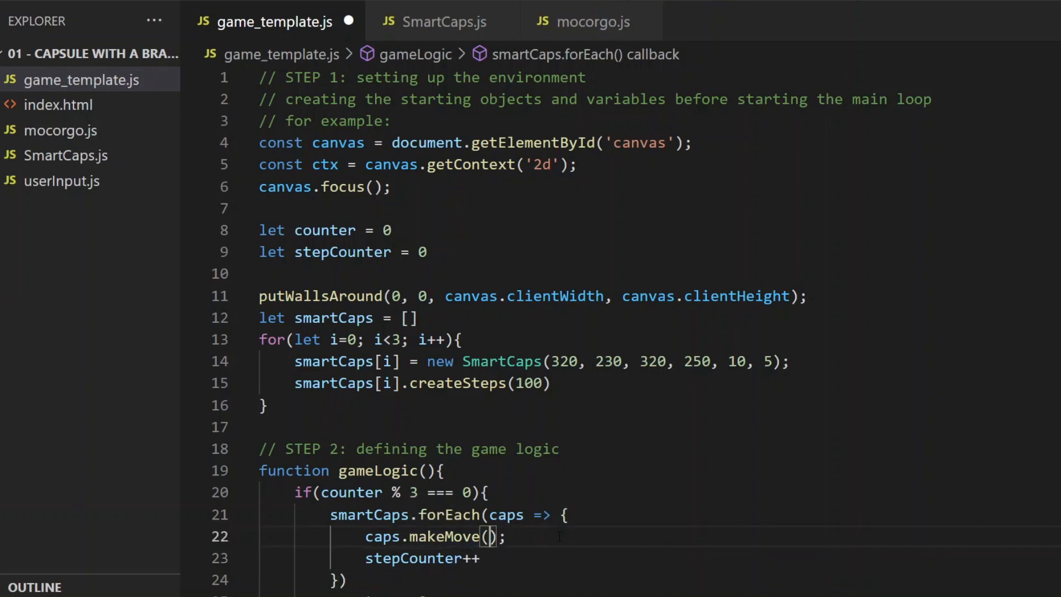
type("stepCounter")
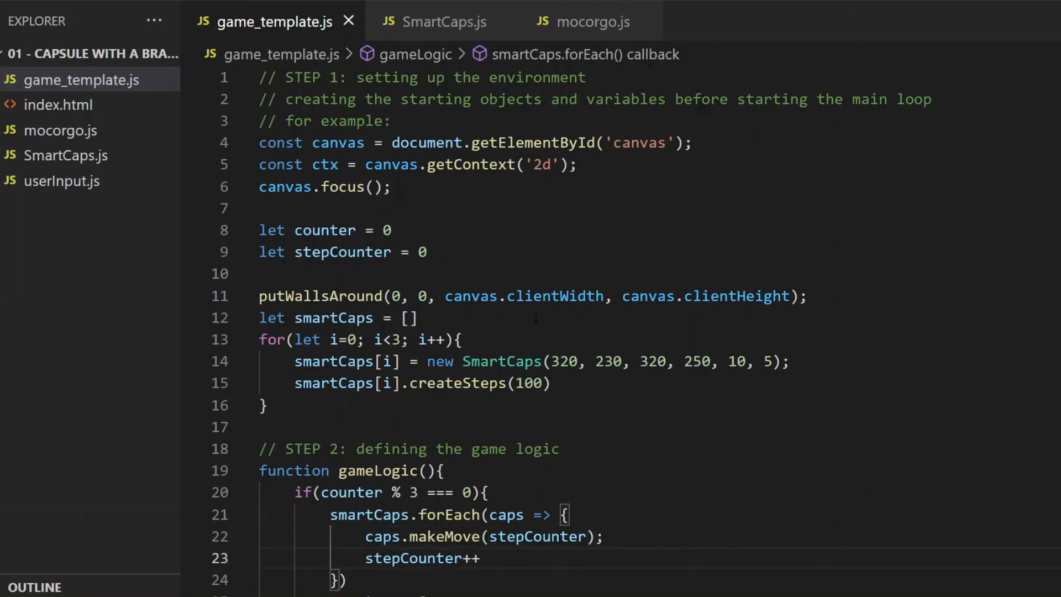
Give makeMove a currentStep parameter and read each direction from this.brain[currentStep] instead of directionPicker
left_click(440, 22)
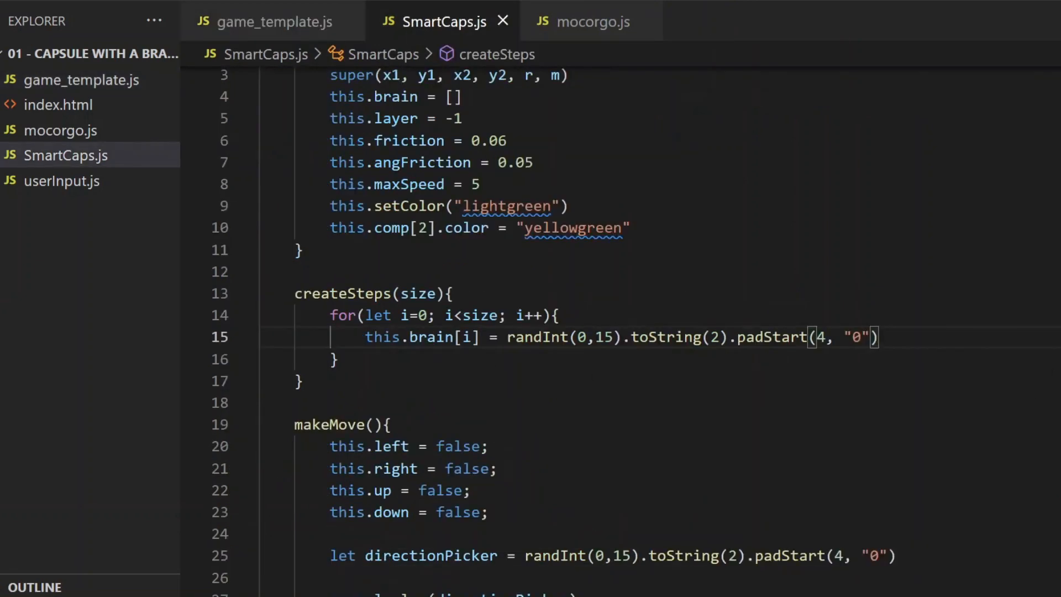
scroll("down", 3)
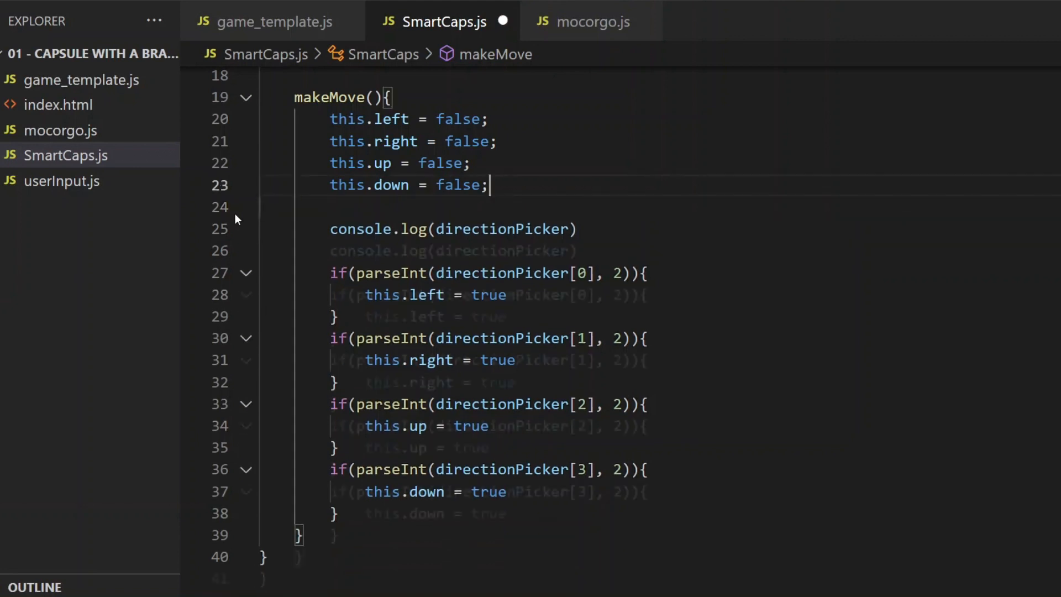
type("st")
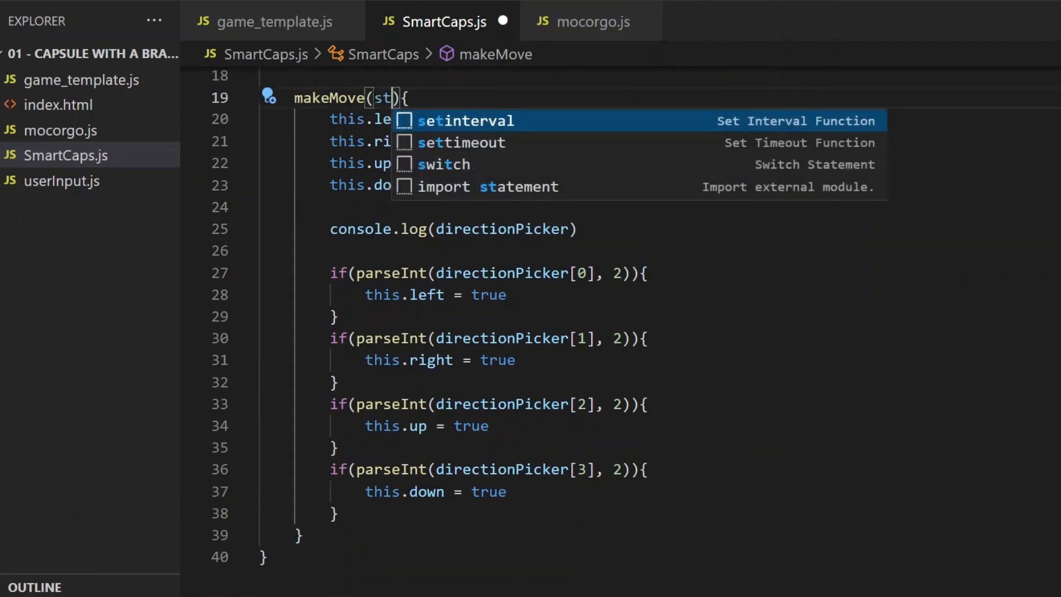
type("currentStep")
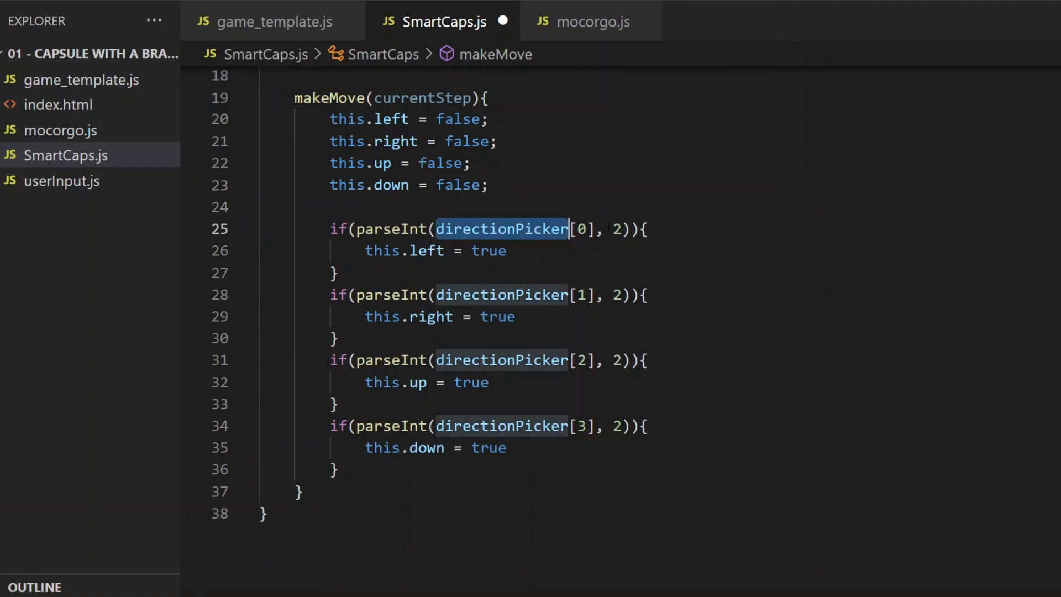
type("this.brain[currentStep")
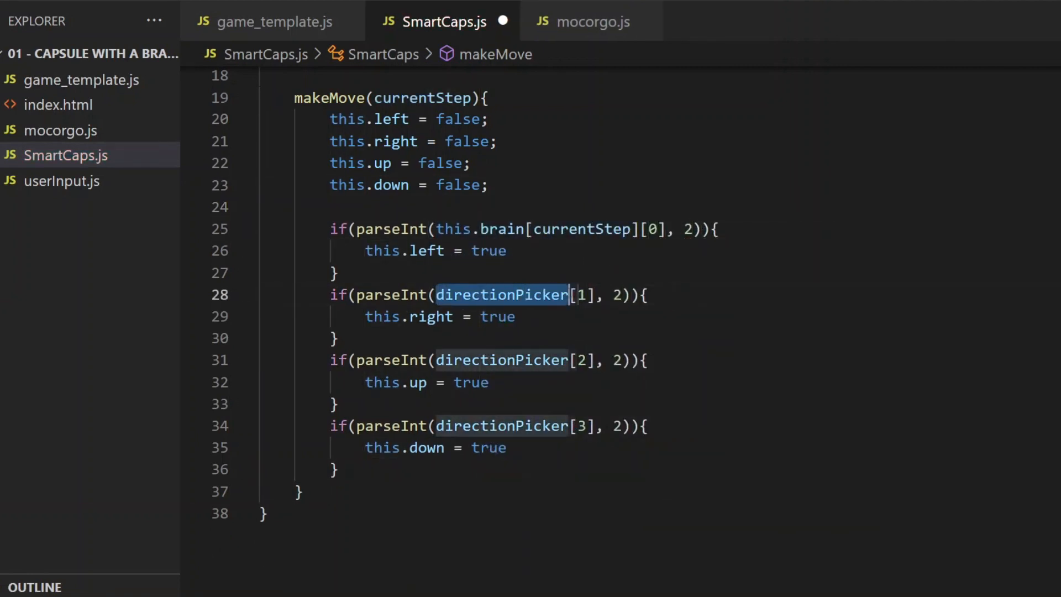
type("this.brain[currentStep")
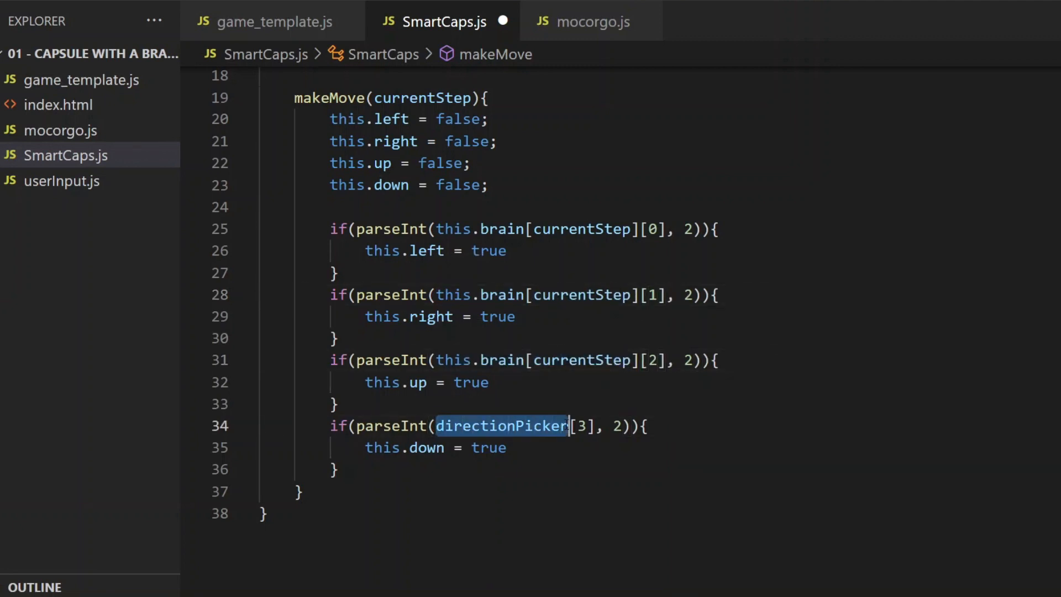
type("this.brain[currentStep]")
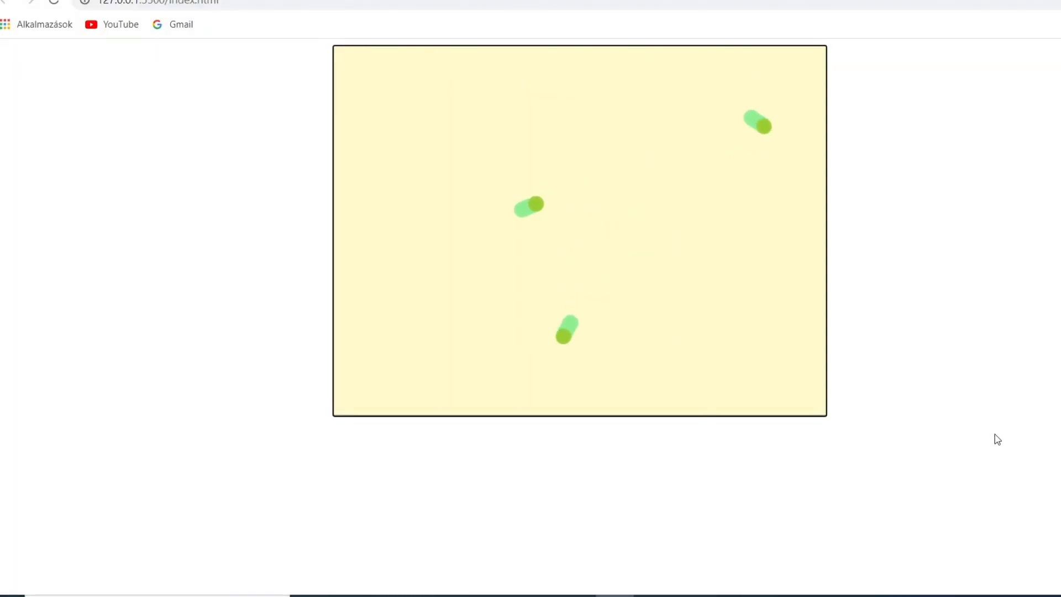
Show the Chrome console reporting the TypeError from SmartCaps.makeMove reading properties of undefined
key("F12")
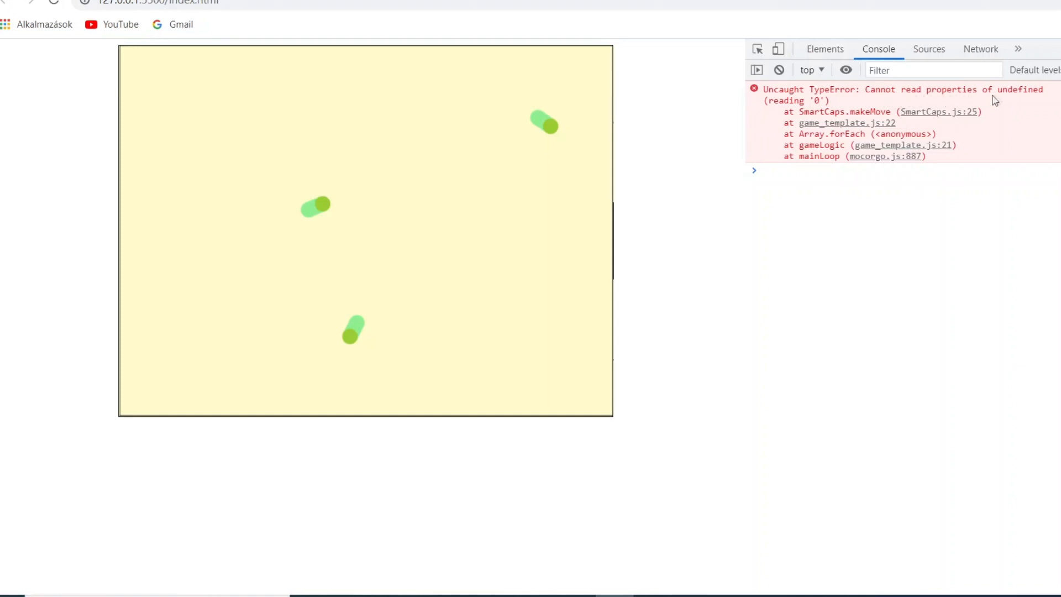
mouse_move(1028, 98)
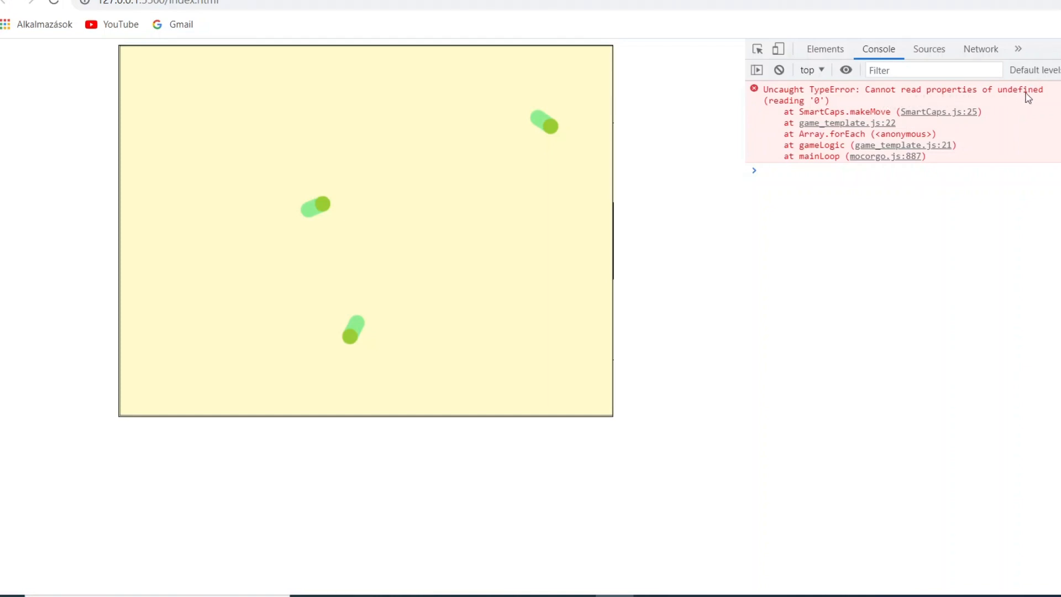
mouse_move(1024, 106)
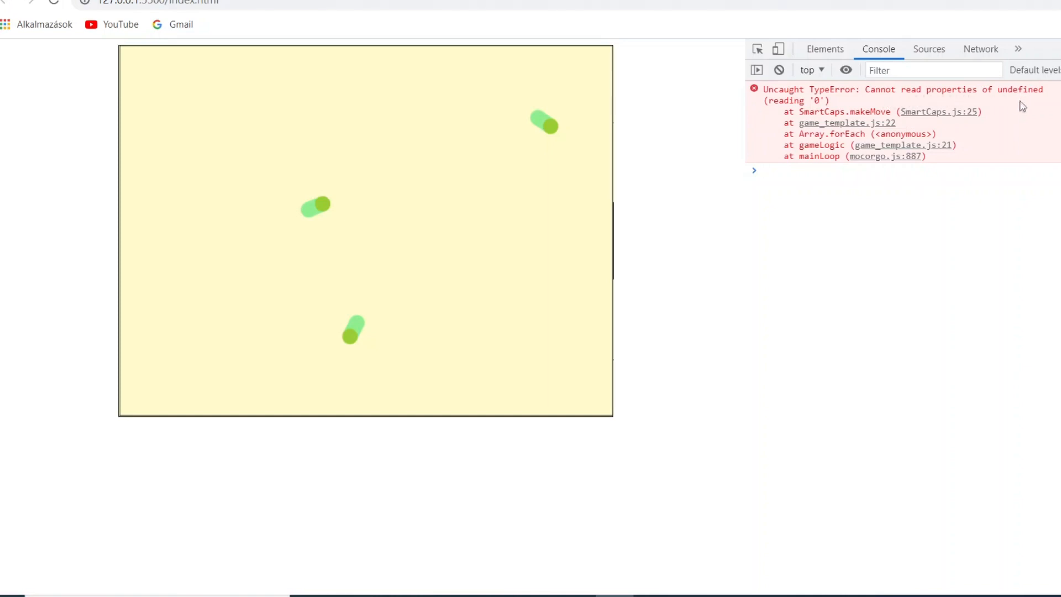
mouse_move(576, 588)
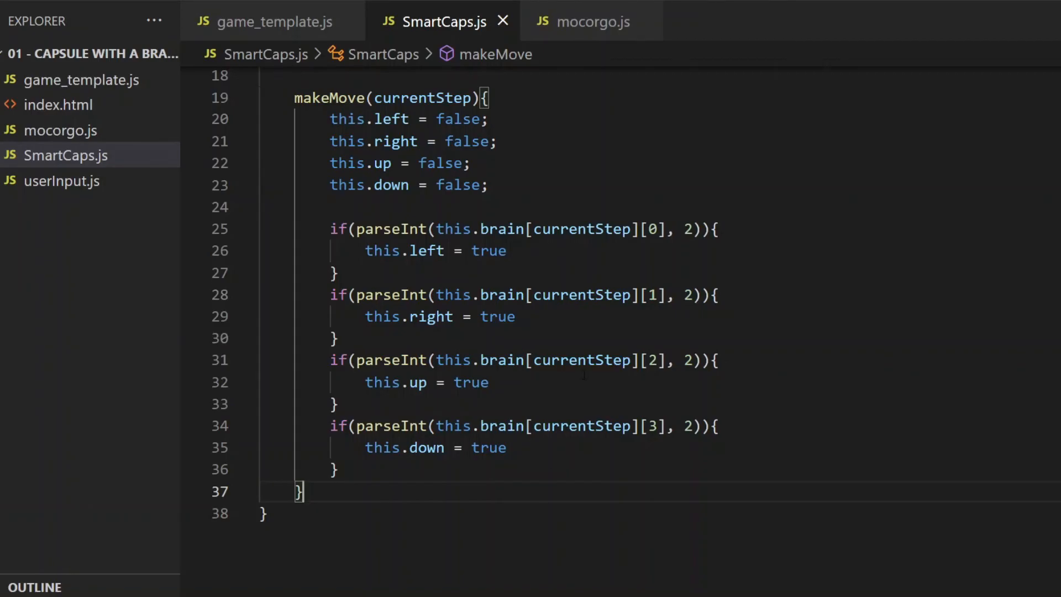
mouse_move(271, 21)
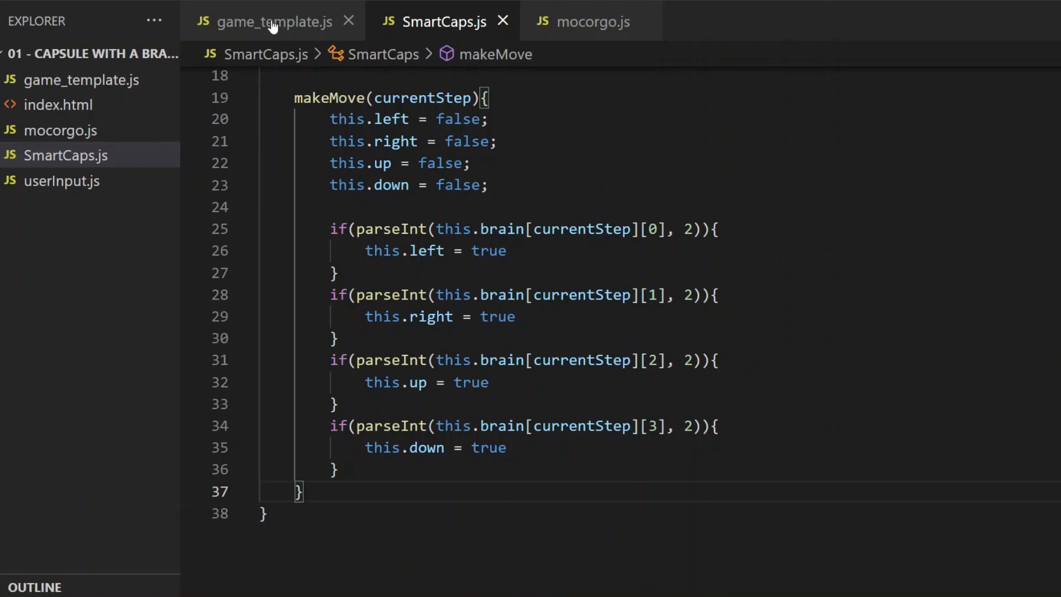
In game_template.js gameLogic, add the guard if(stepCounter < caps.brain.length){ }, then return to SmartCaps.js
left_click(270, 21)
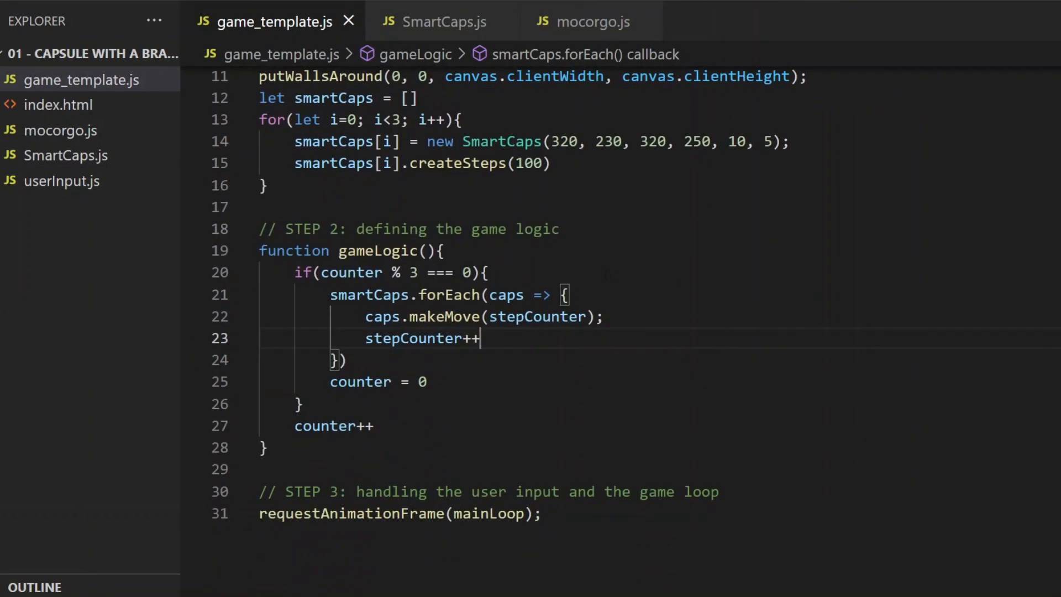
type("if(stepCounter <")
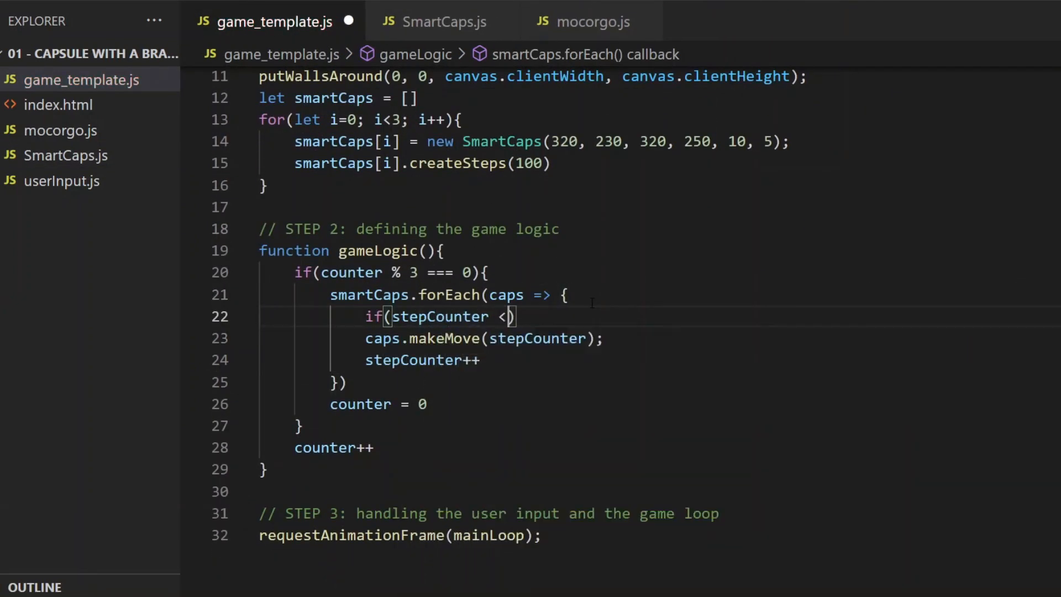
type("caps.brain.length")
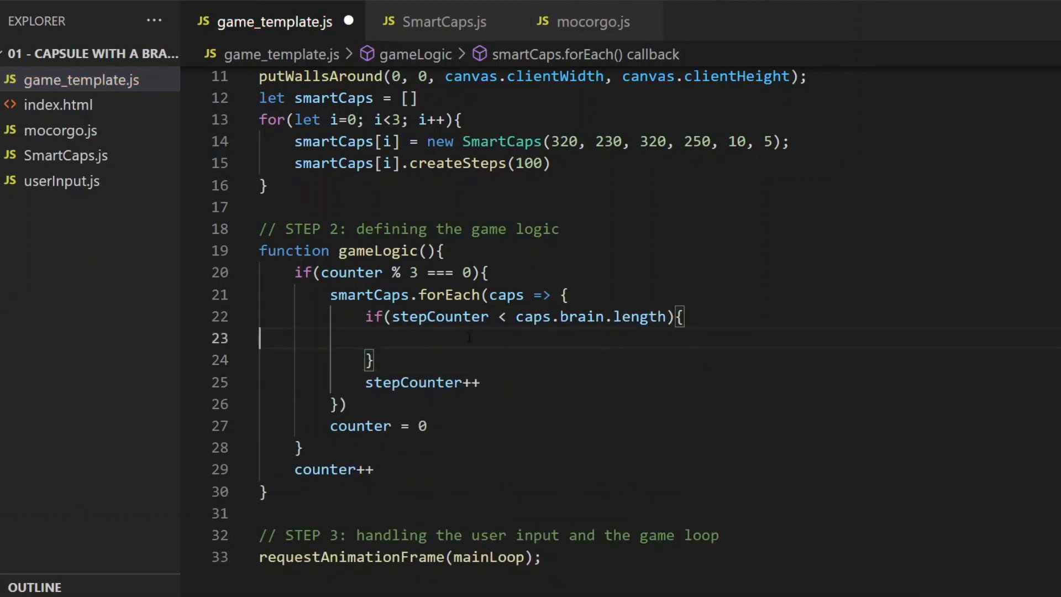
left_click(443, 22)
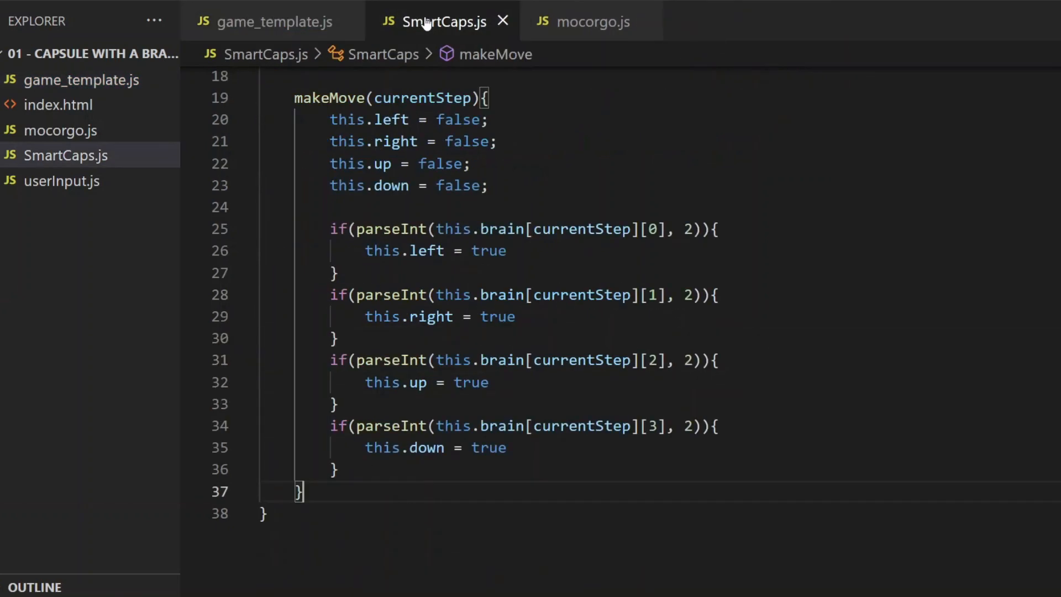
Write stop() in SmartCaps setting left/right/up/down false and acc to (0,0)
type("stop(){")
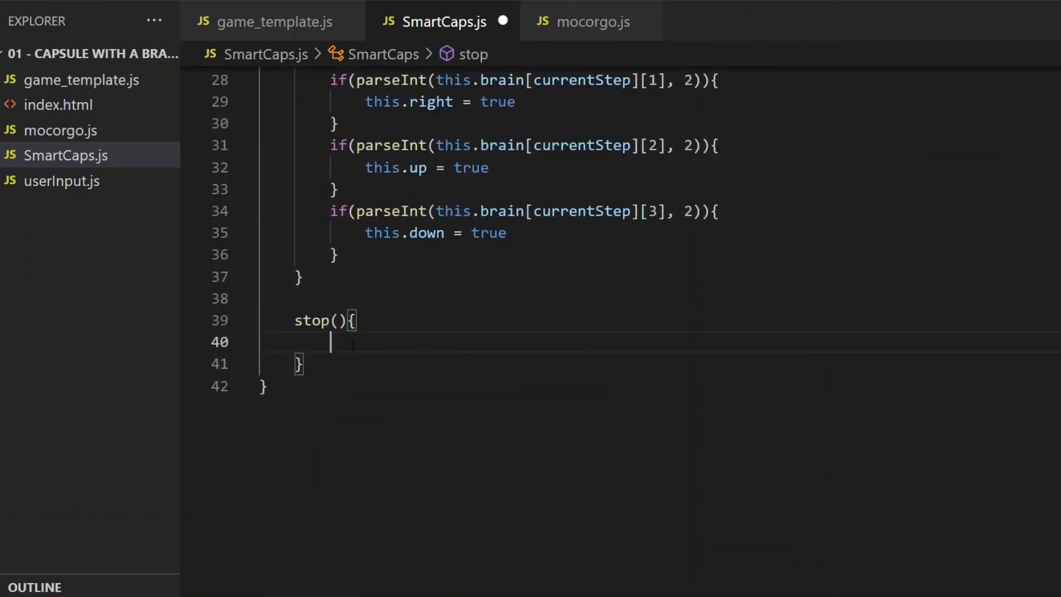
type("this.left = false")
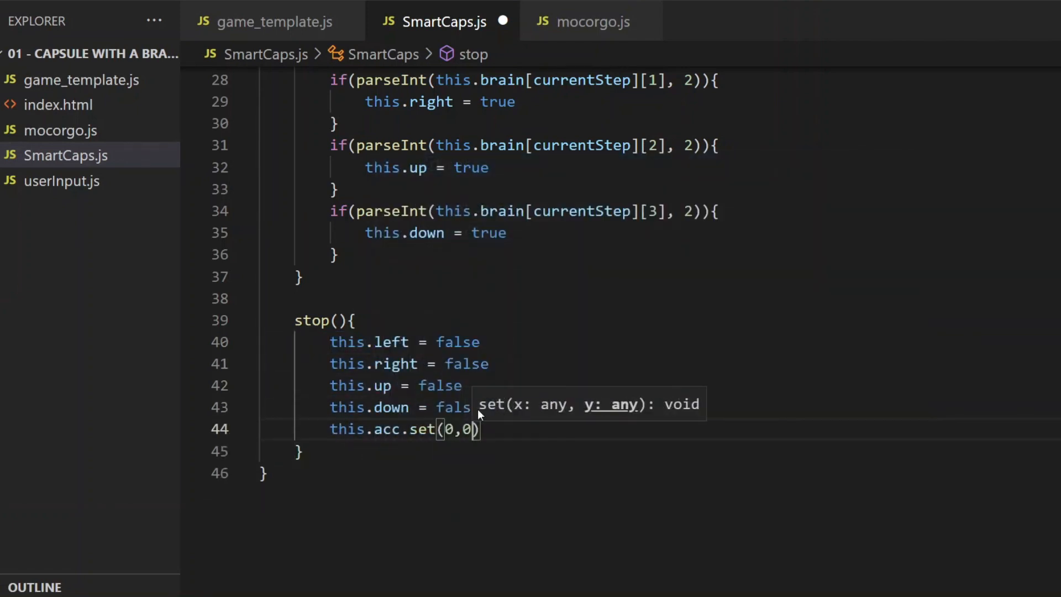
left_click(274, 21)
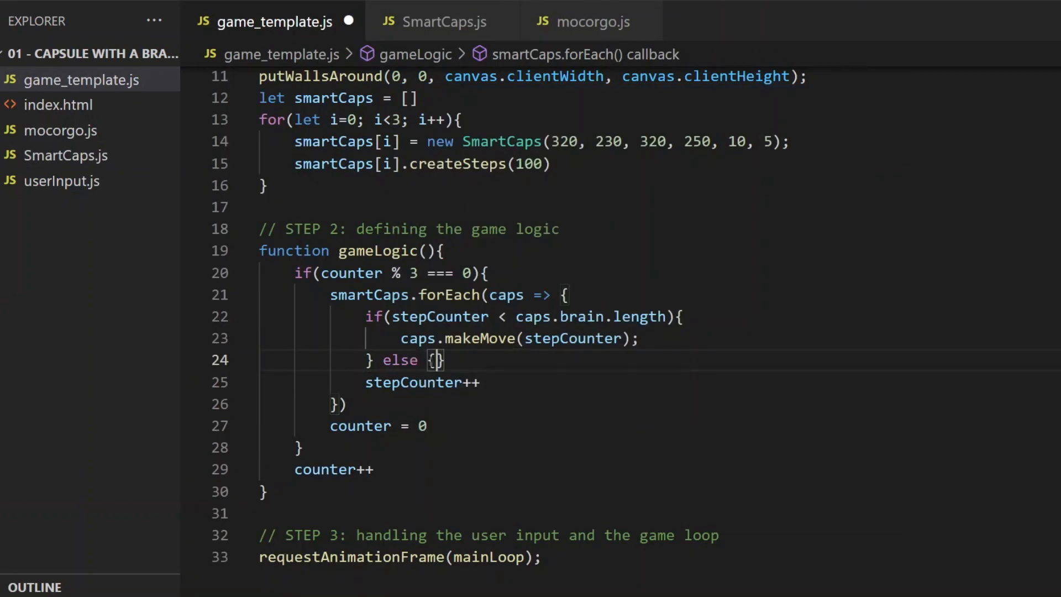
Call caps.stop() in the else branch and increment stepCounter++ once after the forEach, then save
type("caps.stop()")
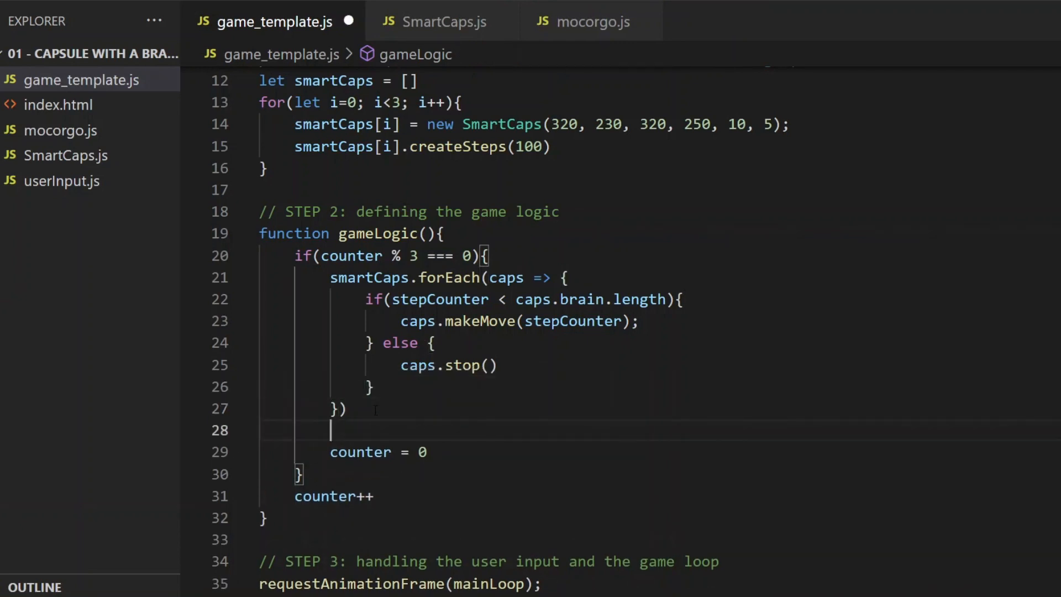
type("stepCounter++")
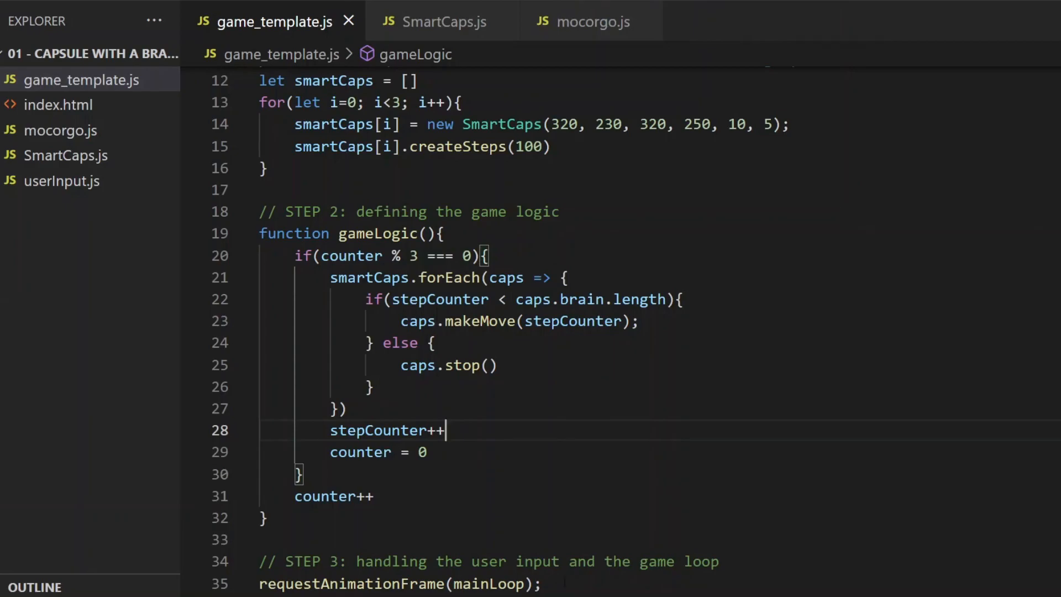